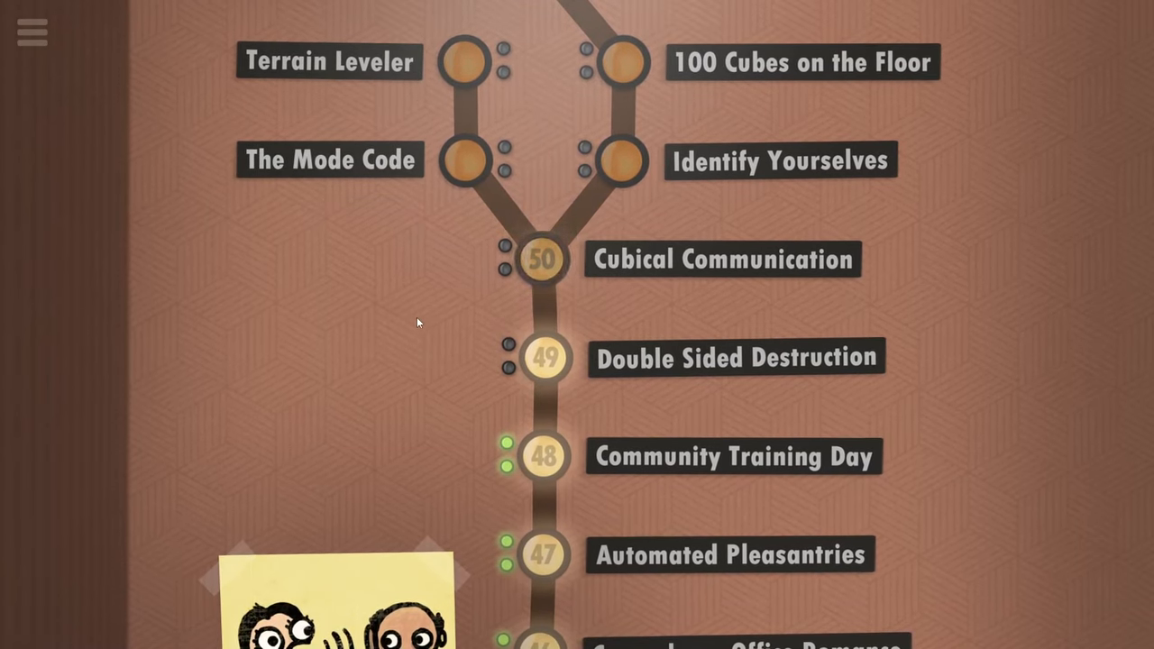
mouse_move(424, 327)
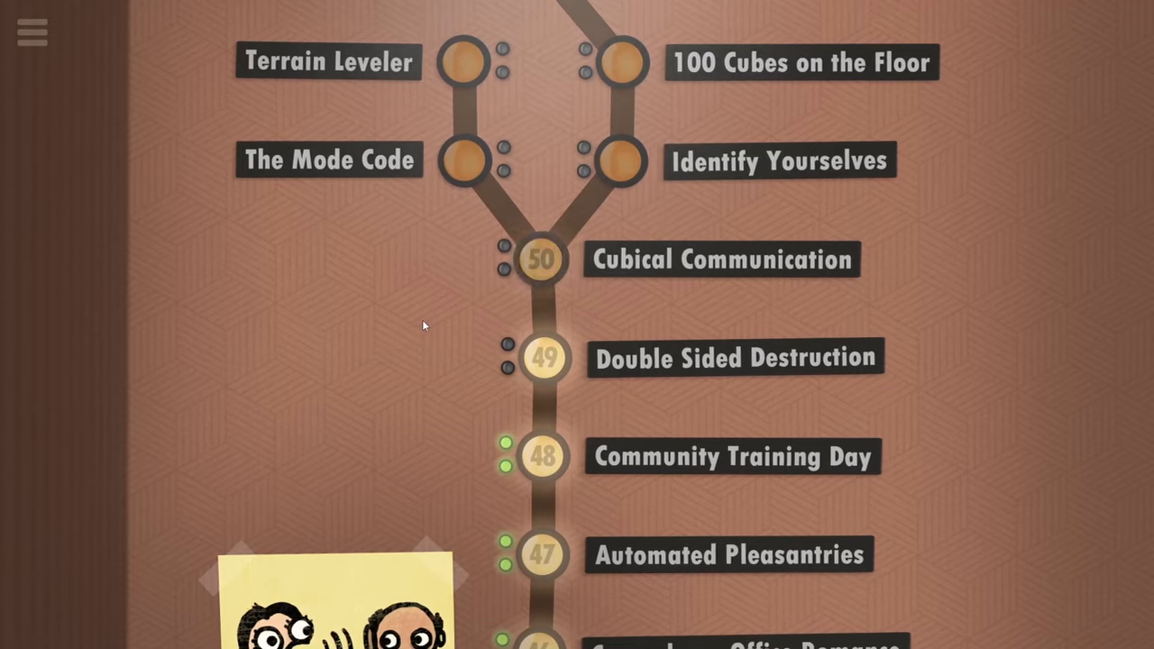
- Enter the Cubical Communication level and advance through the boss's introductory speech bubbles
click(538, 259)
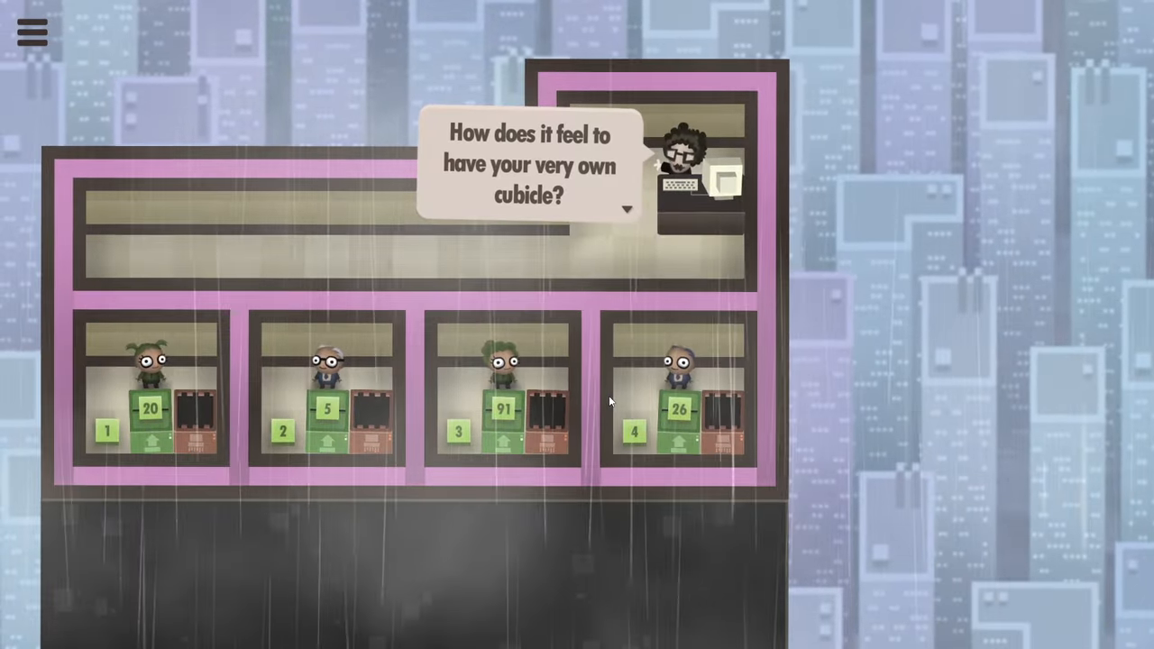
click(634, 231)
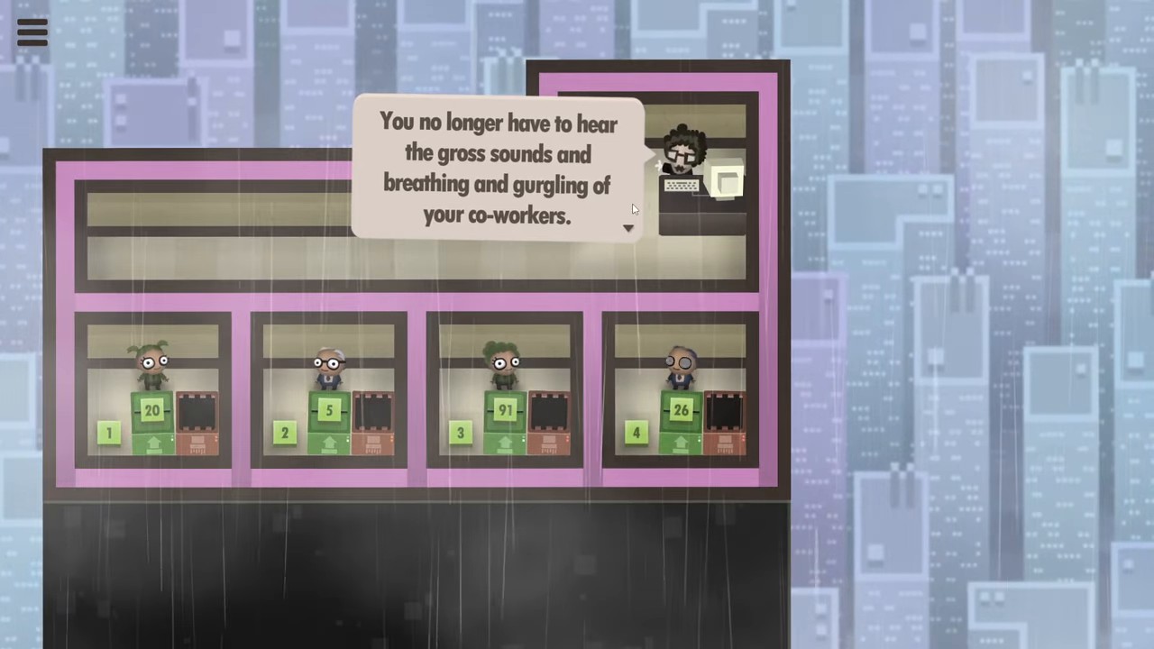
click(635, 229)
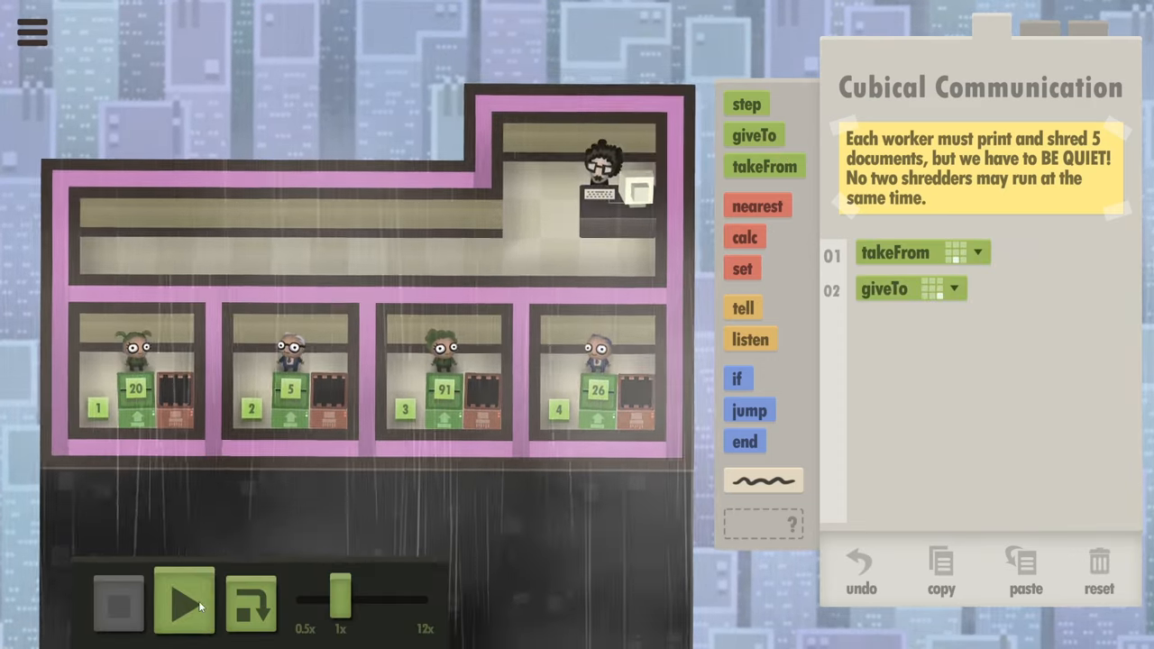
- Run the starter takeFrom/giveTo program, then stop and reset after the too-many-shredders error
click(180, 606)
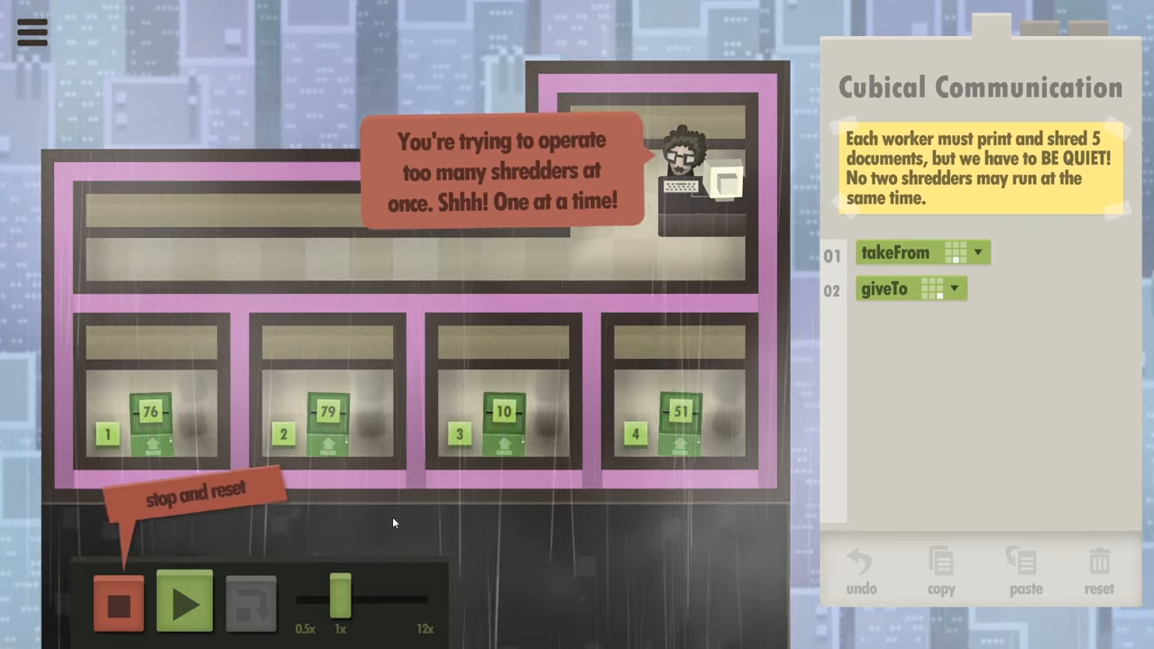
click(119, 610)
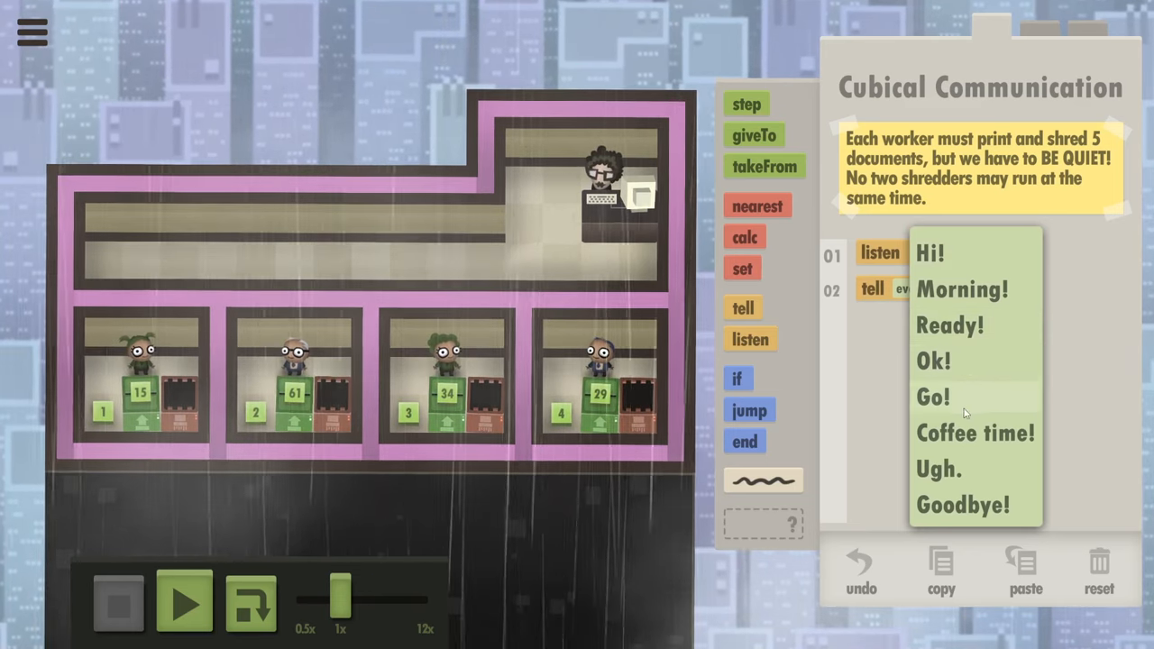
- Set the tell command's announcement to Hi! and begin a new if check at the top of the program
click(975, 433)
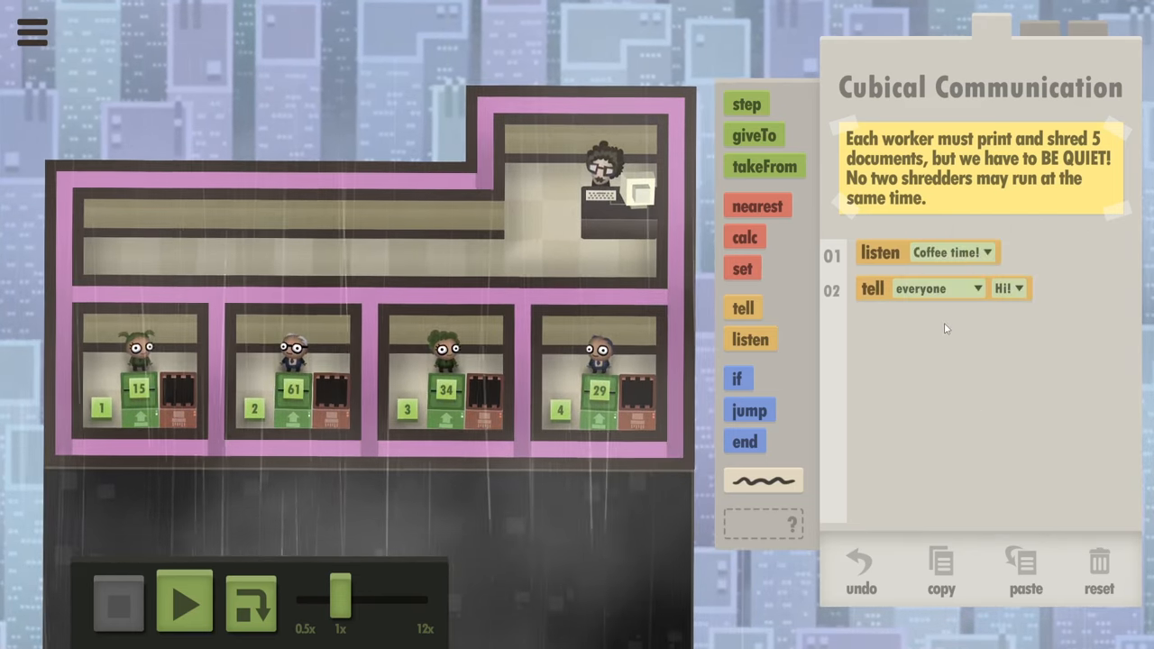
click(935, 288)
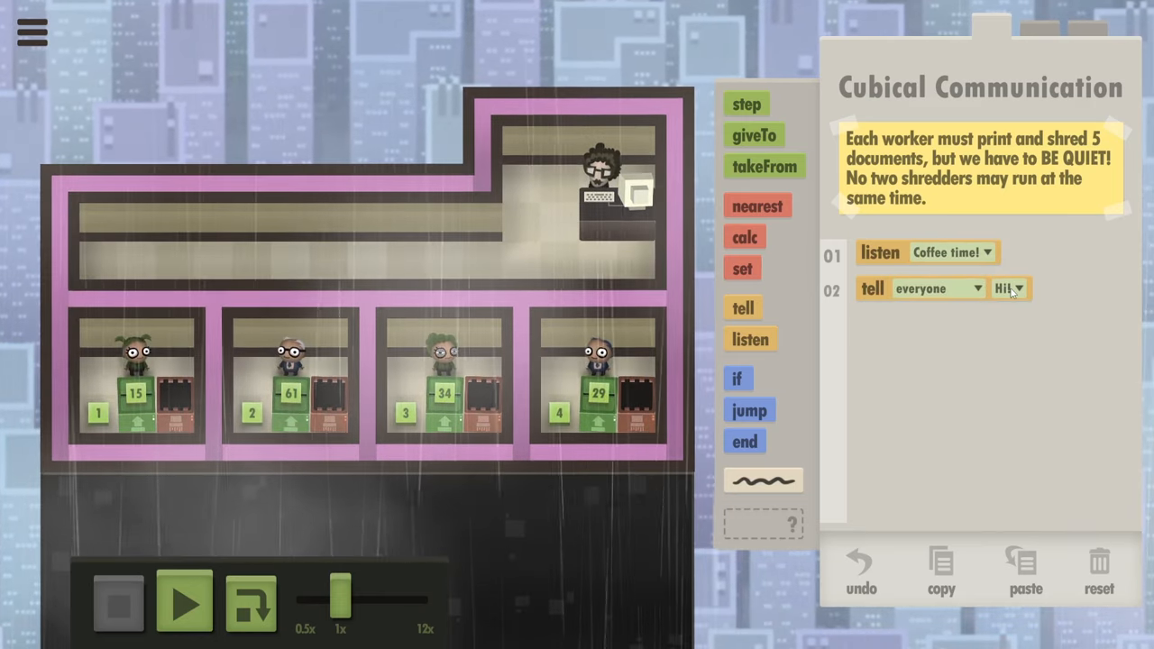
click(1008, 288)
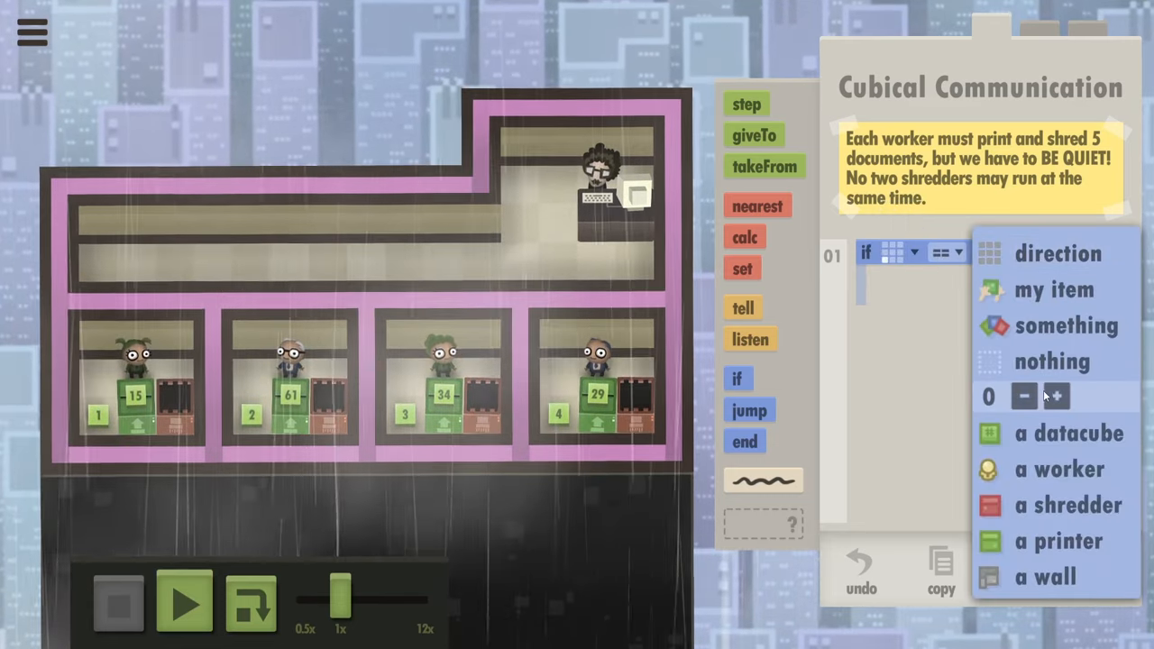
- Define if checks on the floor number 2, 3 and 4 with listens for Hi!, Morning! and Ready!
click(1042, 397)
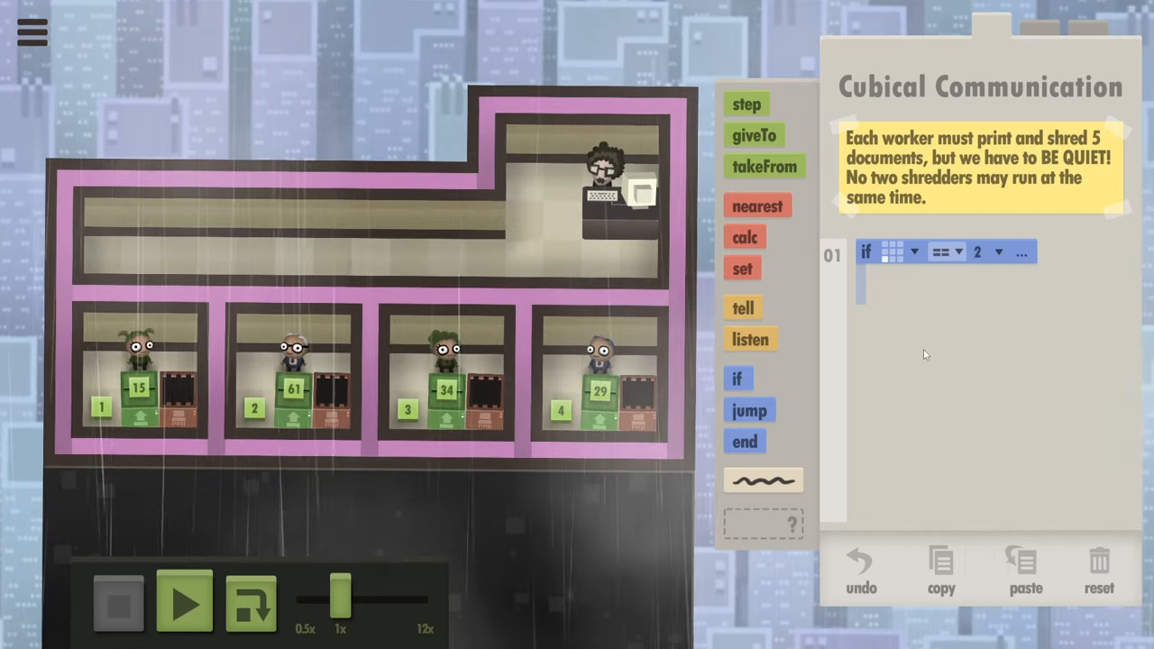
click(750, 339)
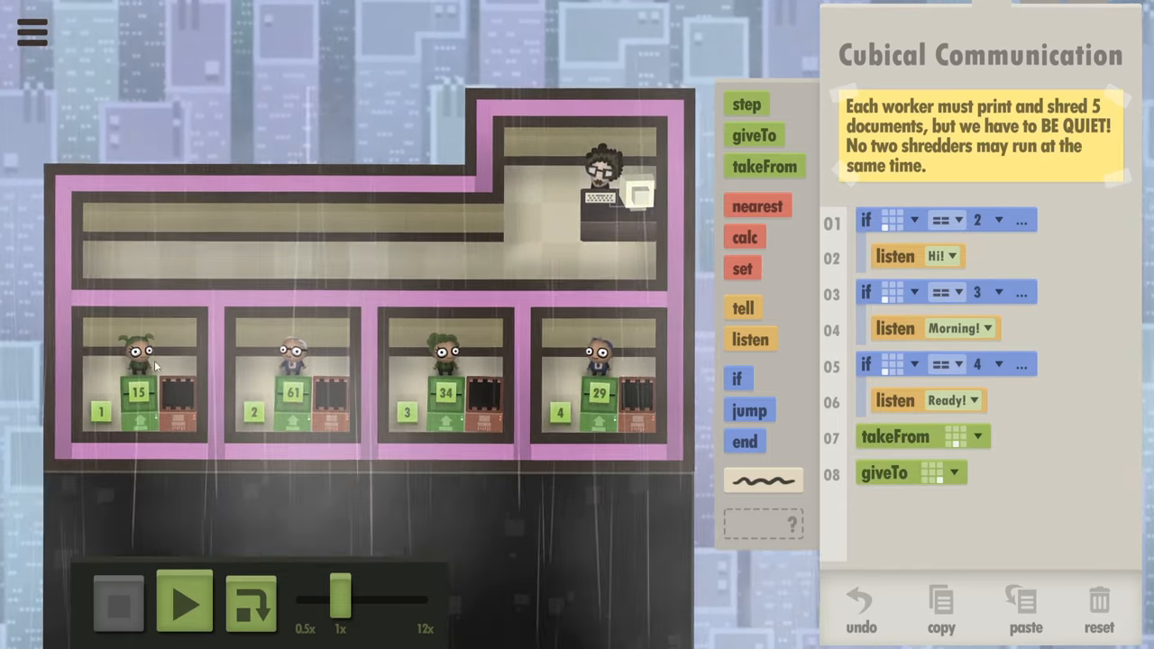
click(750, 103)
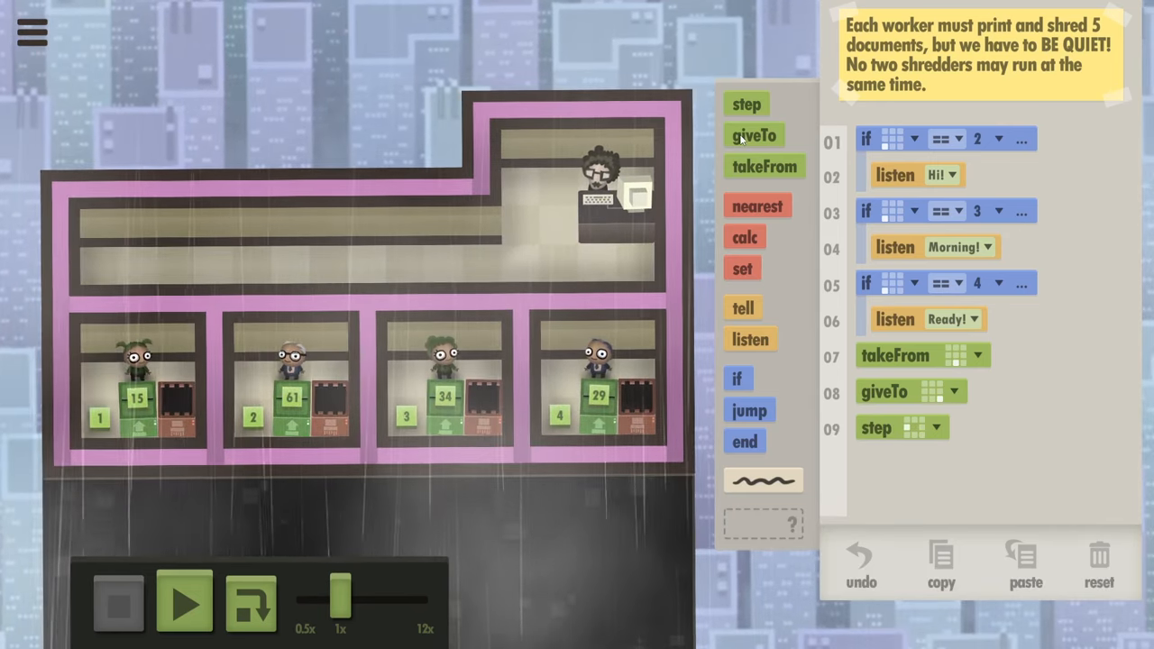
- Add a step direction, tell-everyone messages Morning!, Ready!, Ok!, Hi!, and a final listen for Ok!
click(743, 307)
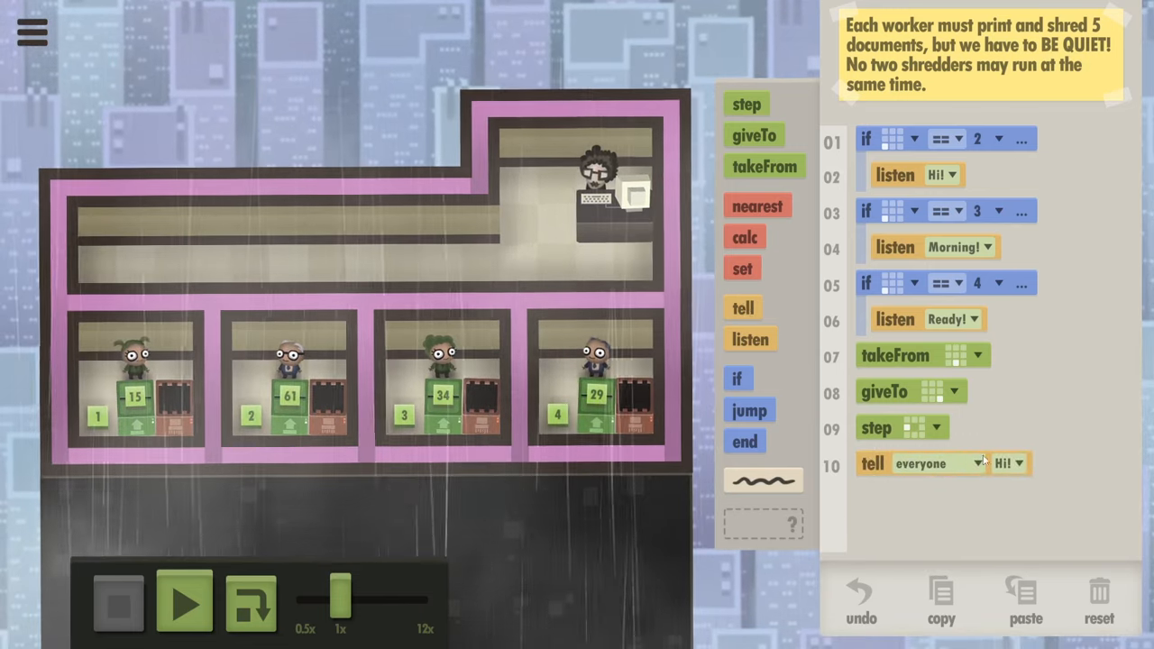
click(931, 464)
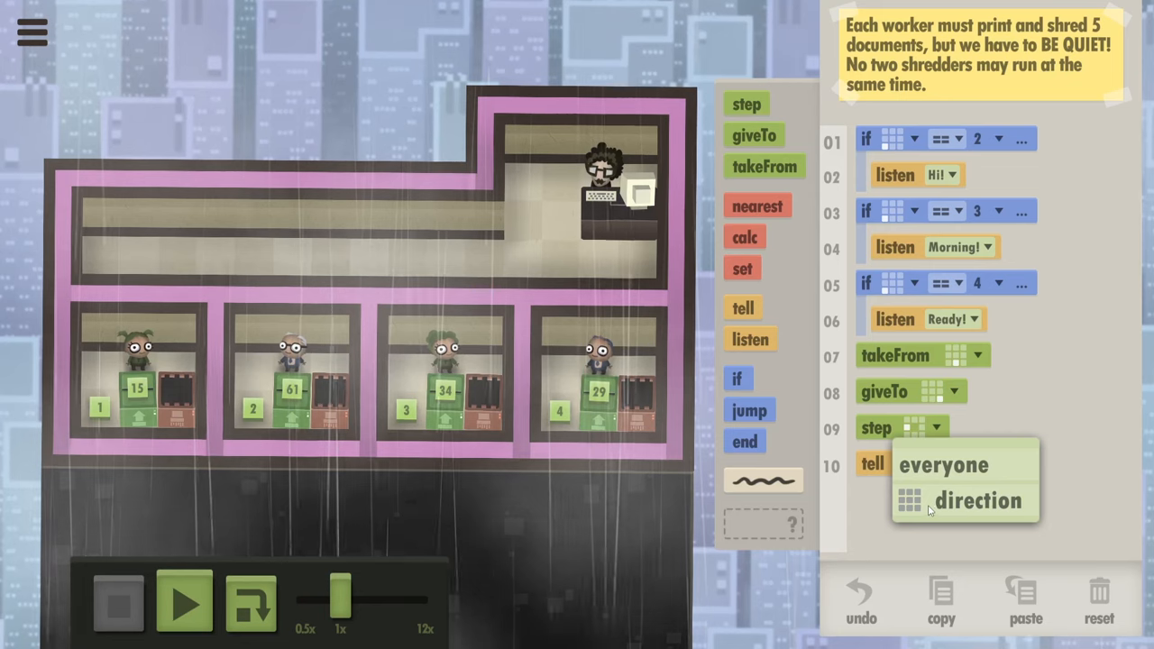
click(943, 465)
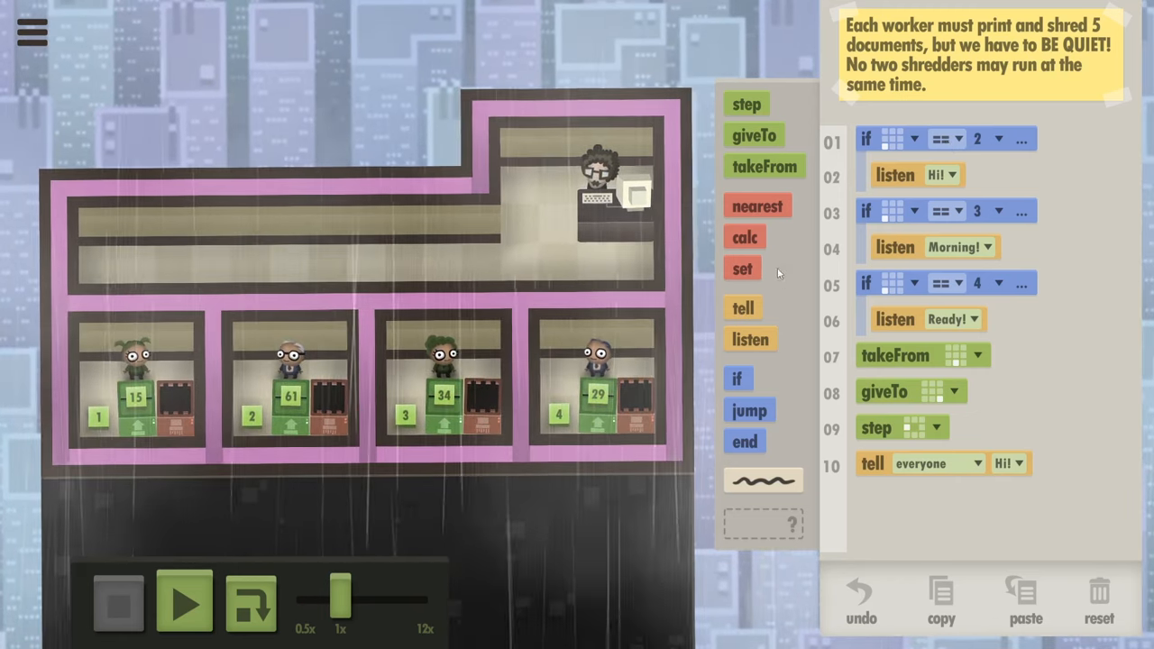
click(738, 379)
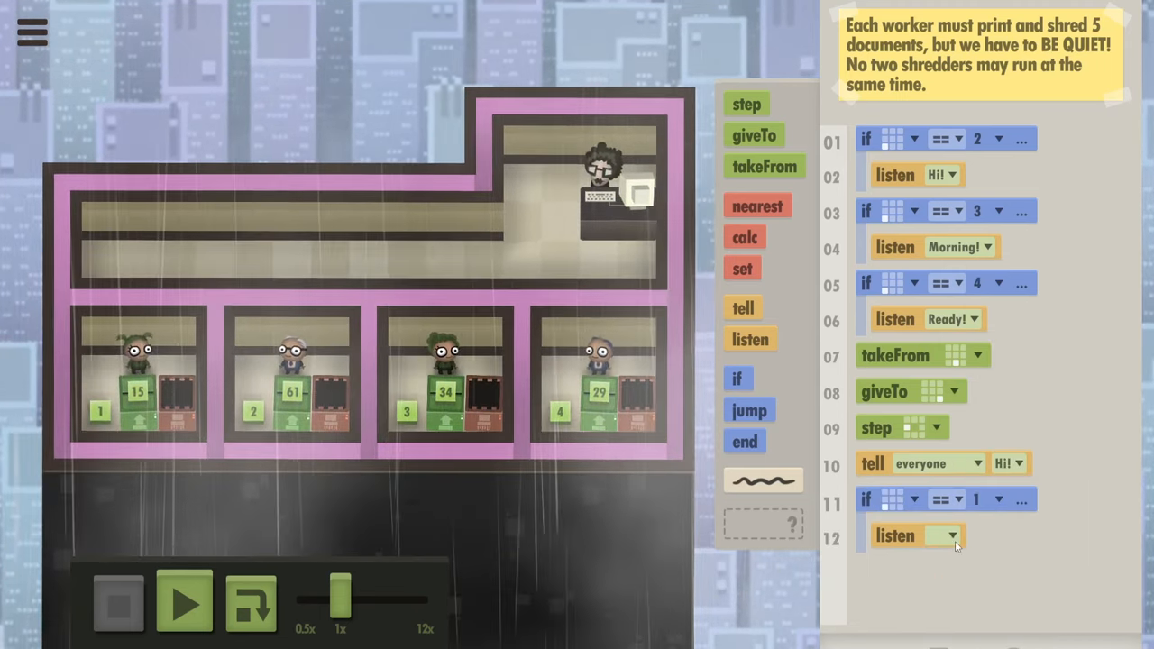
click(963, 534)
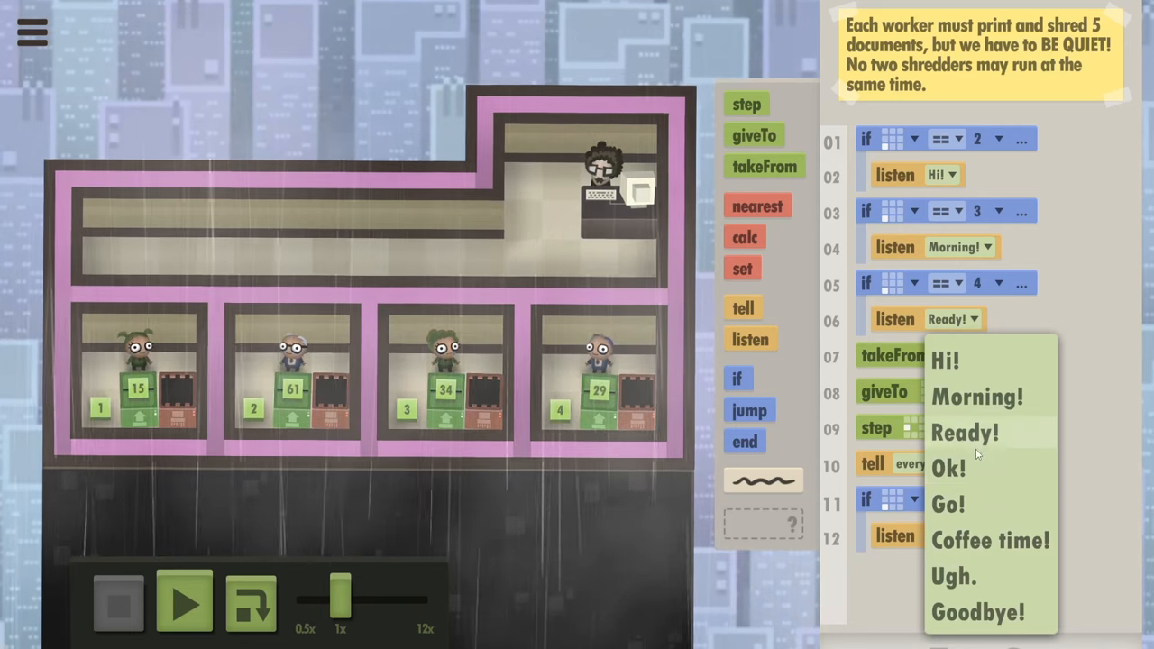
click(945, 361)
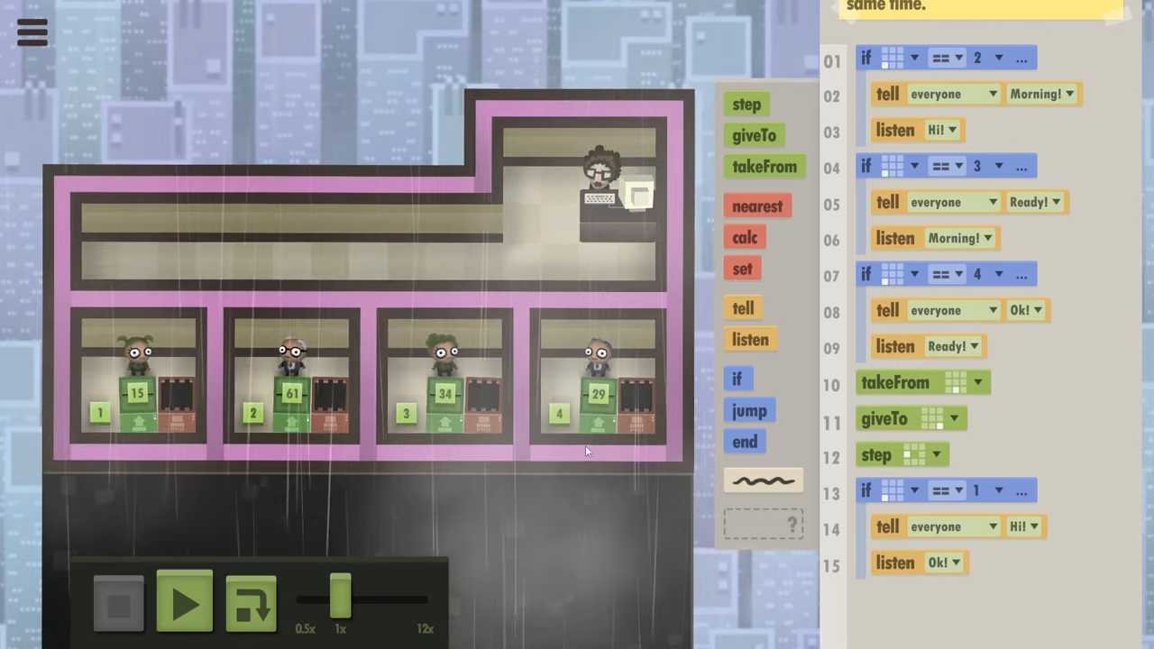
- Test-run the message-handoff program and pause it while workers process documents
click(180, 606)
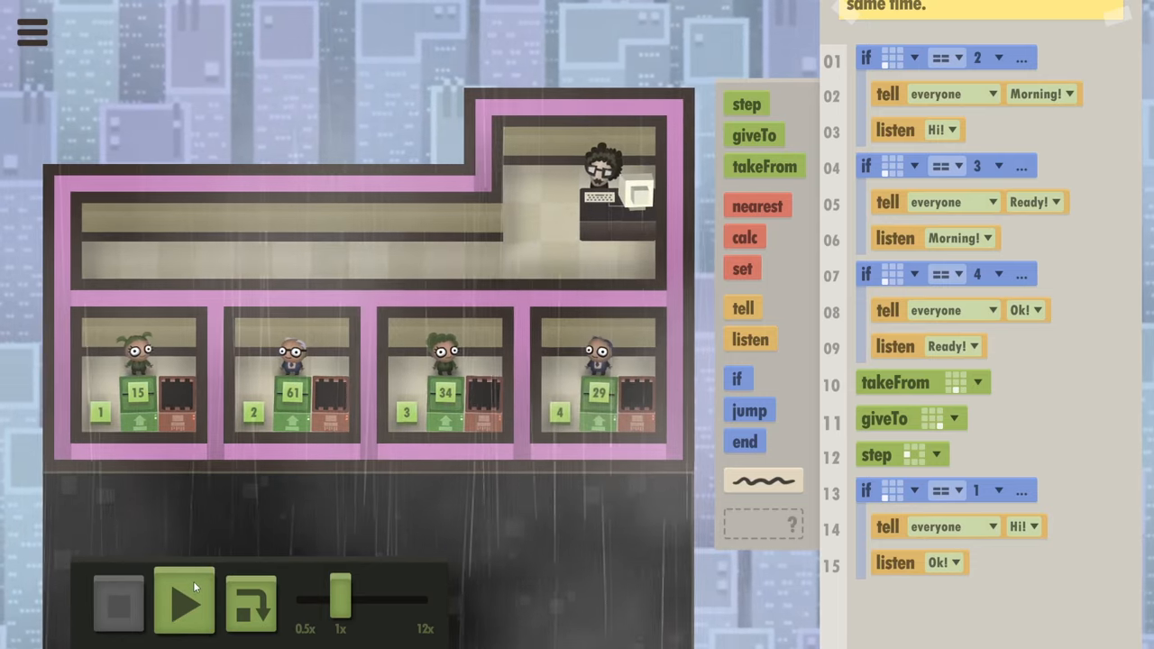
click(184, 607)
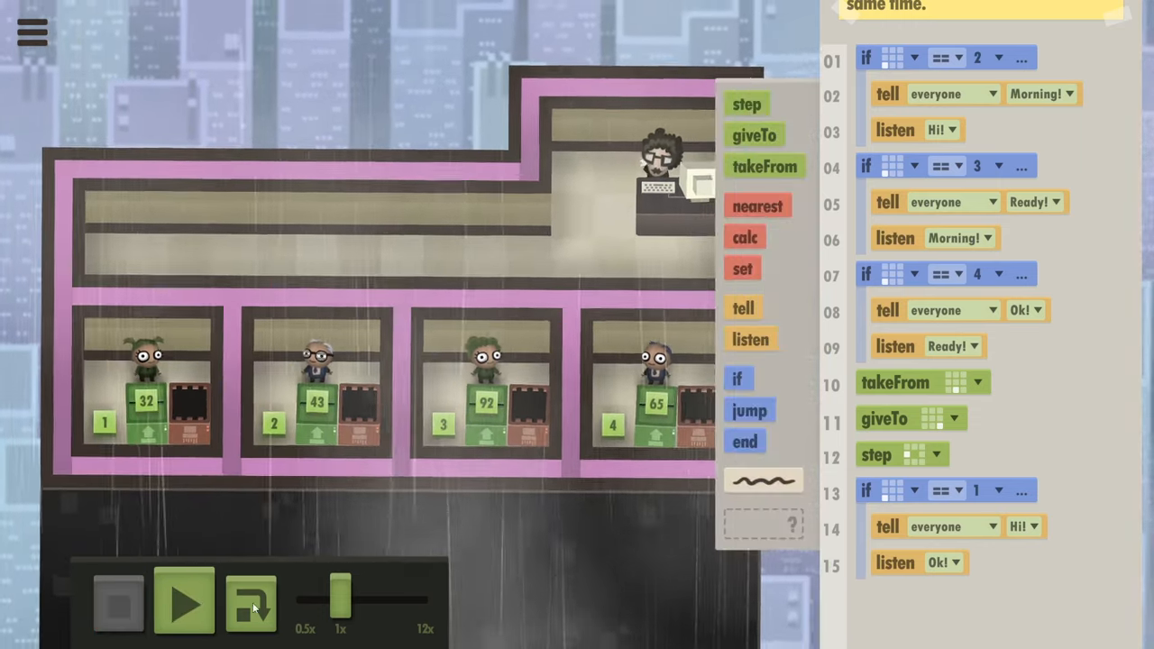
- Add a jump at the end looping back to line 01 and start the program running
scroll(down, 3)
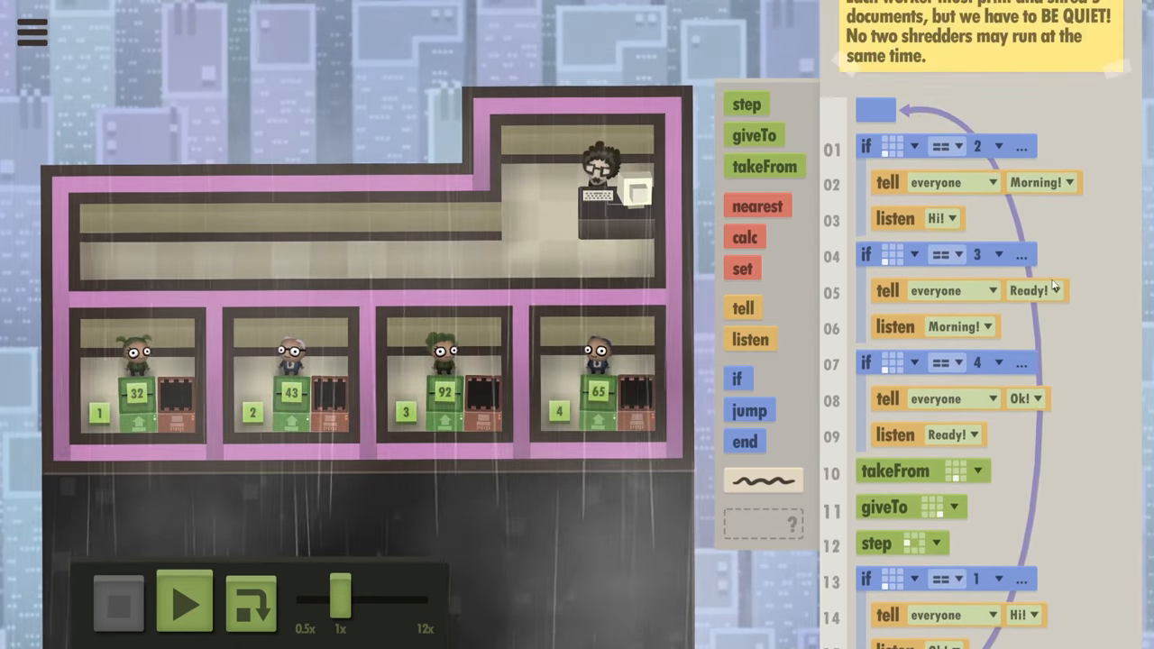
scroll(down, 3)
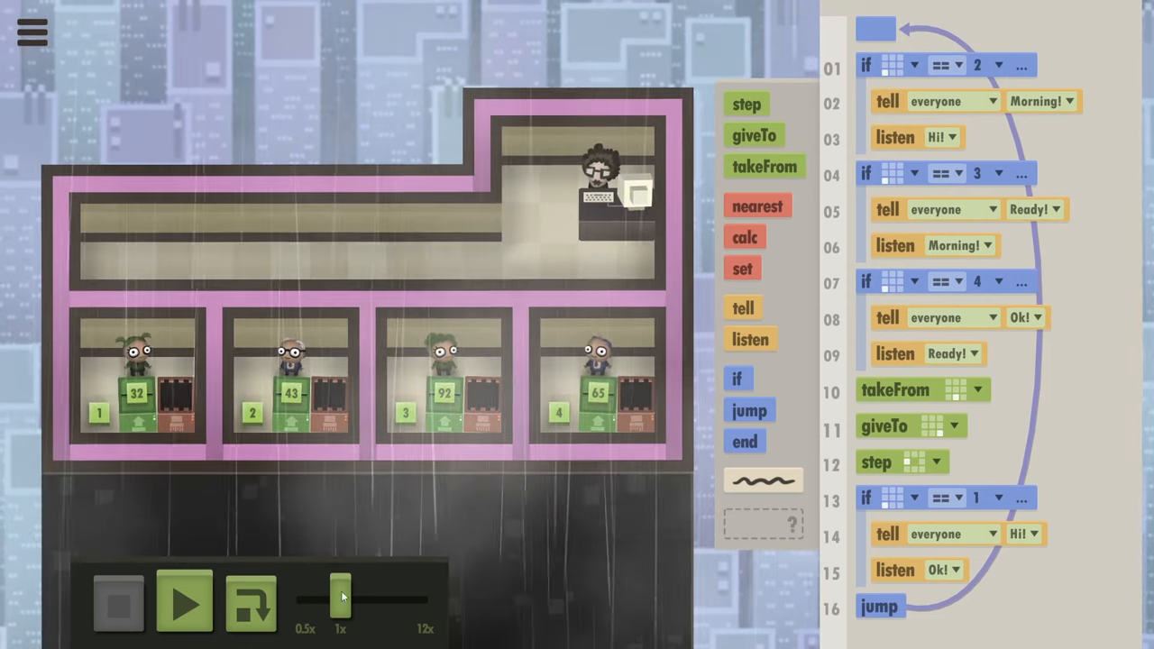
click(180, 605)
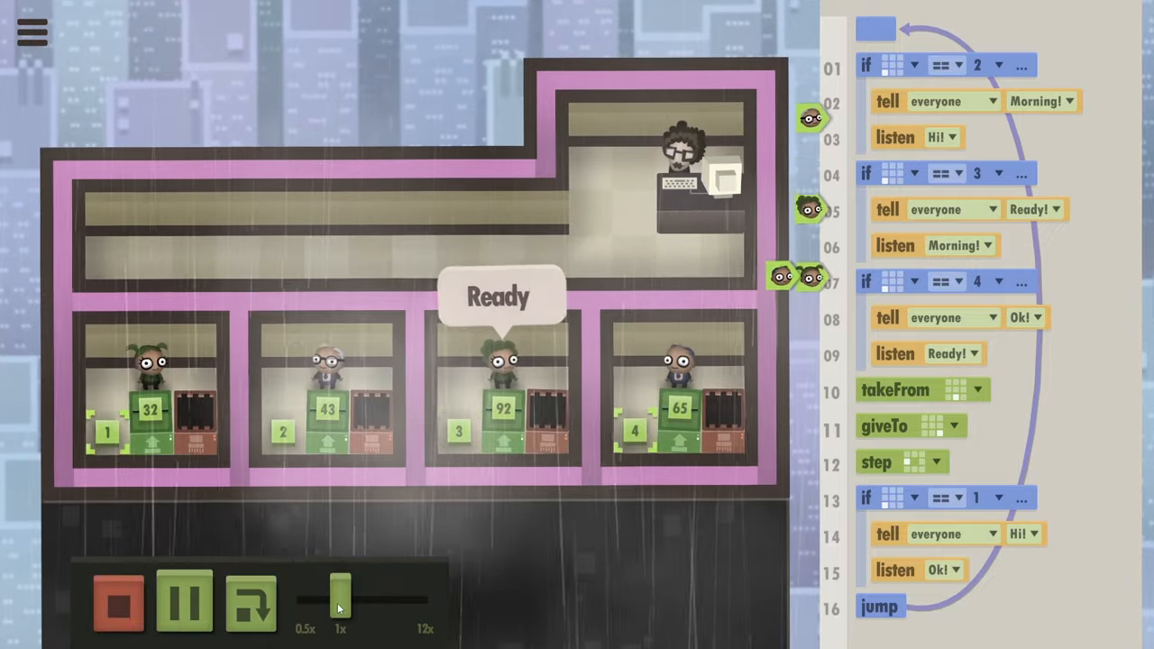
- Push the speed slider toward 12x until the level solves and the distinctions panel appears
drag(341, 591, 372, 592)
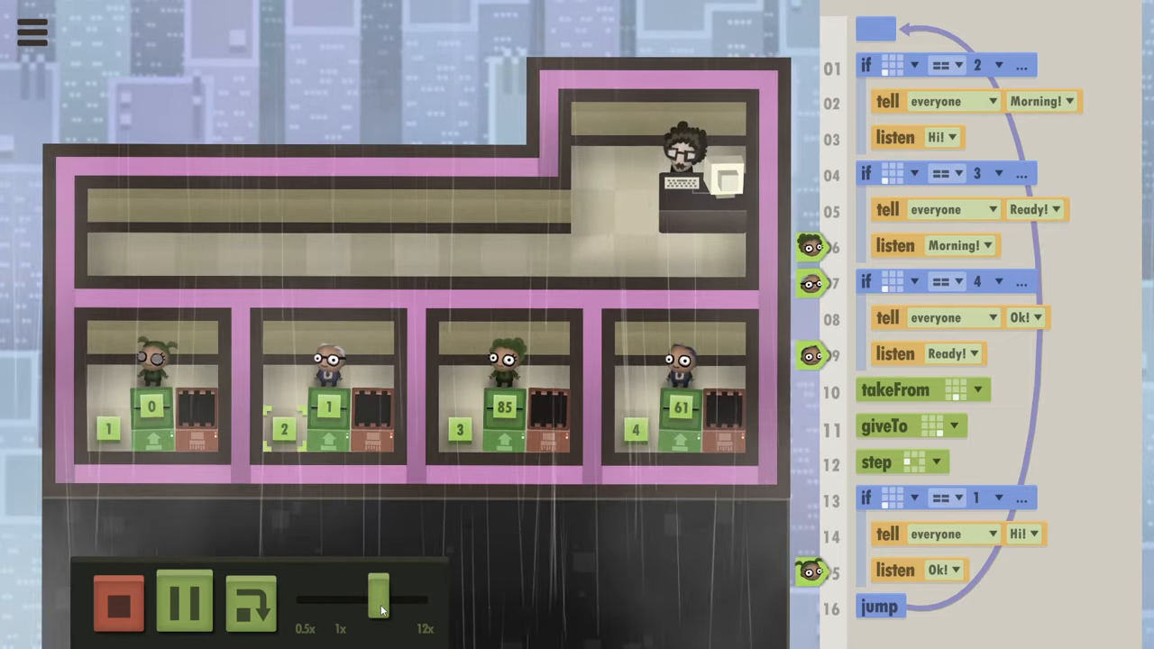
drag(379, 595, 415, 595)
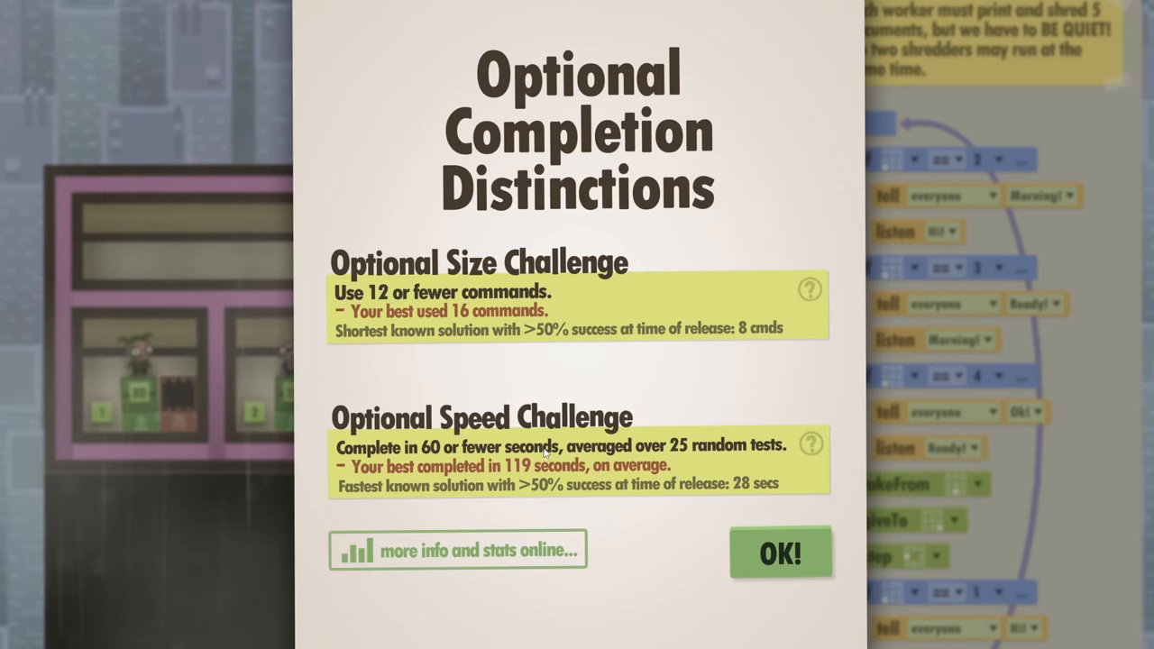
- Dismiss the completion results and change worker 3's announcement message
click(779, 554)
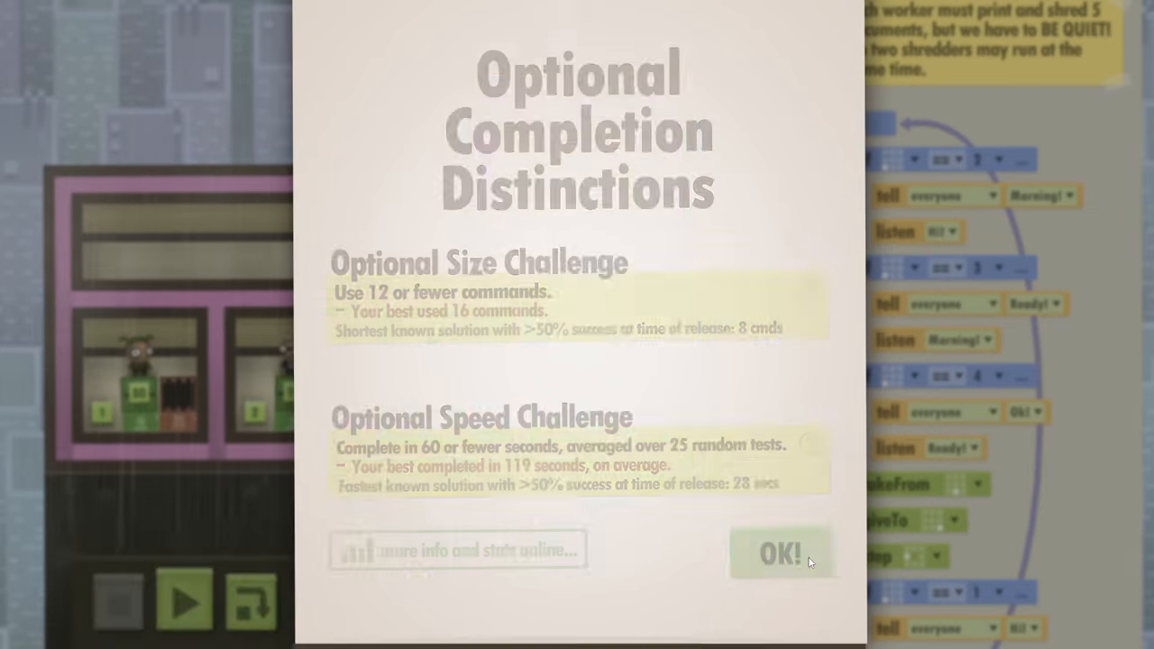
click(780, 556)
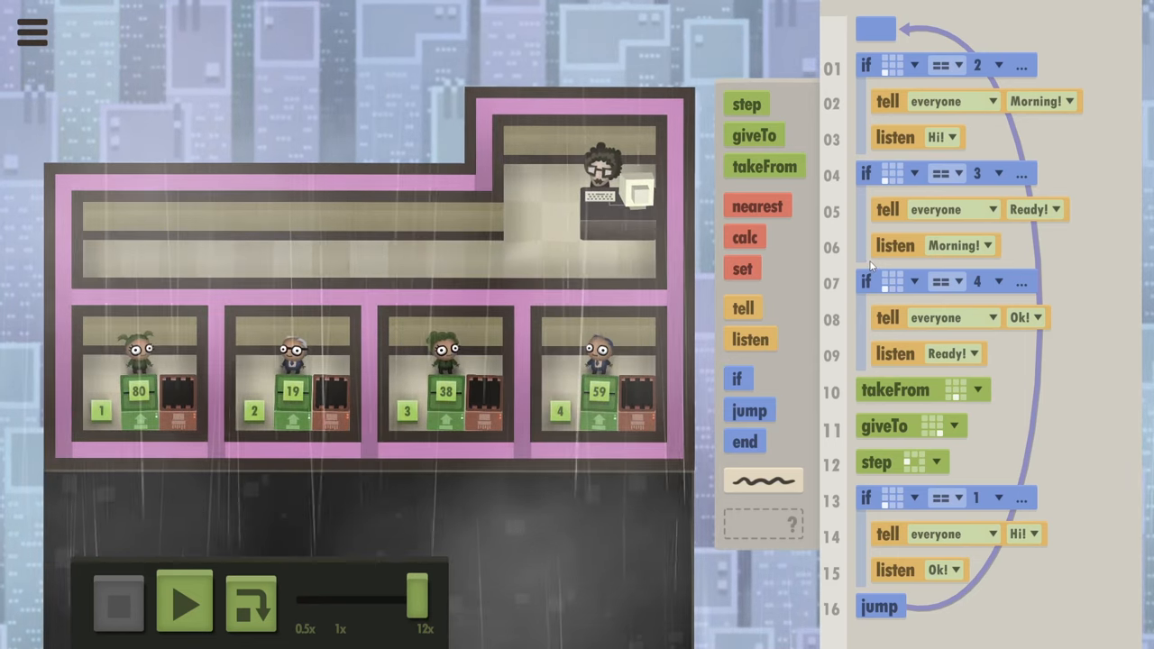
click(1062, 209)
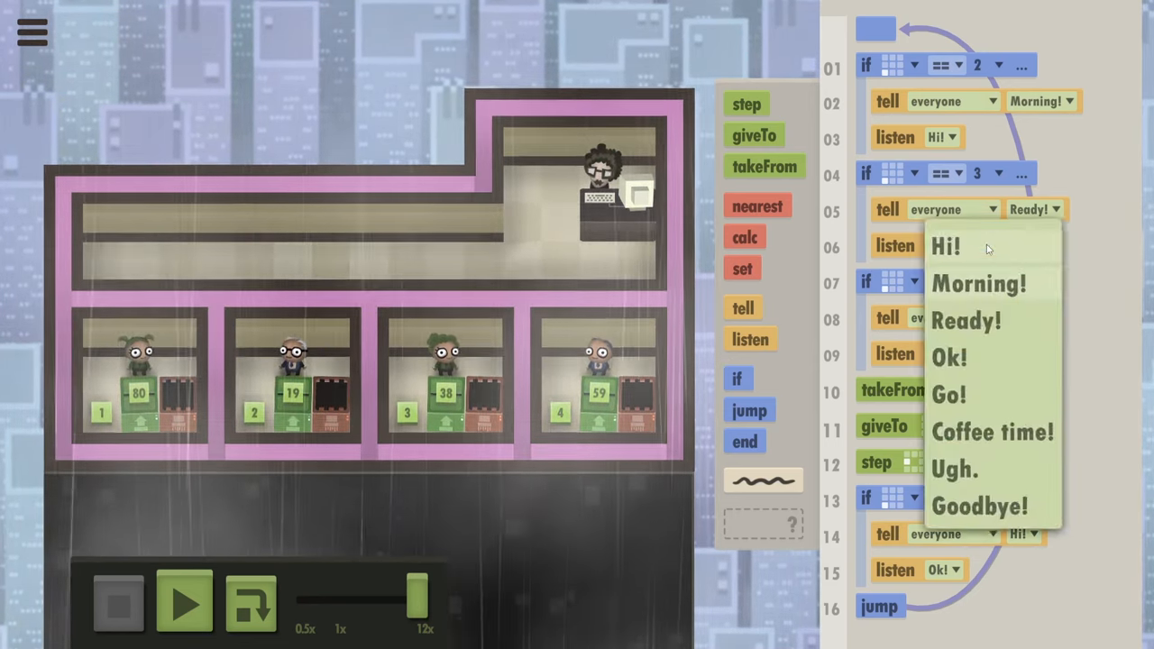
click(977, 283)
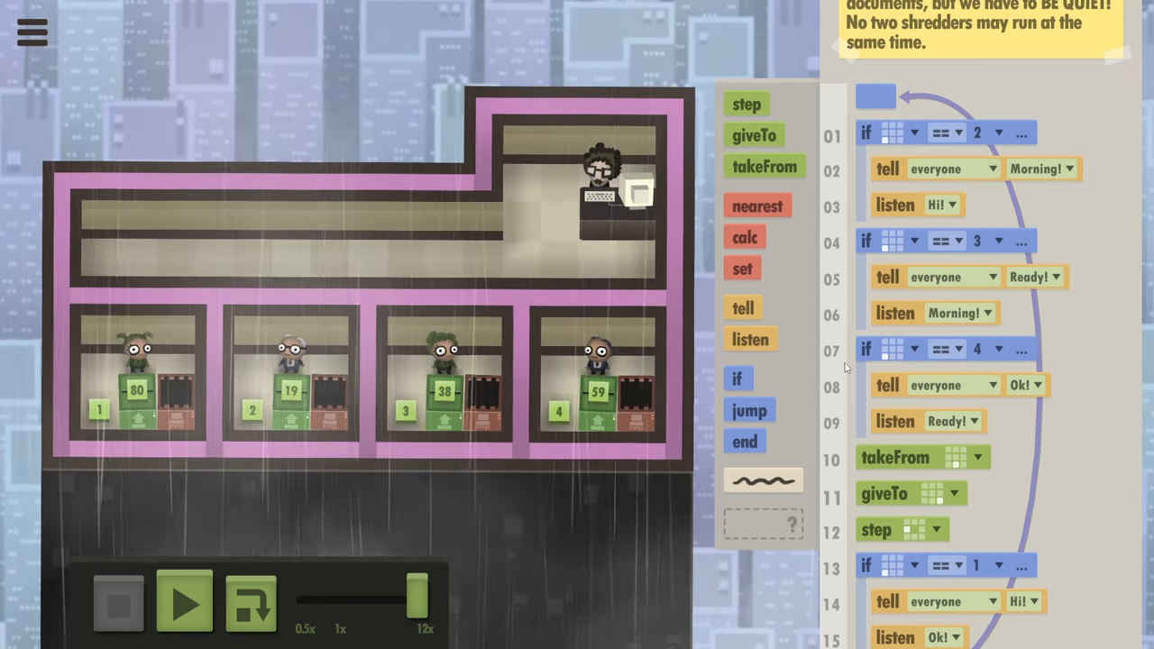
mouse_move(577, 390)
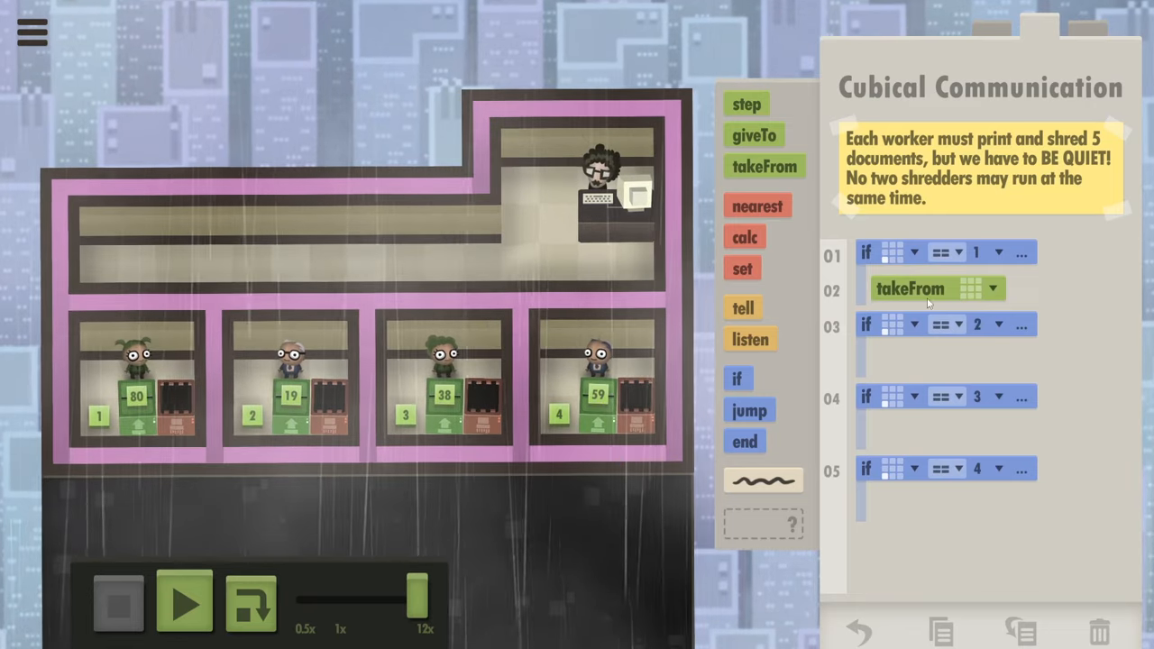
- Test worker 1's step-take-step-give loop, pausing to inspect, then reset after the shredder explodes
click(184, 606)
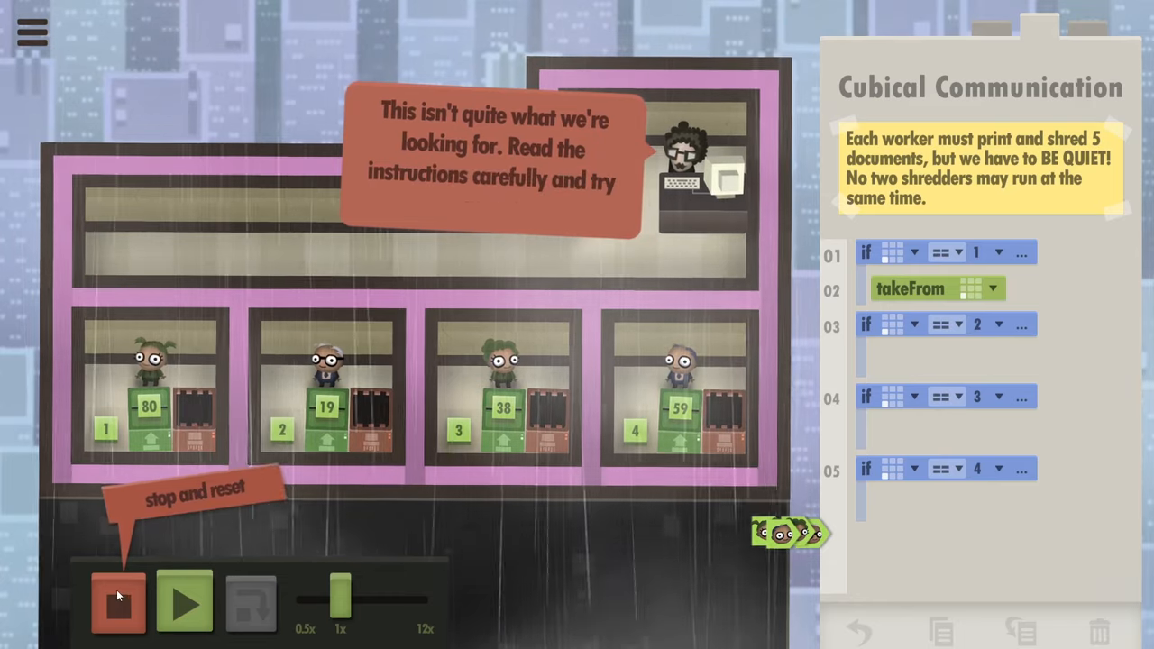
click(115, 613)
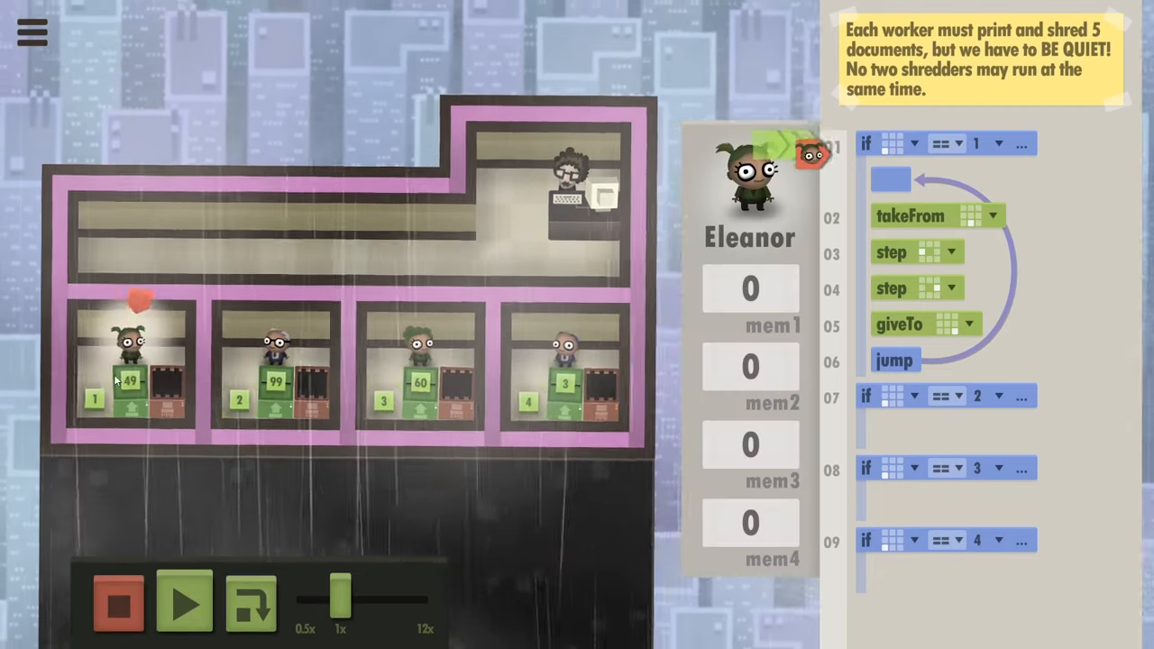
click(184, 610)
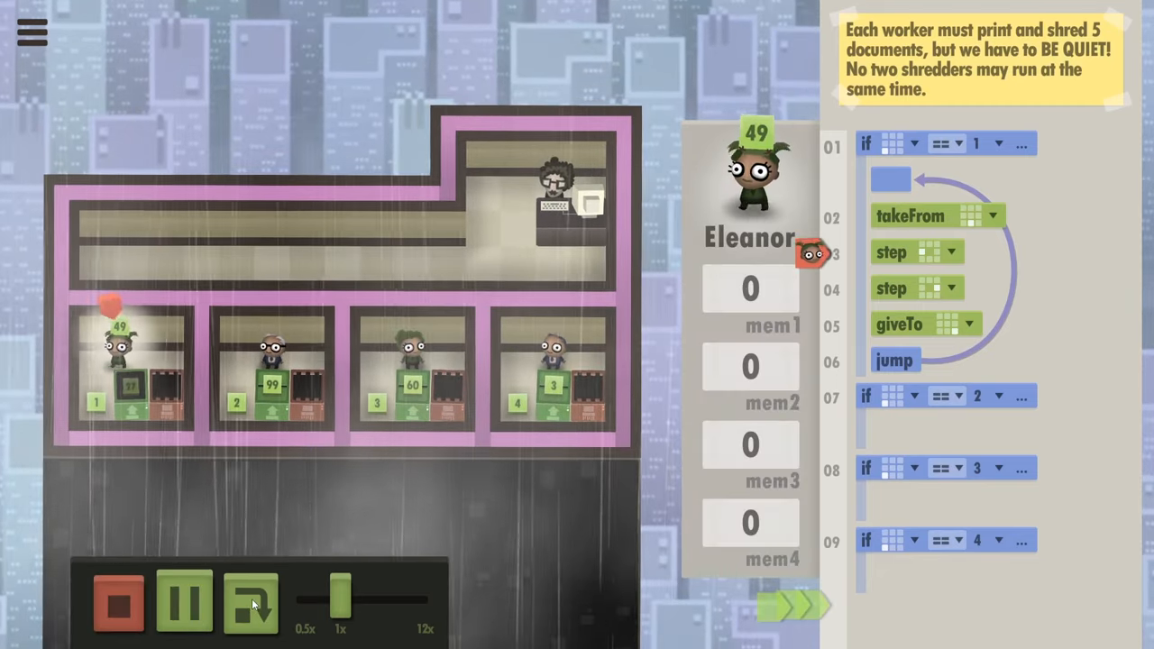
click(183, 604)
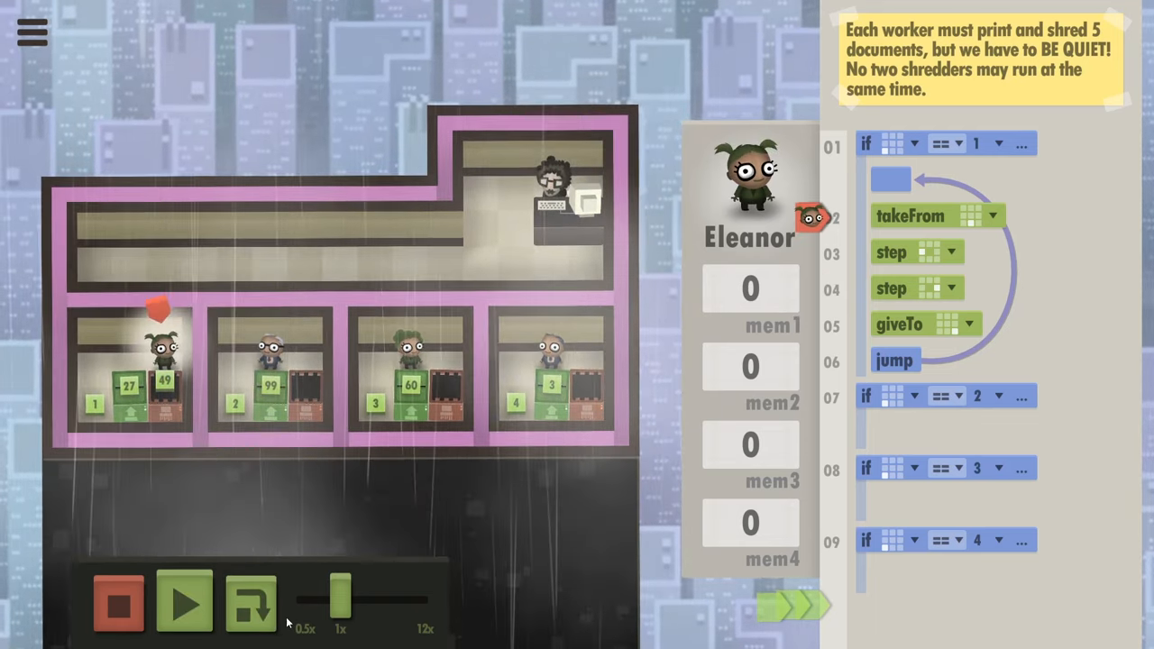
click(179, 607)
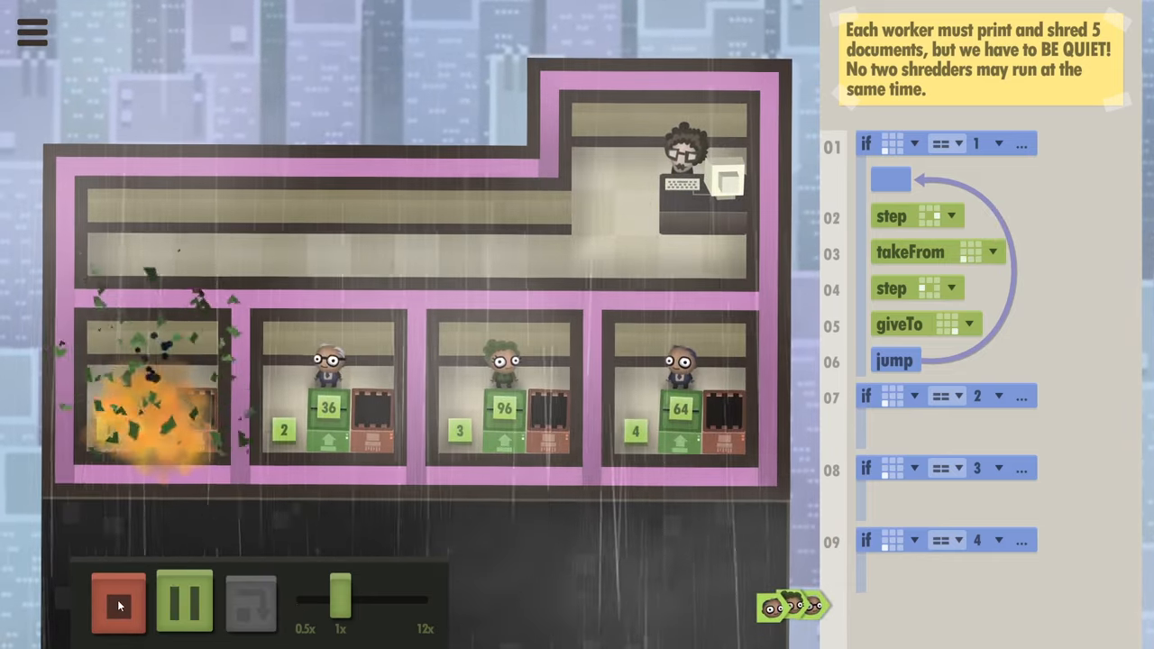
click(123, 603)
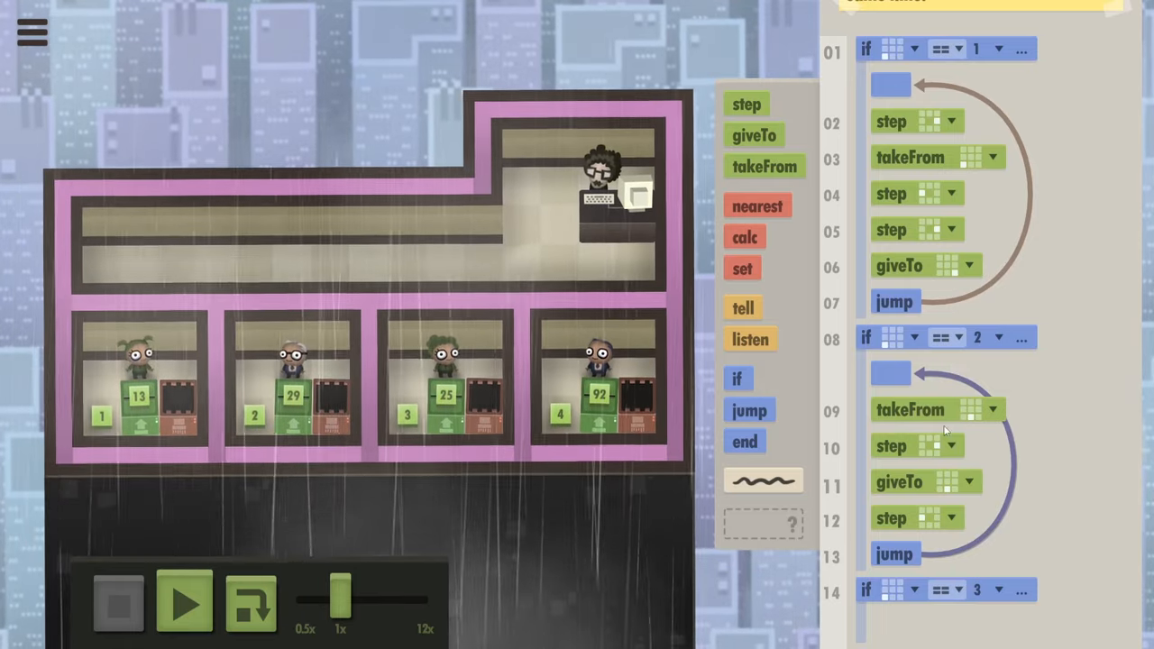
- Run both workers' loops, acknowledge the supervisor's too-many-shredders complaint, and reset the office
click(184, 606)
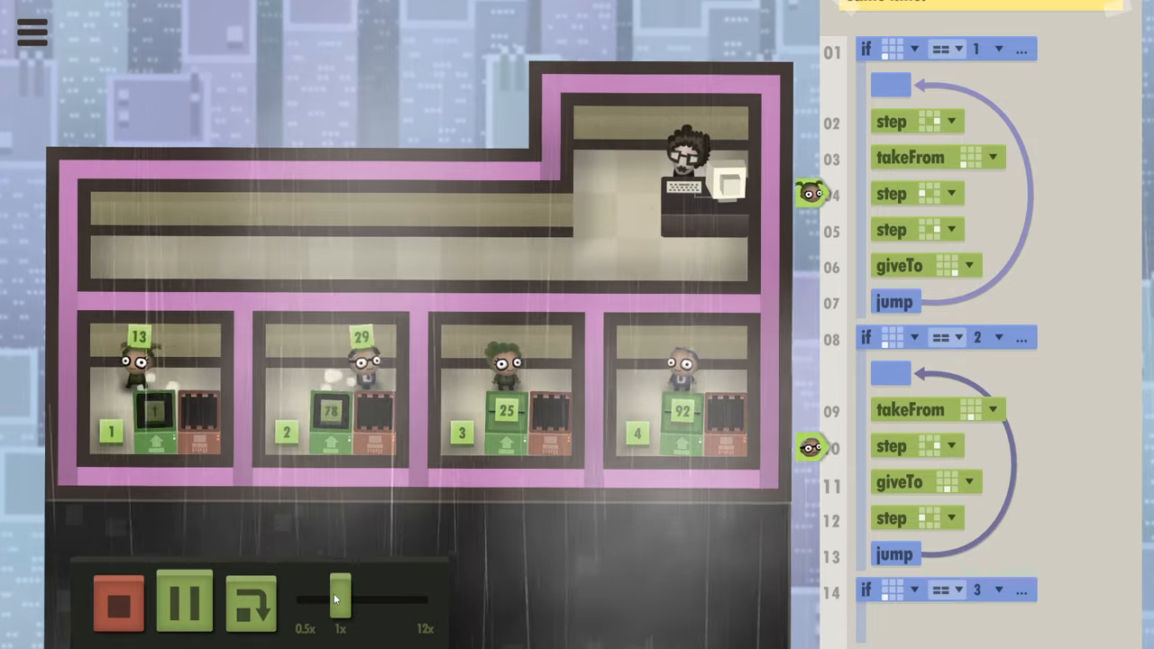
click(188, 606)
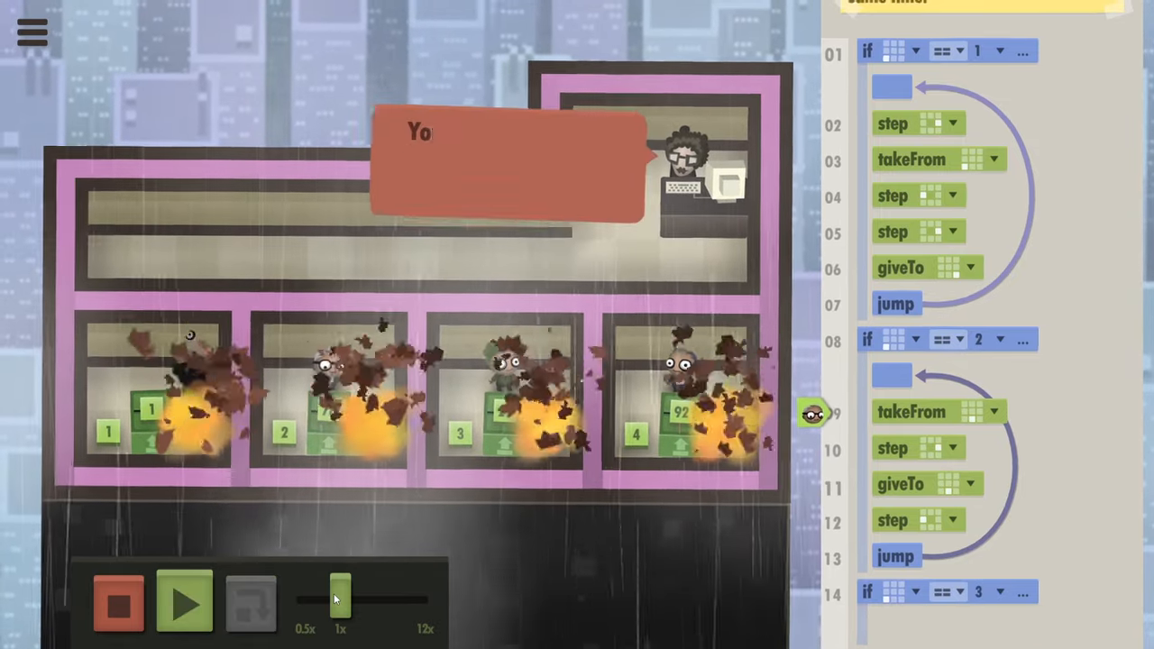
click(119, 606)
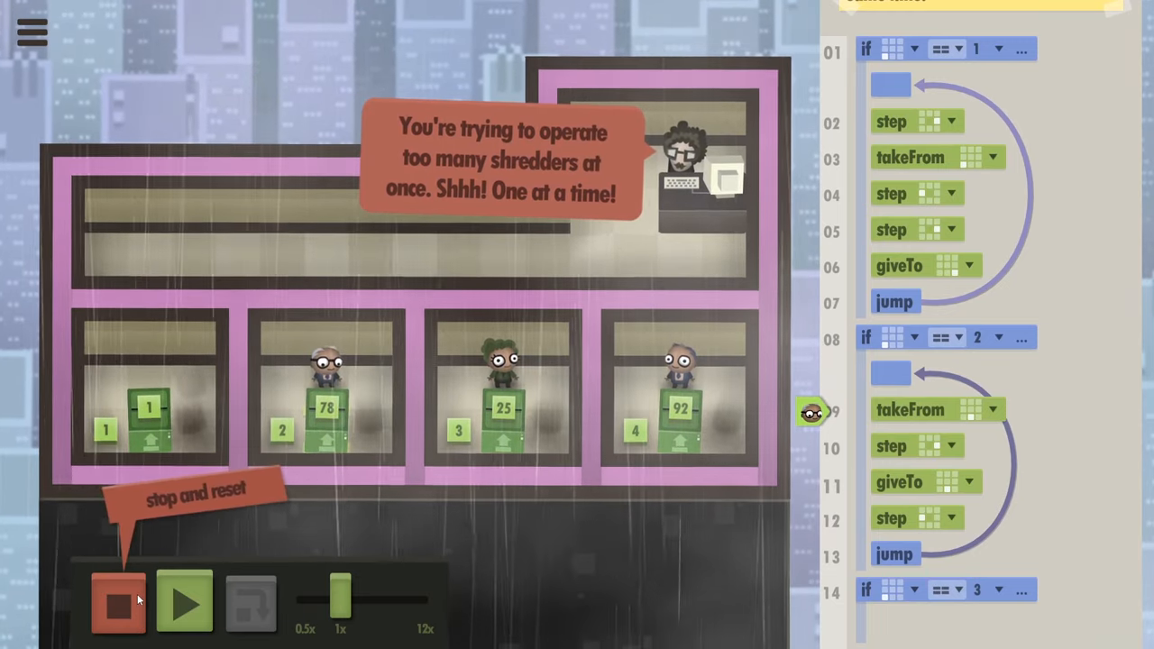
click(117, 604)
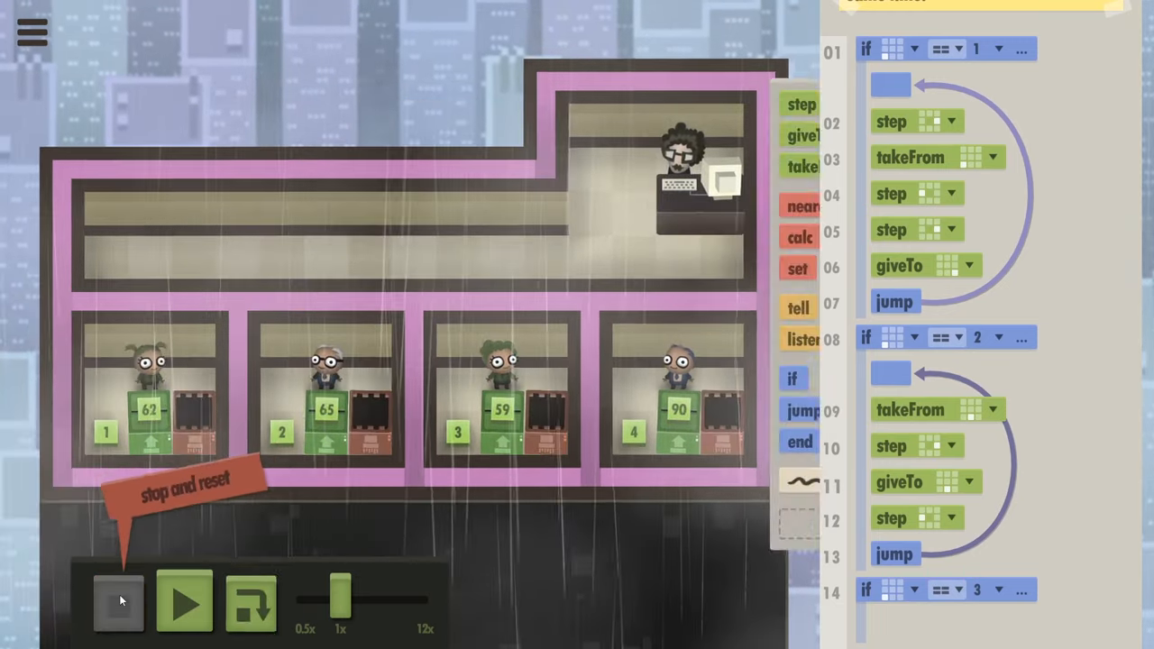
click(122, 606)
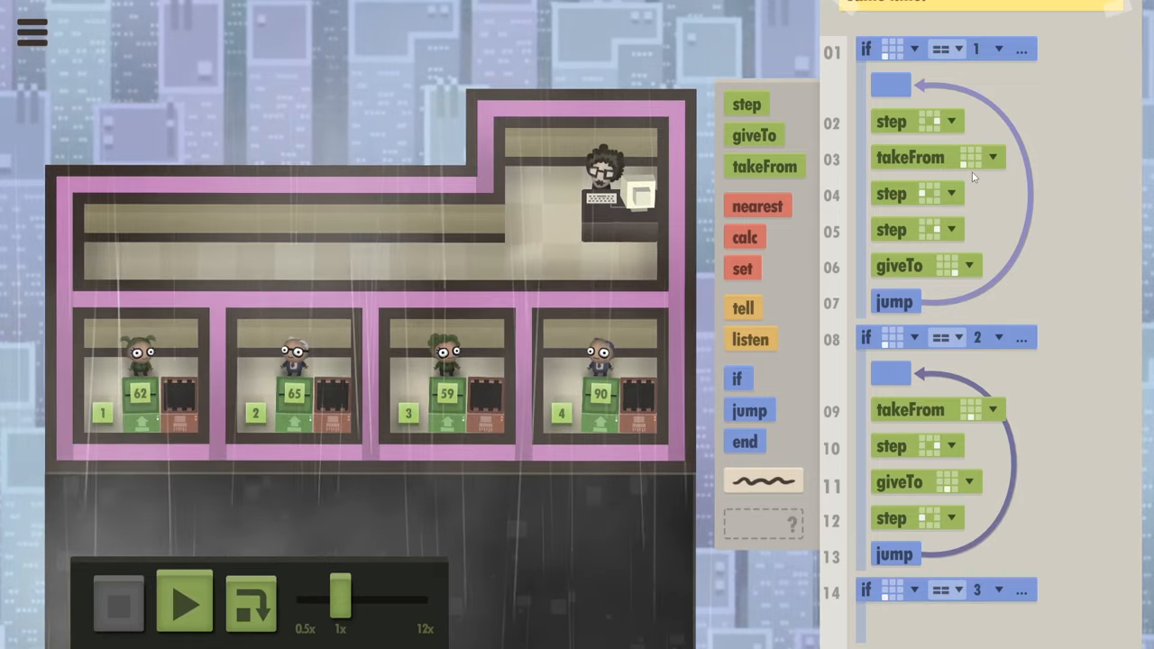
- Rerun and single-step four instructions to watch the first worker, then resume and pause again
click(184, 610)
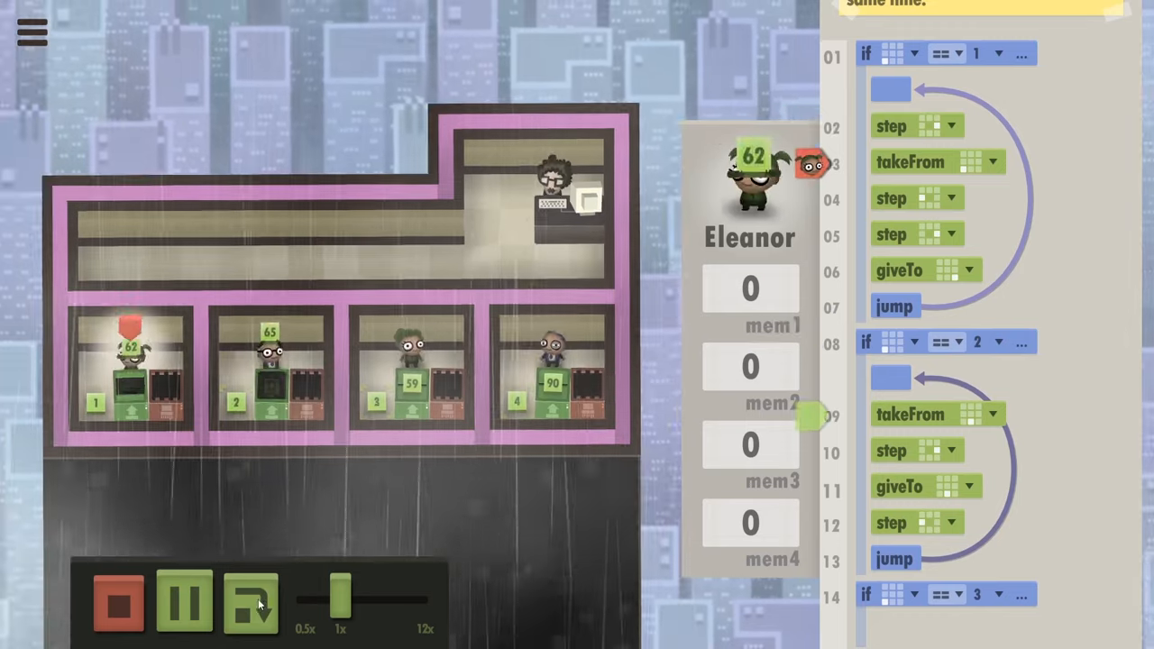
click(184, 606)
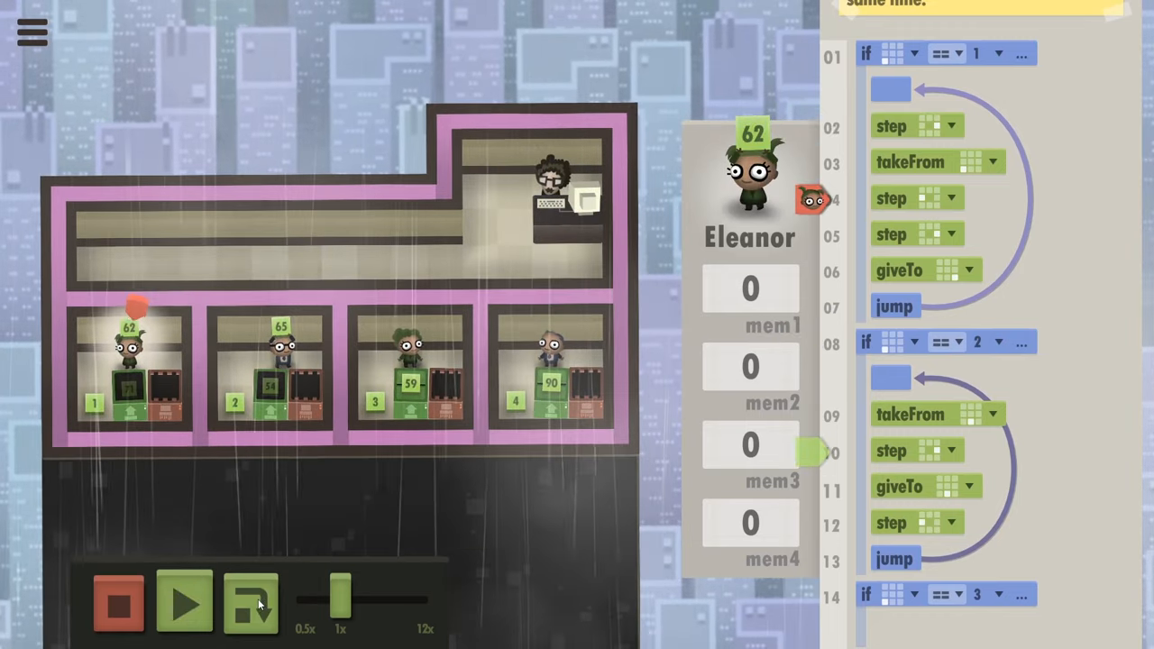
click(251, 608)
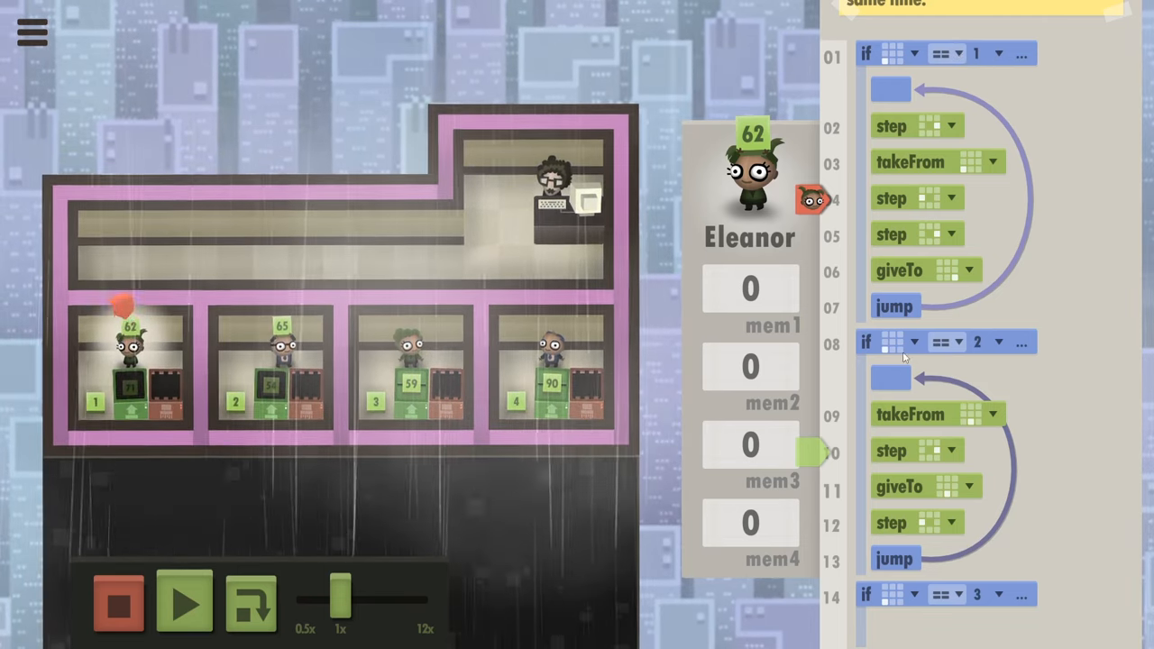
click(253, 606)
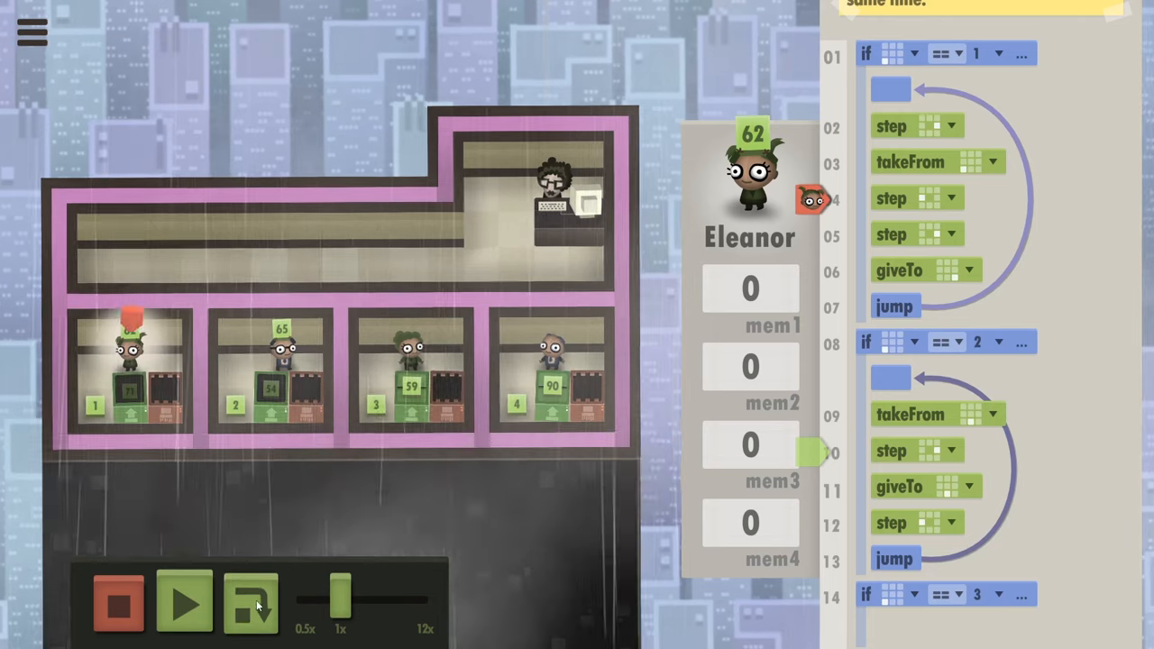
click(249, 606)
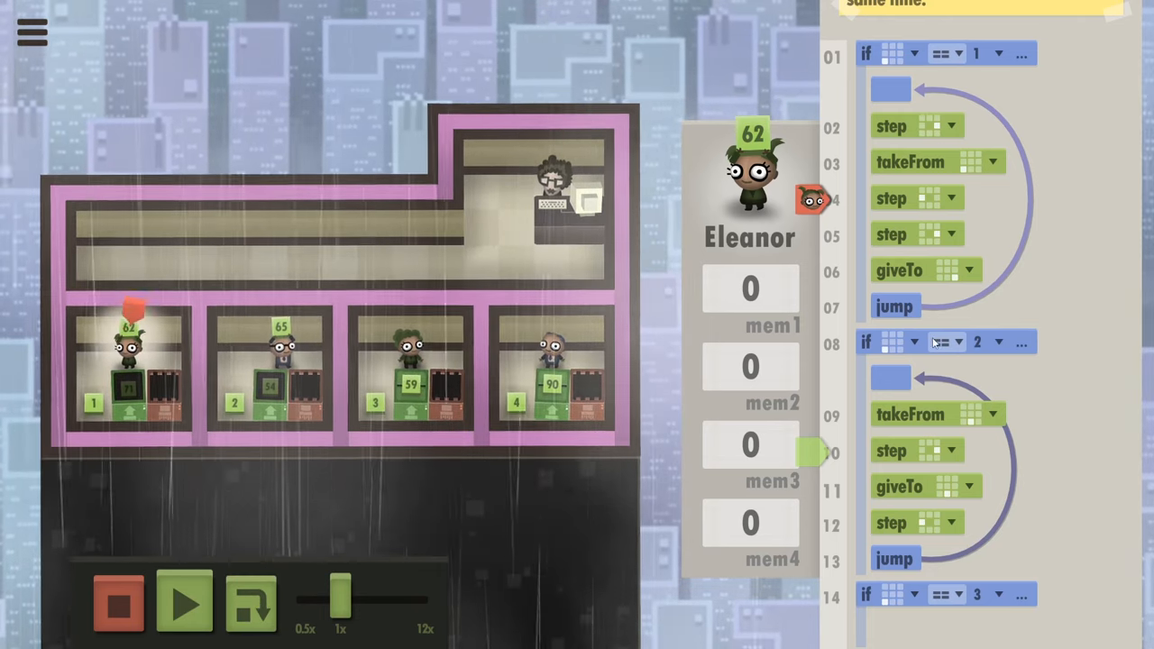
click(251, 610)
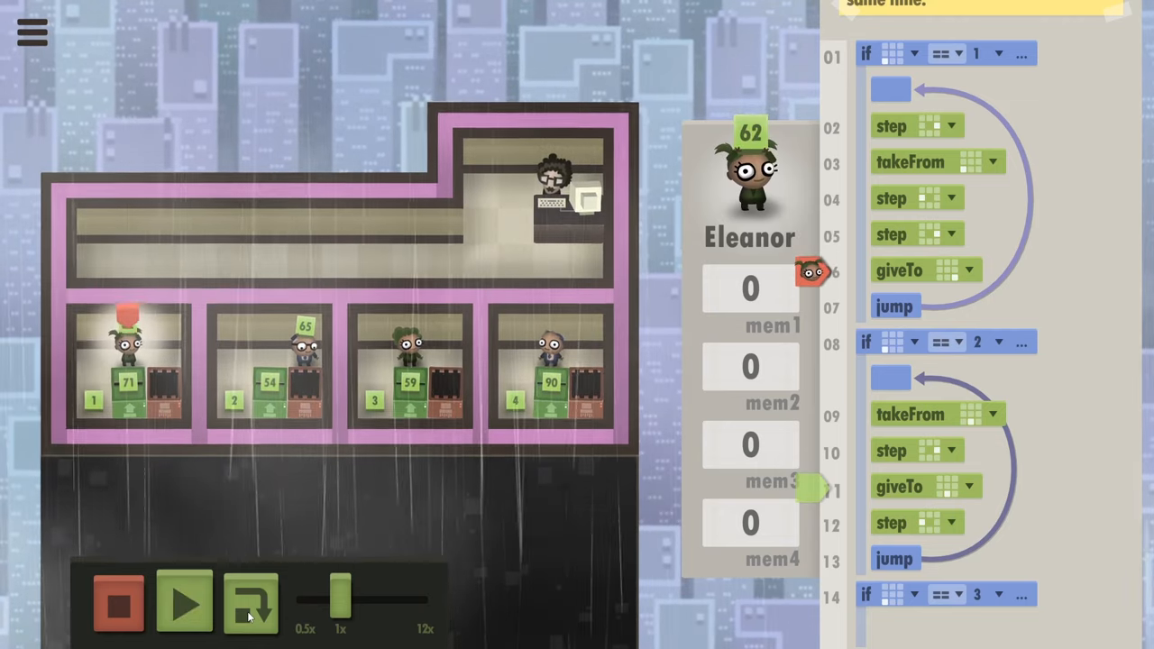
click(184, 604)
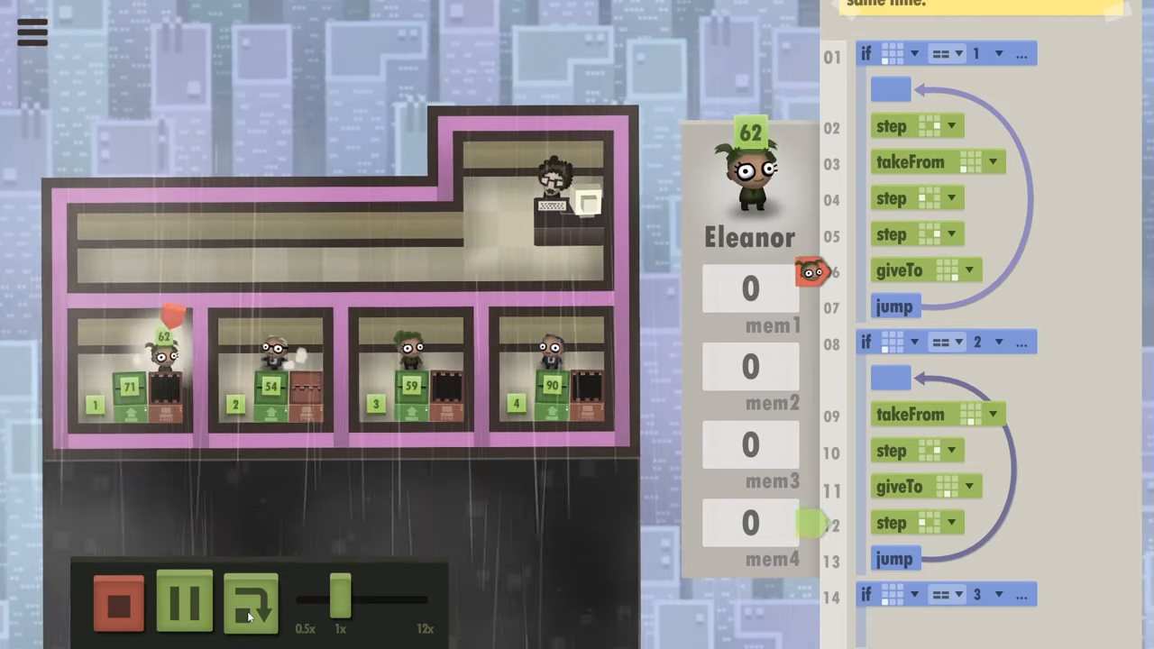
click(123, 609)
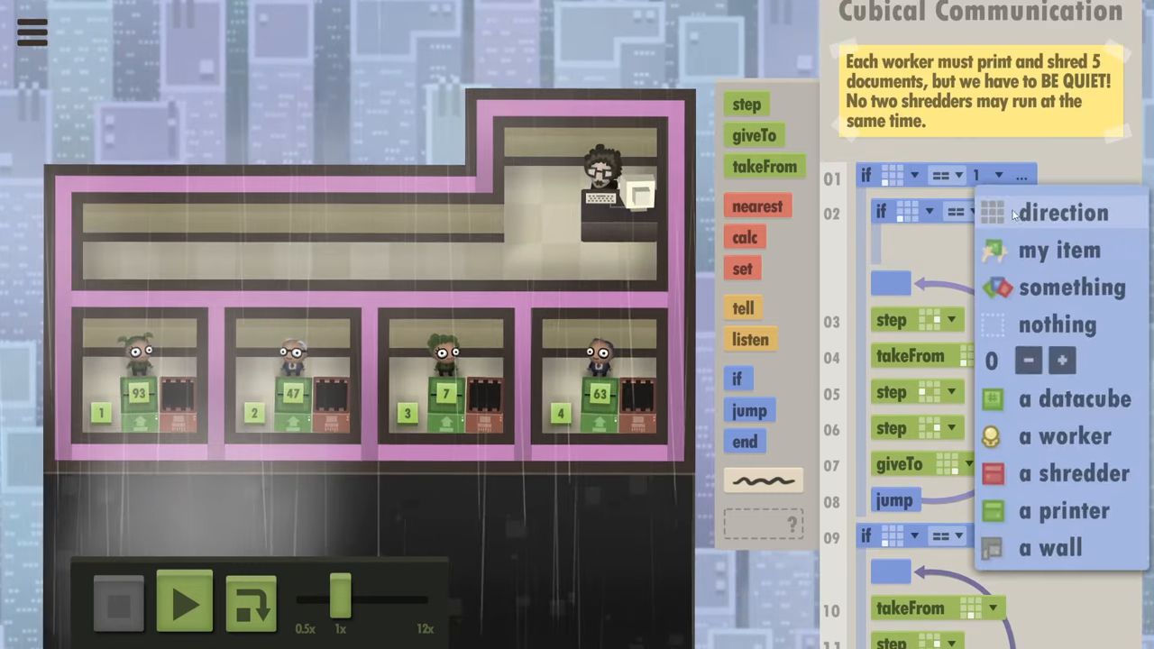
- Set the nested if's comparison in worker 1's branch, run at higher speed, and reset after the shredder complaint
click(978, 220)
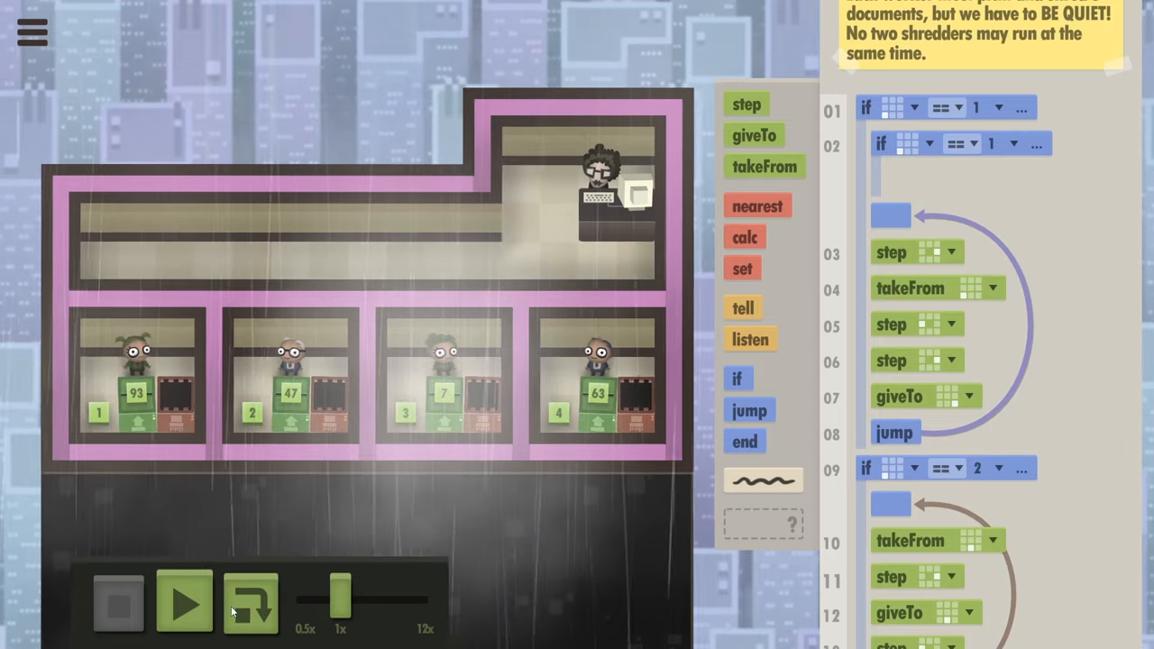
click(182, 605)
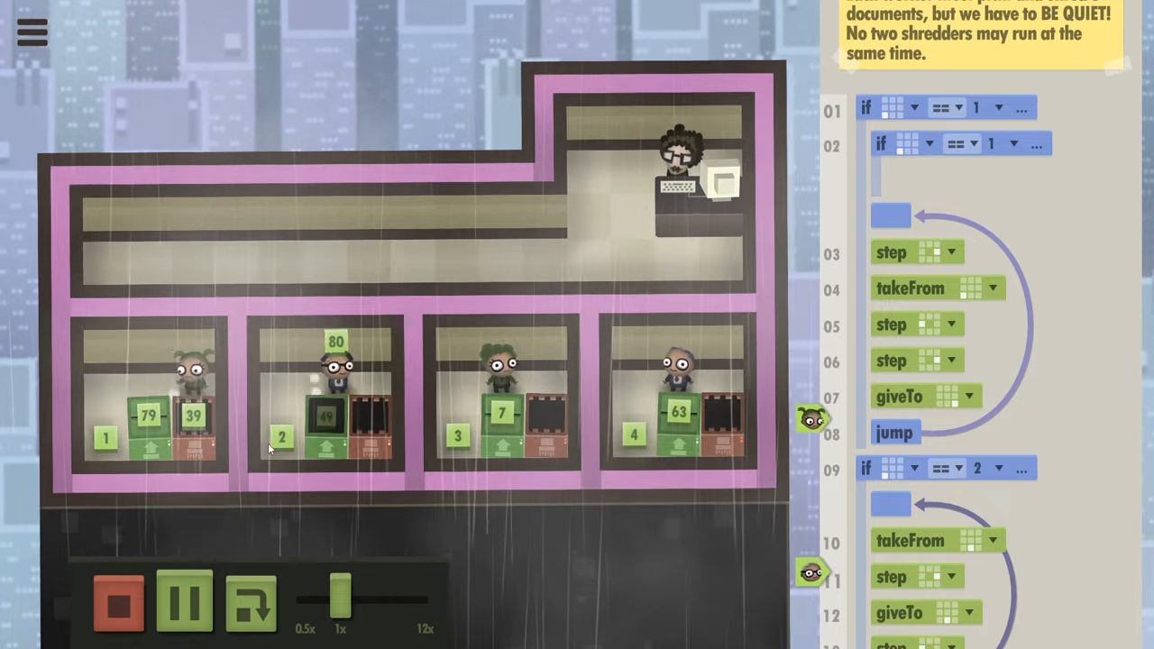
drag(340, 599, 370, 599)
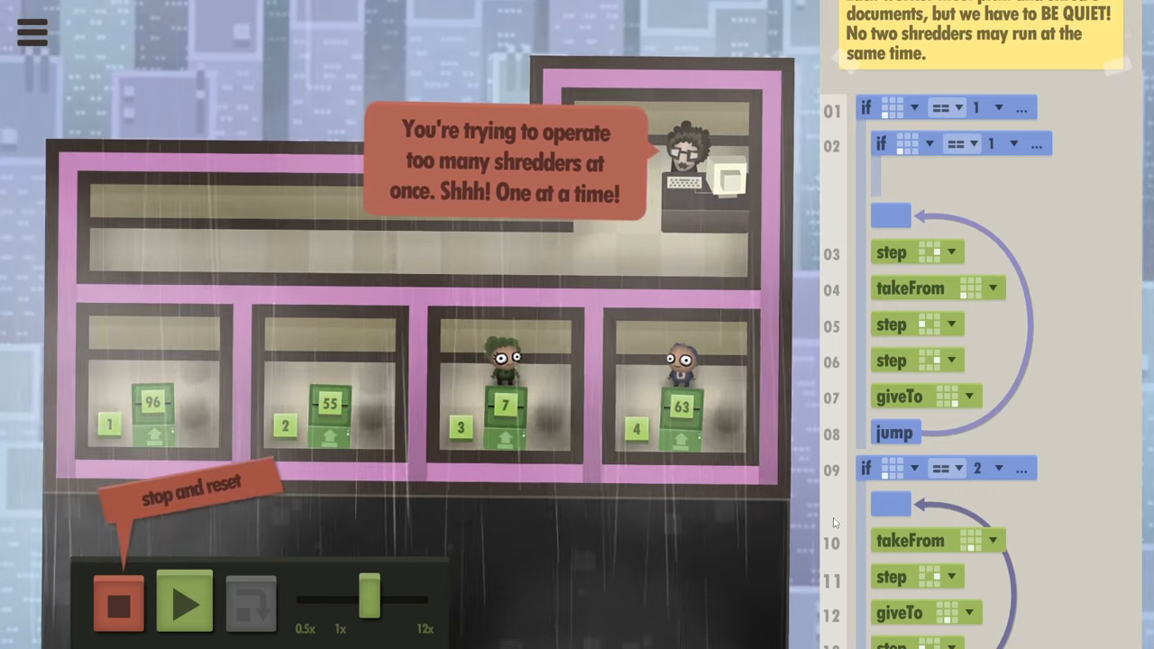
click(119, 609)
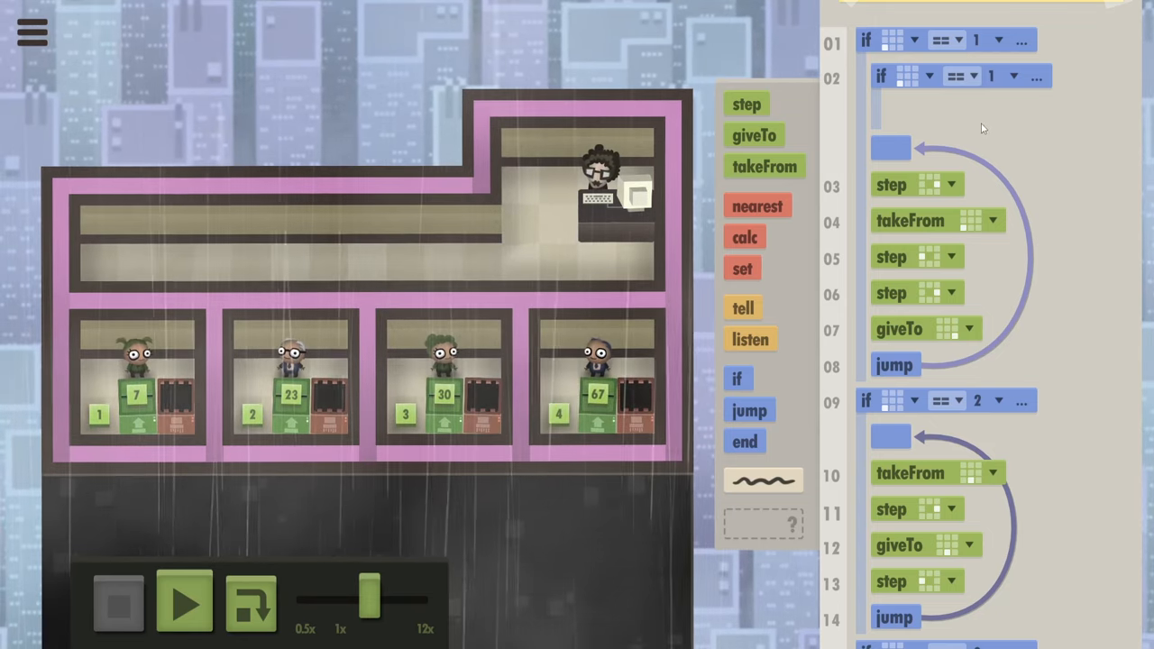
- Delete worker 1's nested if, leaving the plain shredding loop, and give worker 3 a step-and-jump loop
scroll(down, 3)
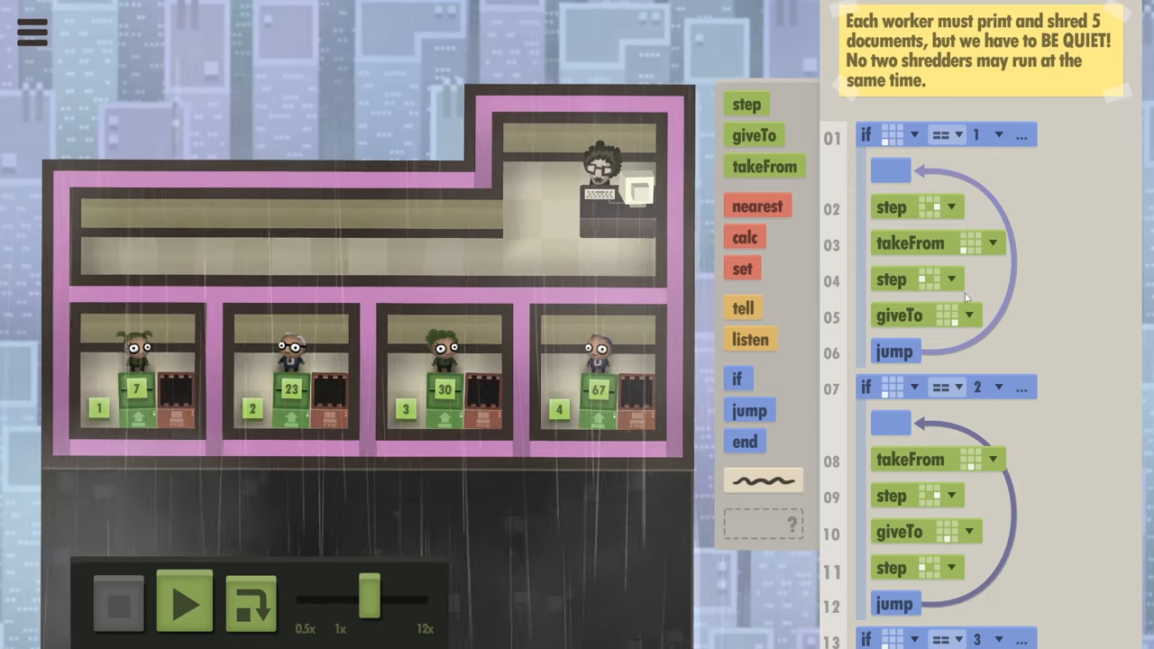
scroll(down, 3)
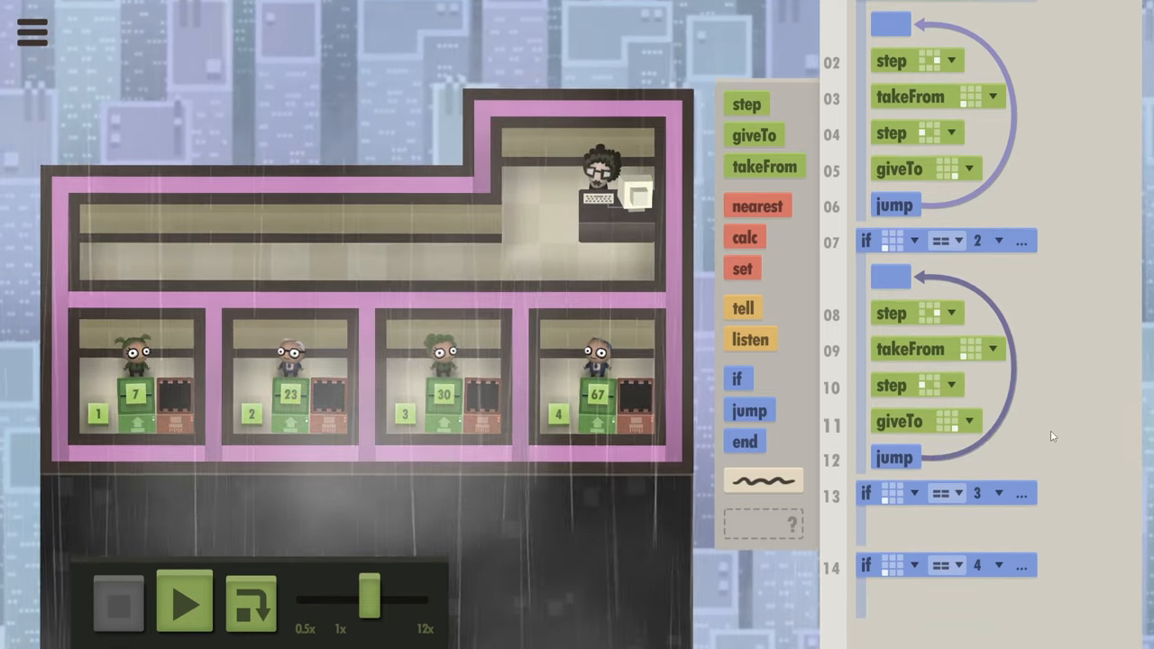
scroll(down, 3)
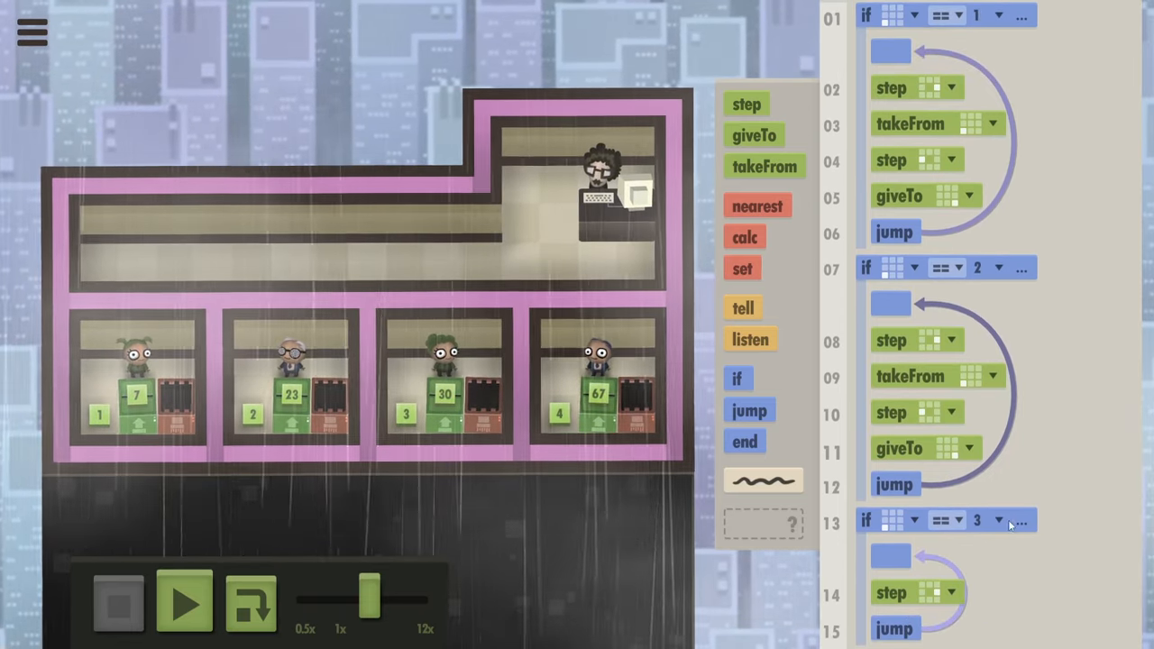
- Run the current program twice, resetting after the equipment damage and the shredder complaint
click(186, 605)
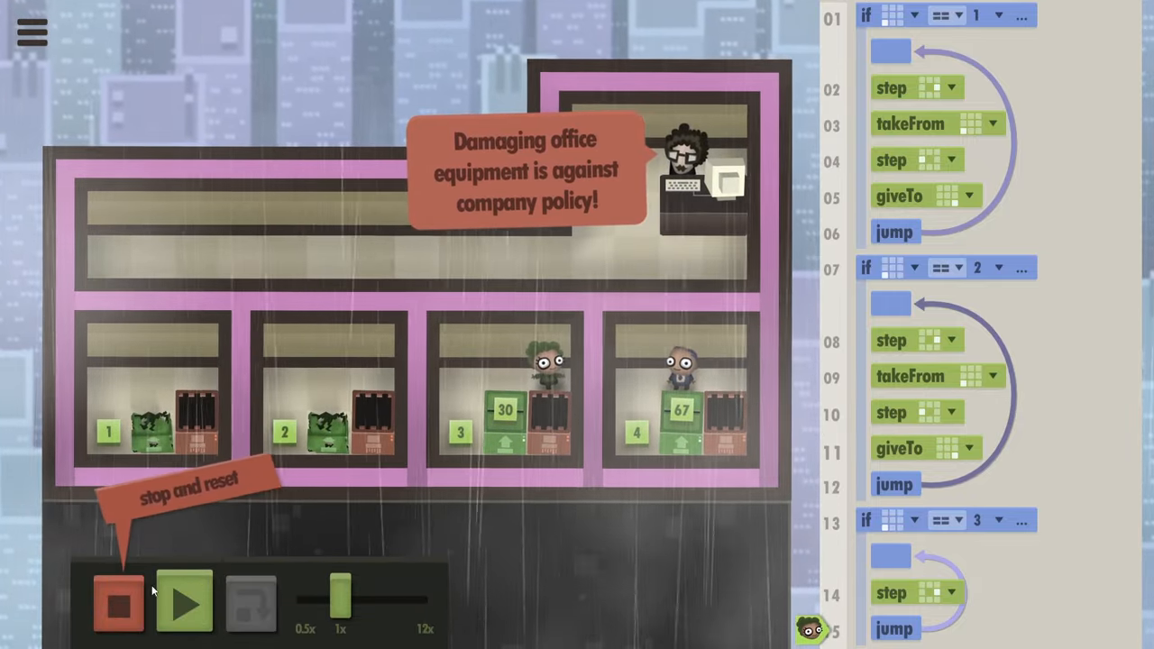
click(120, 608)
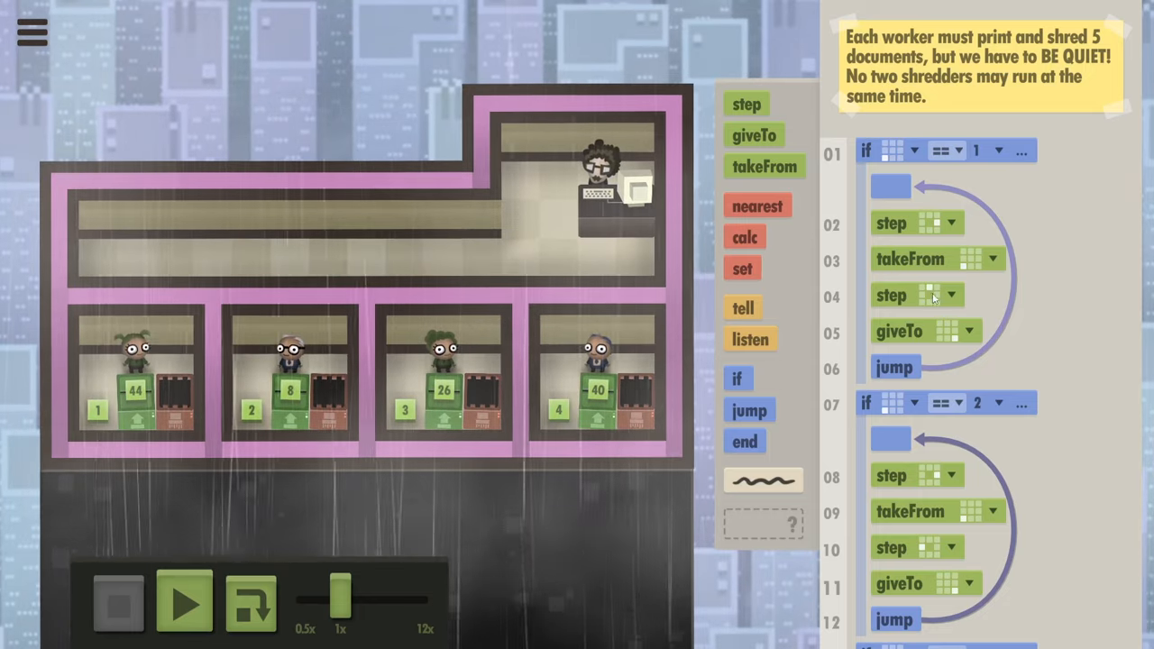
click(184, 606)
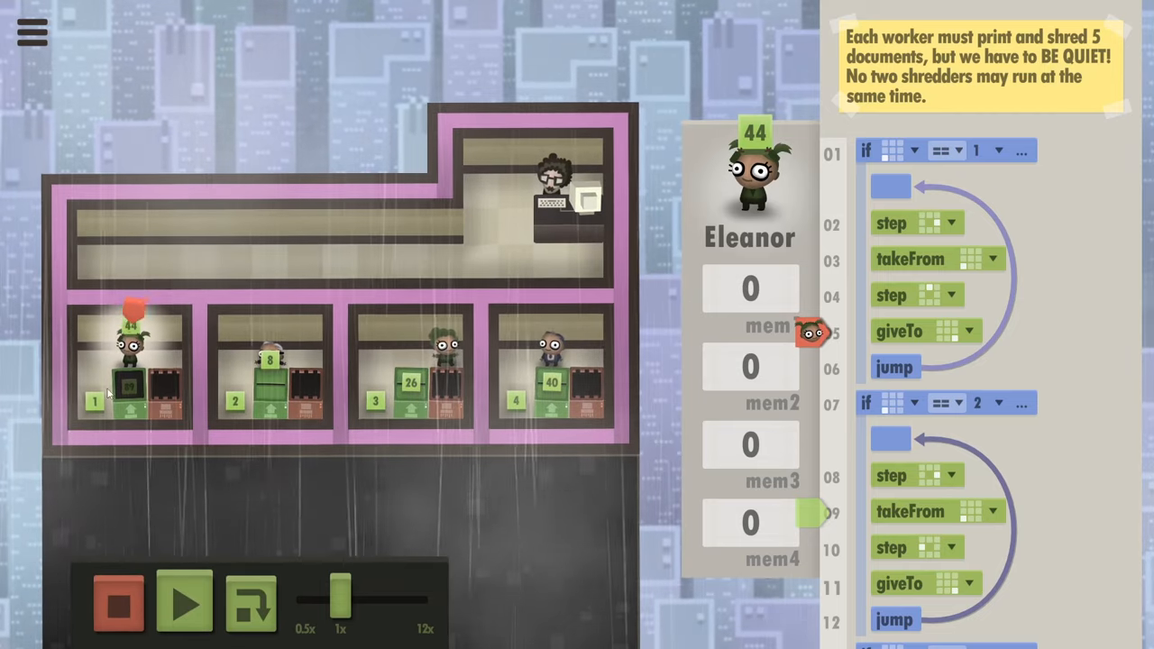
click(180, 606)
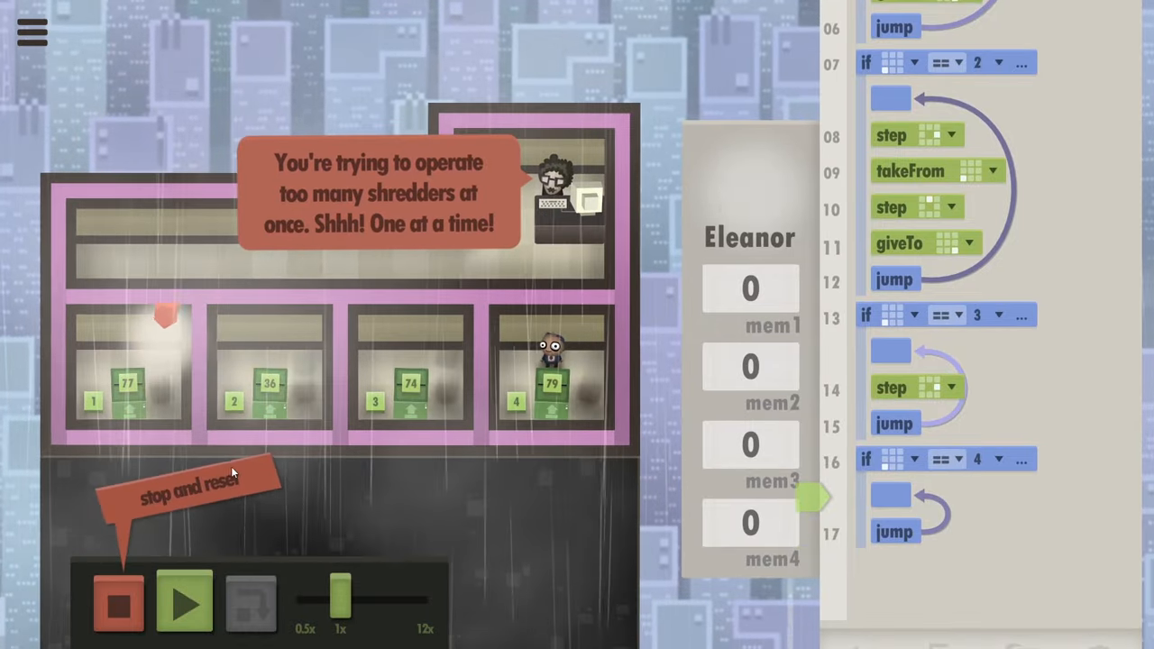
click(119, 606)
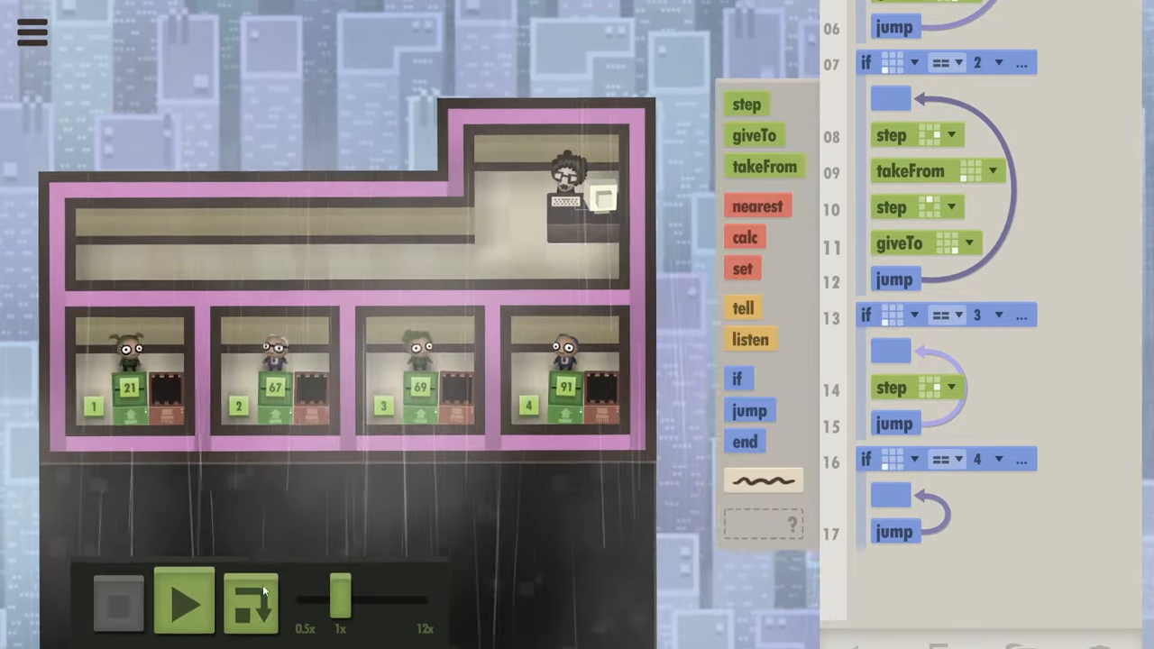
- Move takeFrom ahead of the two step blocks in each branch, test, and reset after the shredder warning
click(181, 602)
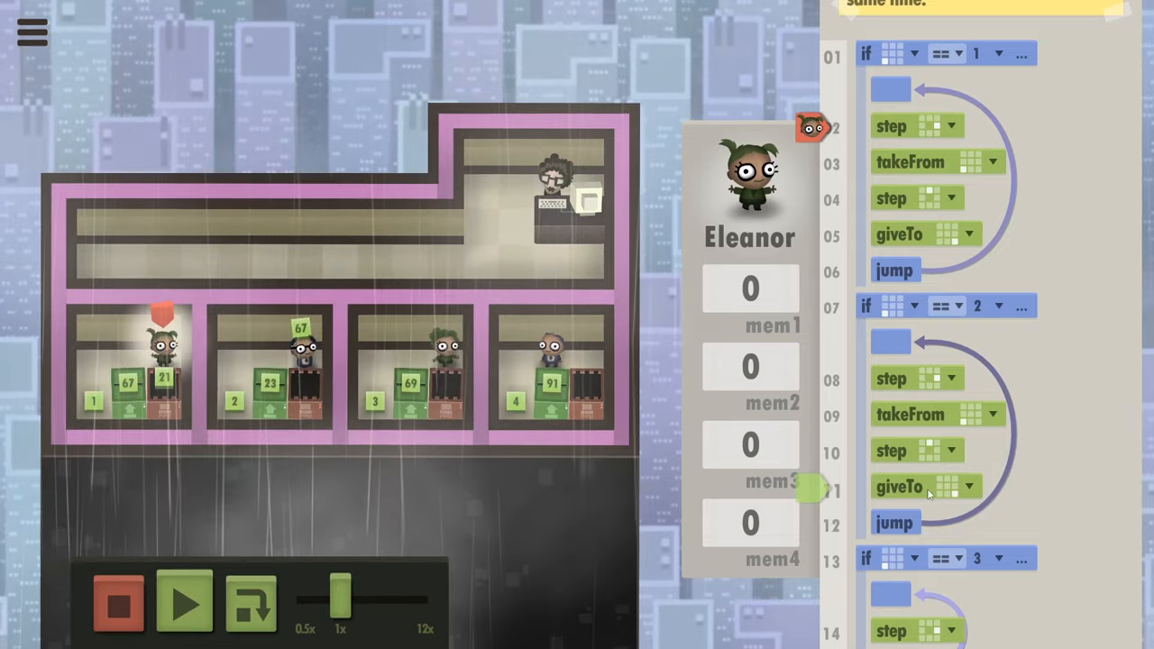
click(184, 606)
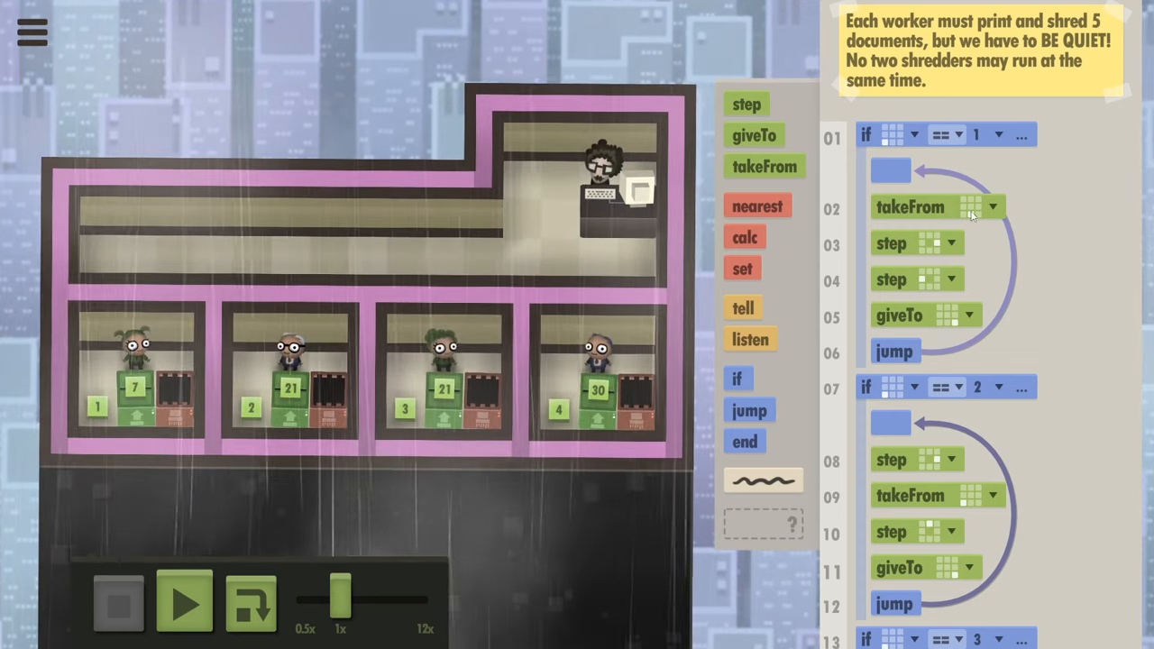
click(184, 604)
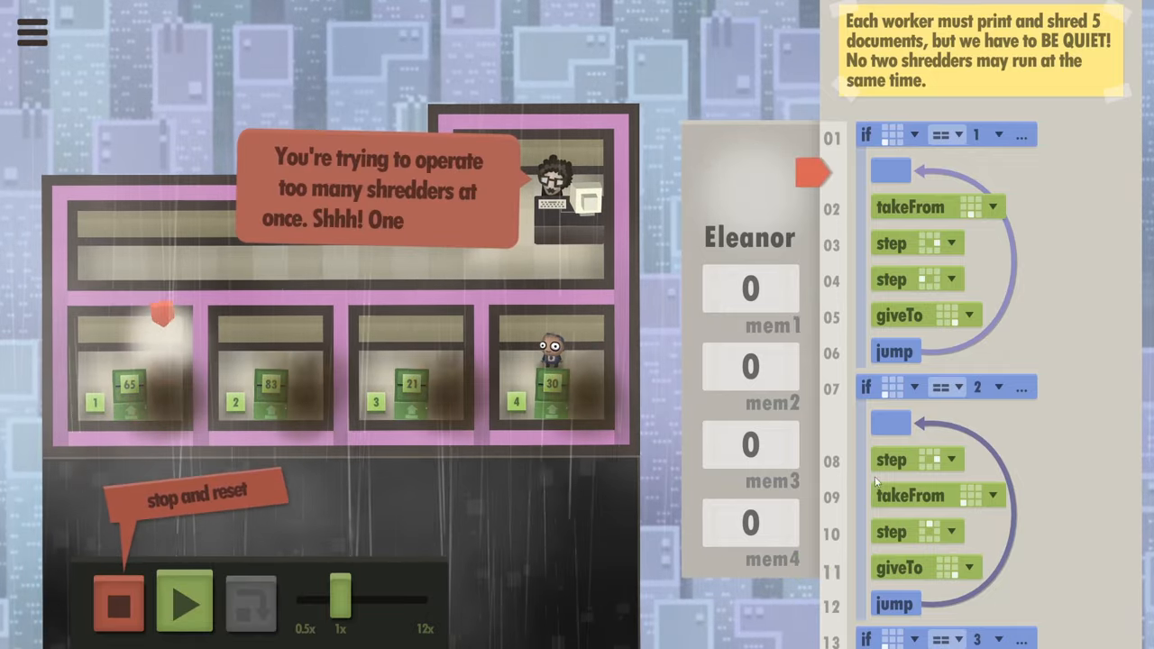
click(119, 608)
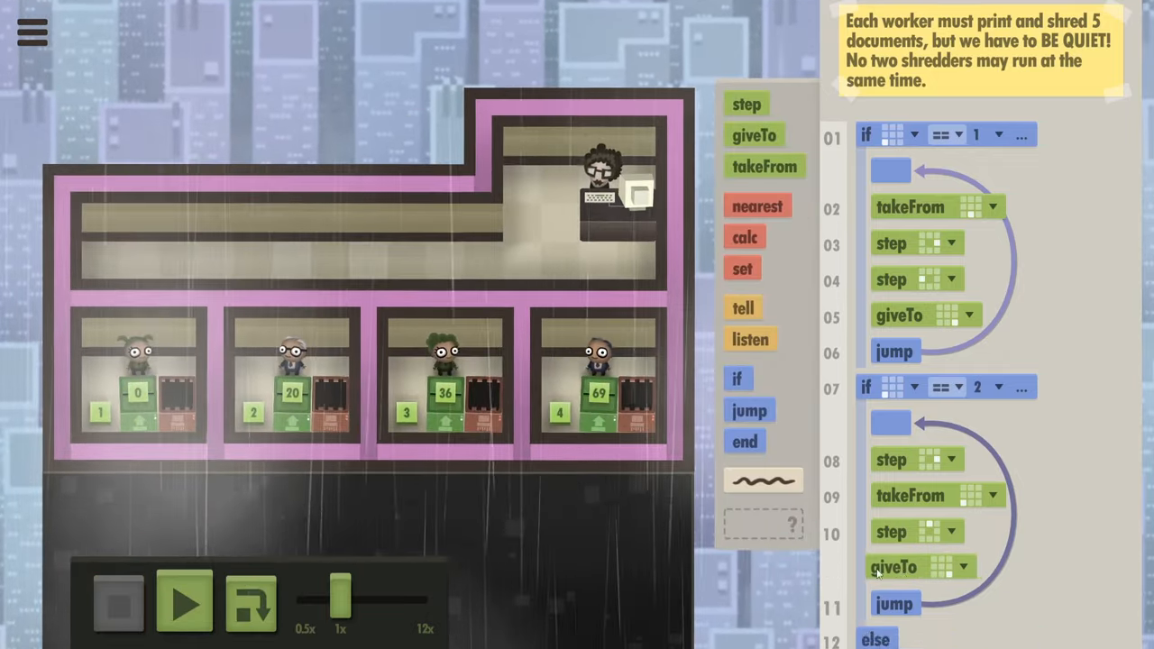
- Add a step block after giveTo in worker 1's loop so he steps back before jumping
click(184, 606)
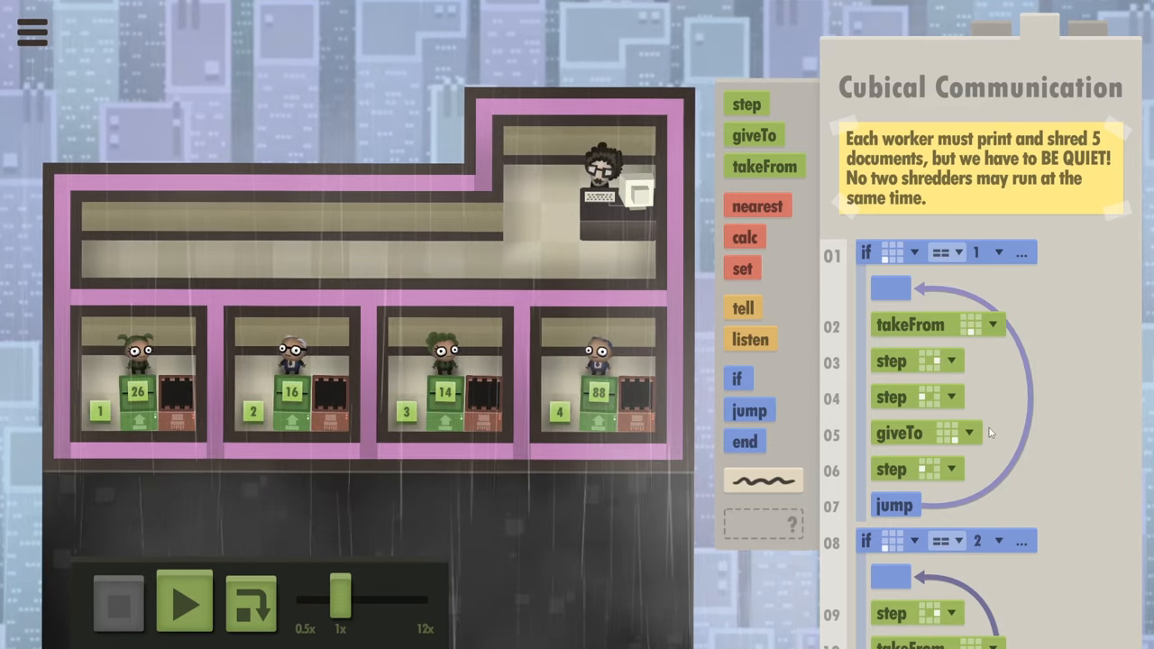
click(184, 602)
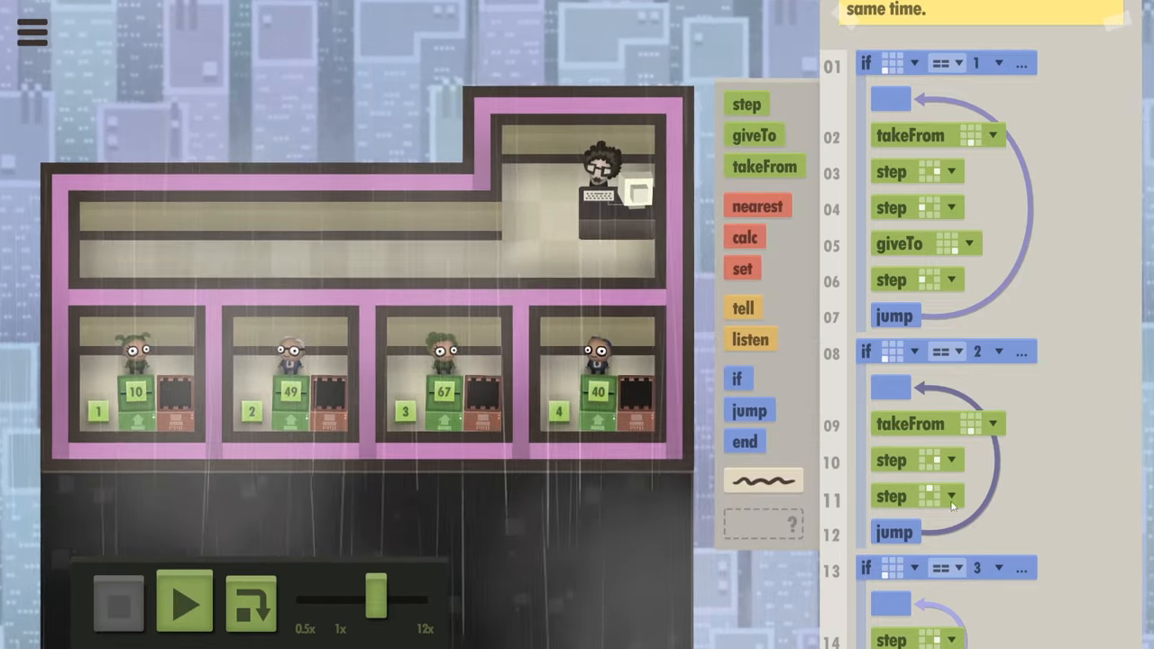
- Make worker 2's loop mirror worker 1's: take, two steps, giveTo shredder, step, jump back
scroll(down, 3)
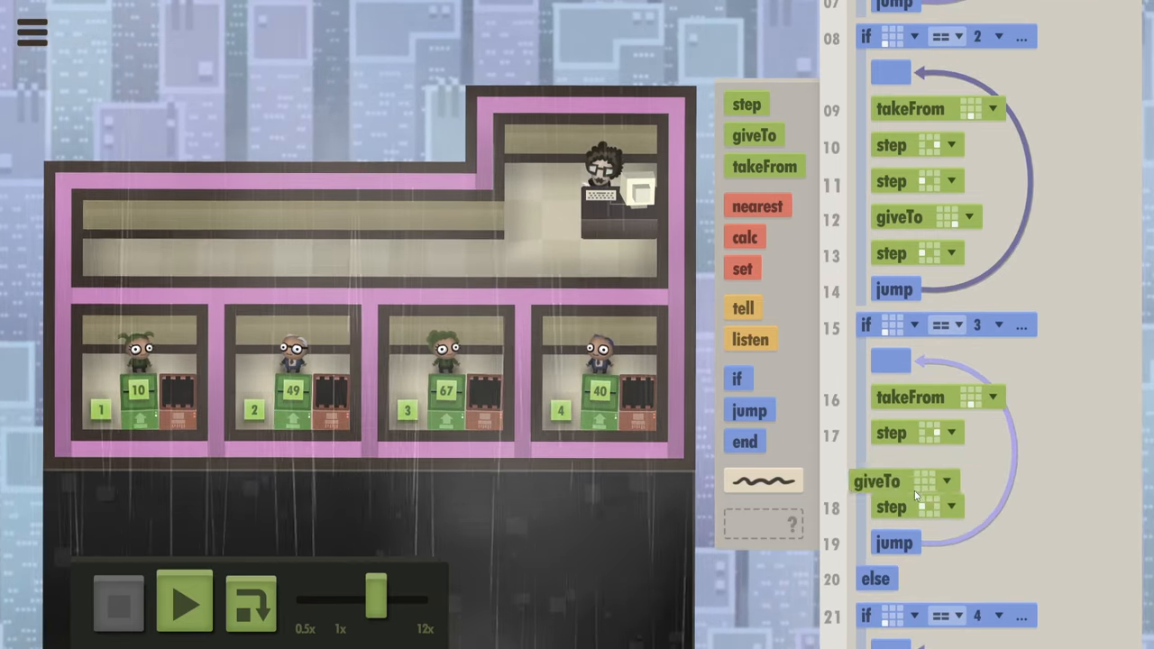
scroll(down, 3)
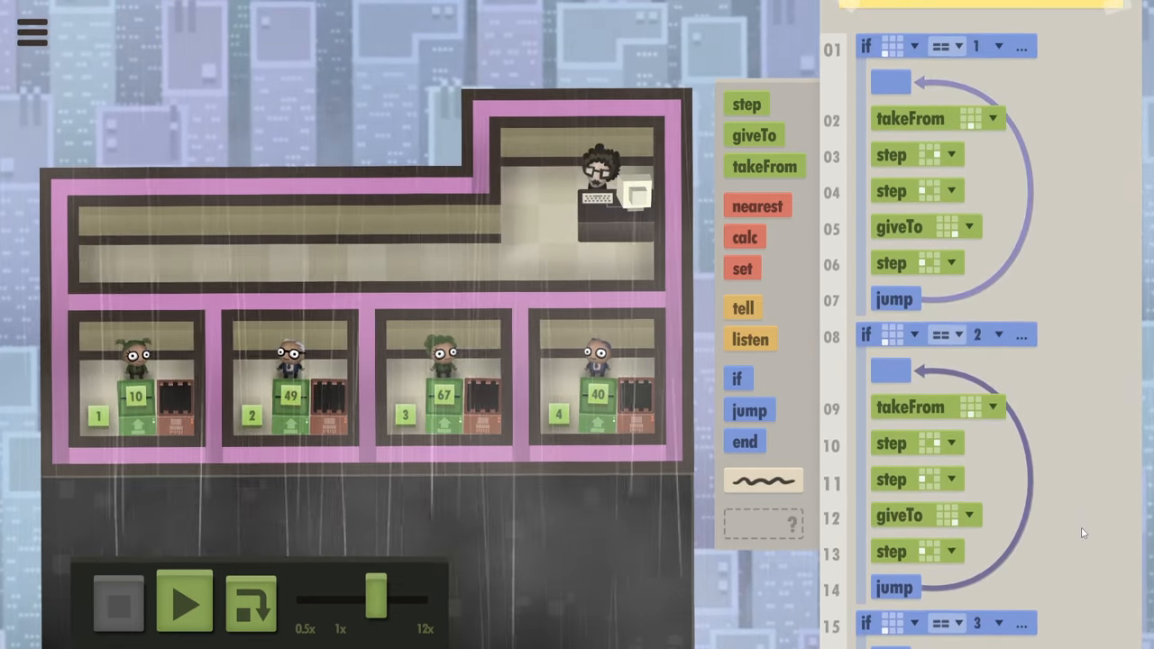
- Test the program, reset, and place a new if block at the top of worker 1's branch
click(179, 603)
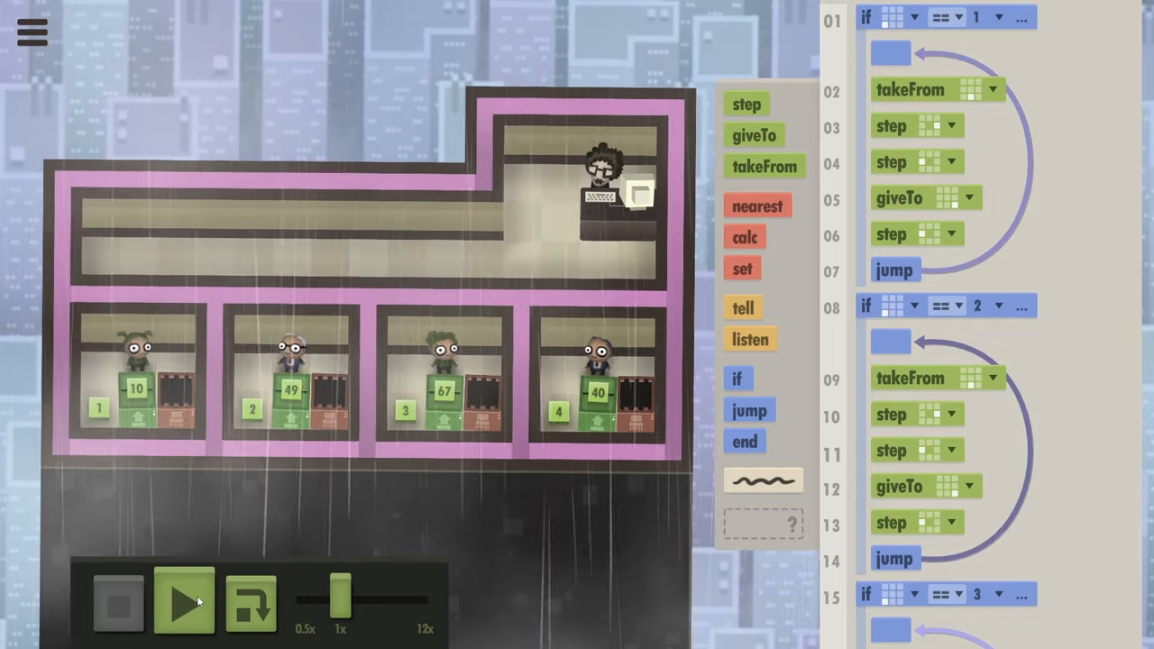
click(184, 602)
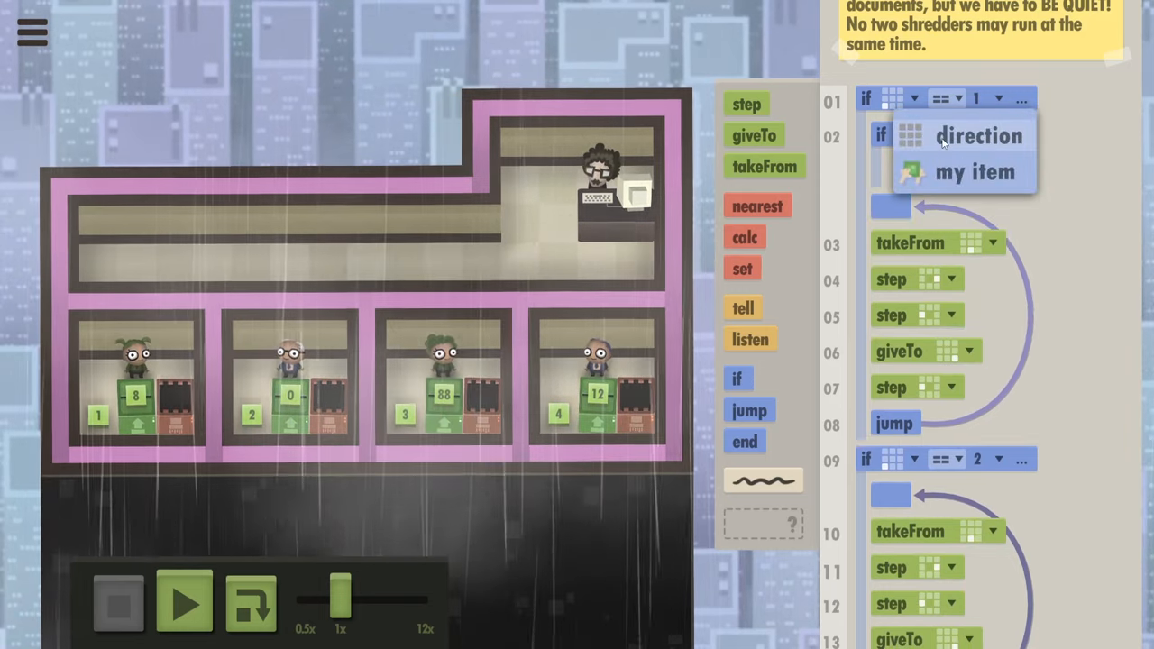
- Give the four branches nested ifs checking == 1, == 2, == 3 and == 4 respectively
click(981, 135)
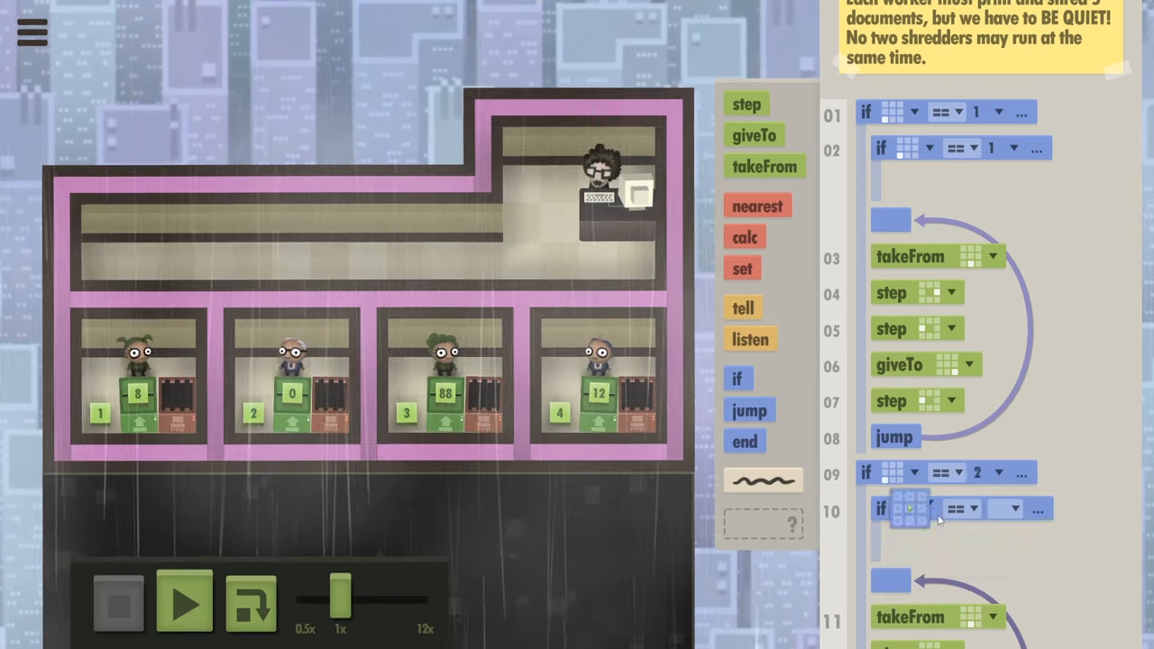
scroll(down, 3)
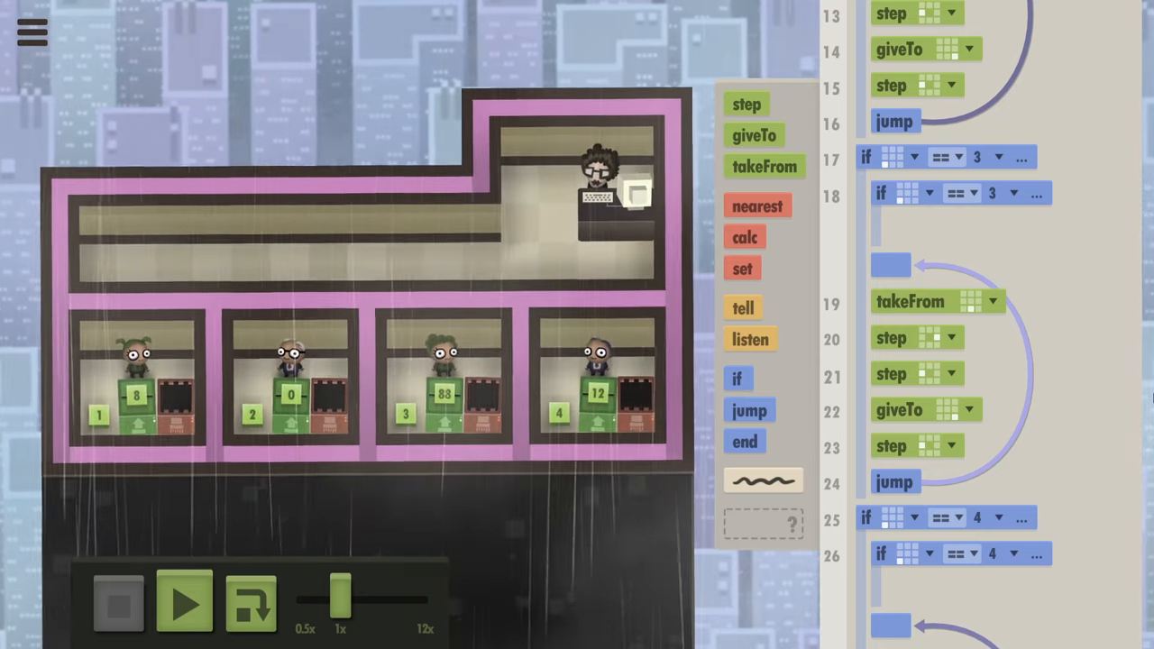
scroll(down, 3)
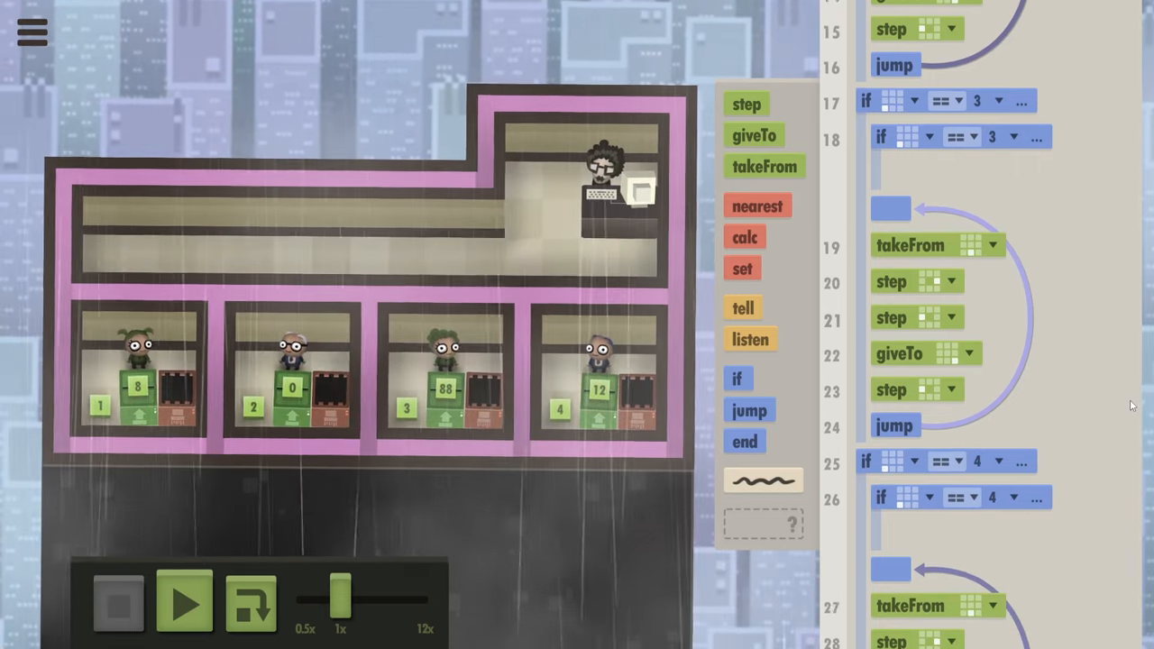
scroll(down, 3)
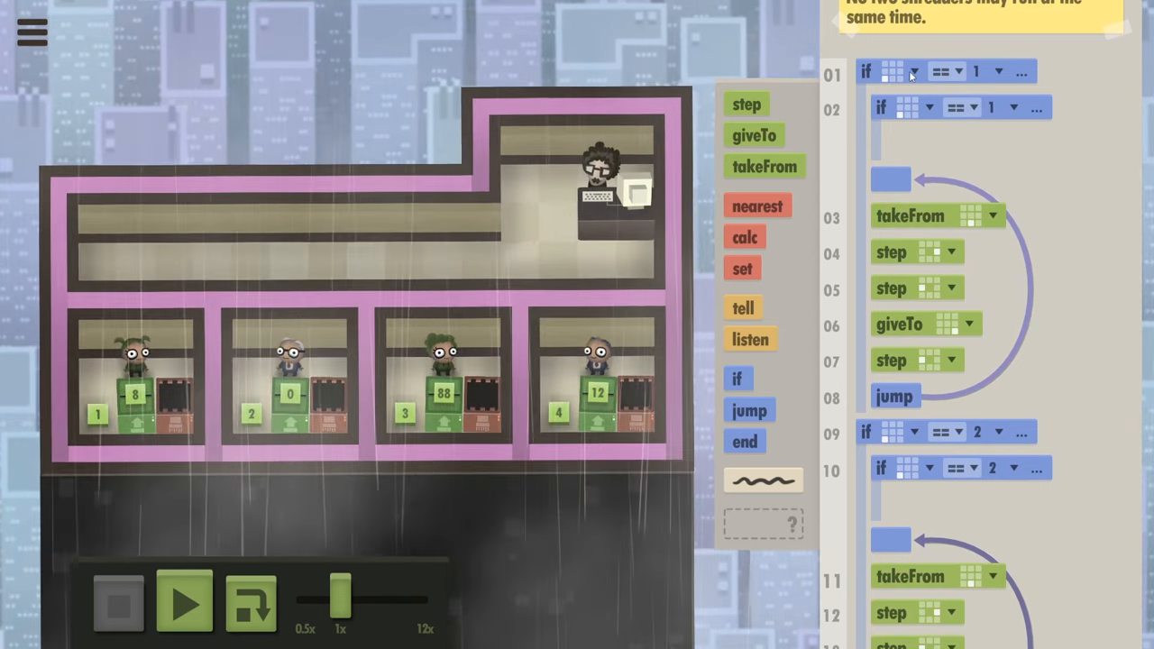
- Run the nested-condition version, reset after the shredder warning, and remove the nested ifs
scroll(down, 3)
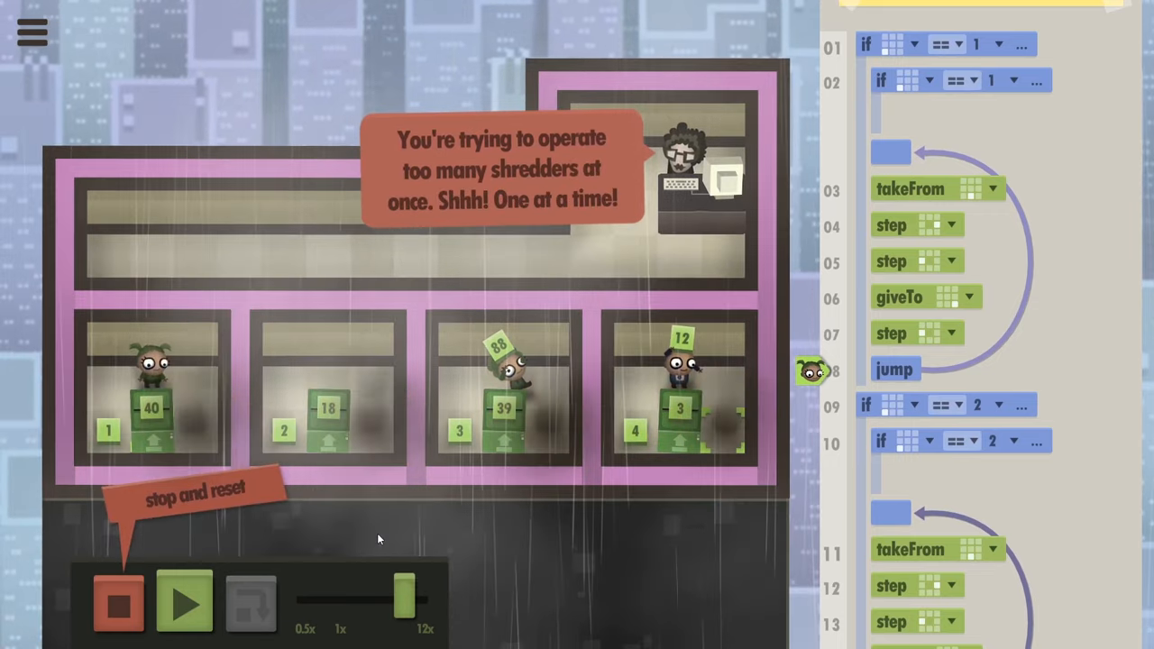
click(123, 606)
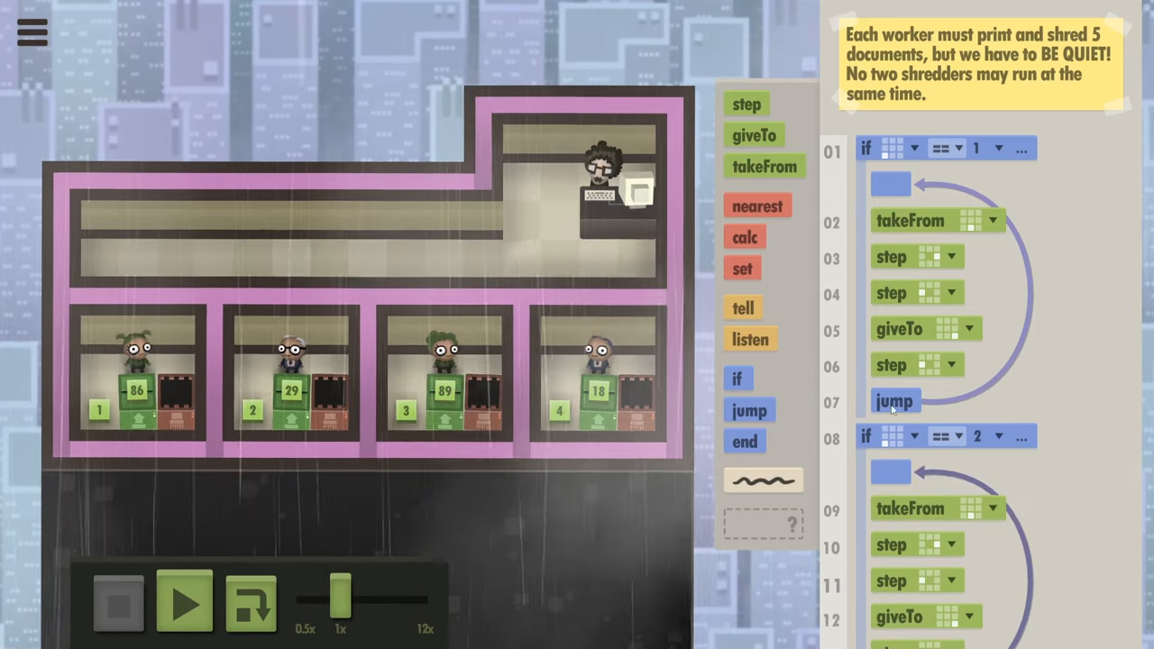
- Add a second takeFrom to branches 3 and 4, test, and reset after the shredder complaint
scroll(down, 3)
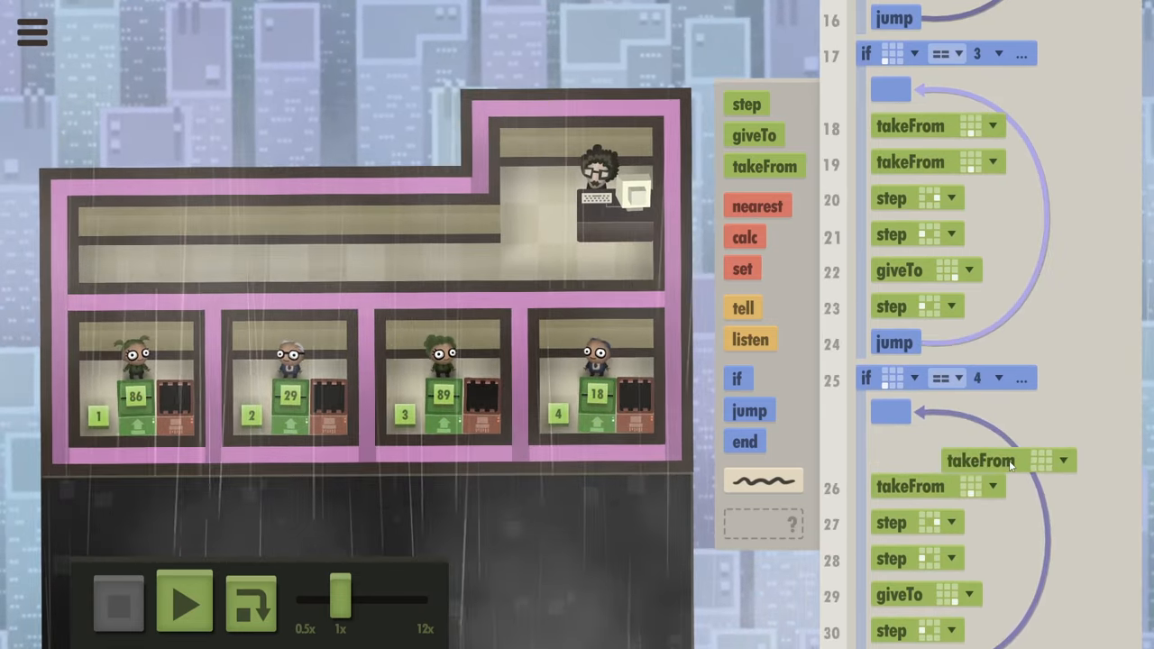
scroll(down, 3)
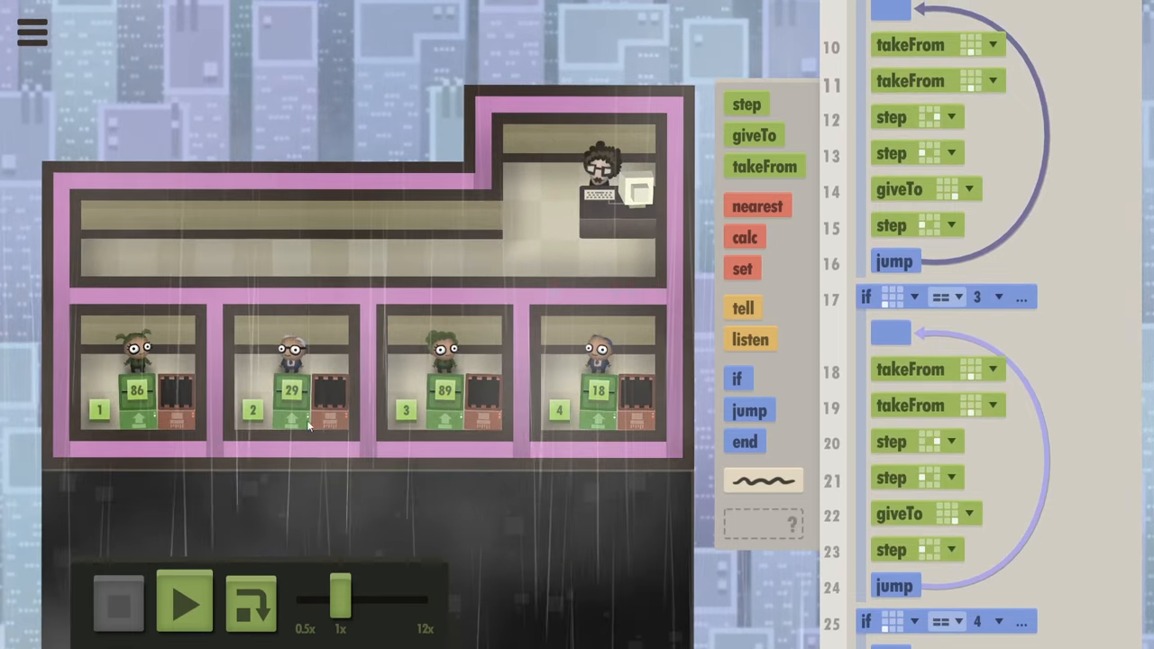
click(184, 604)
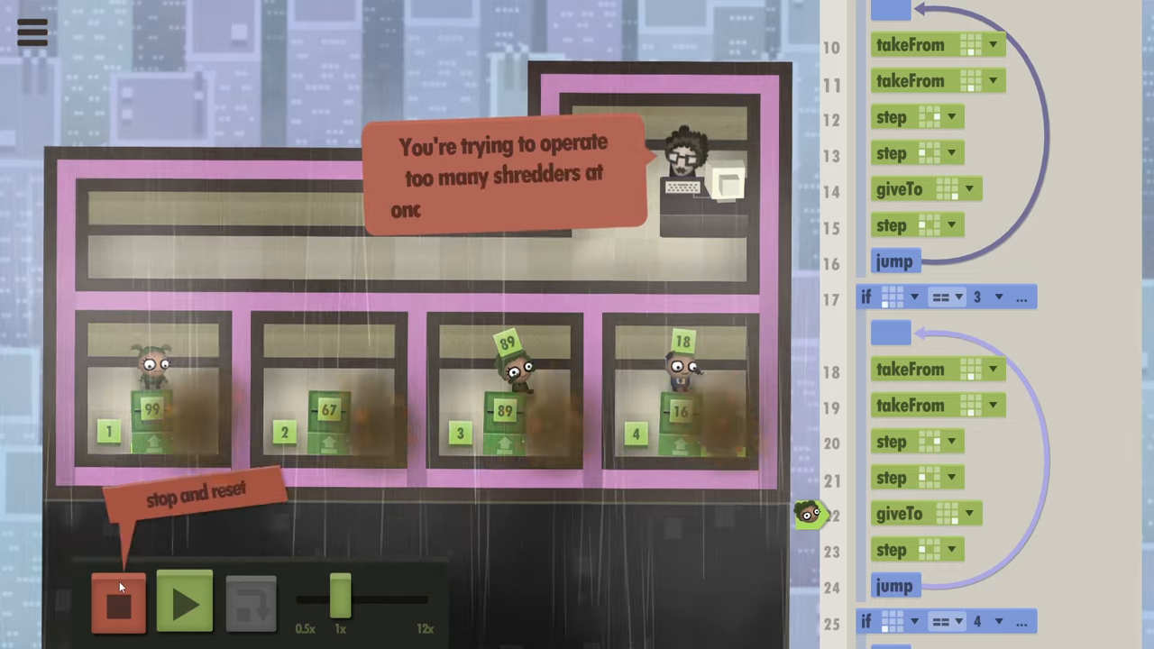
click(115, 609)
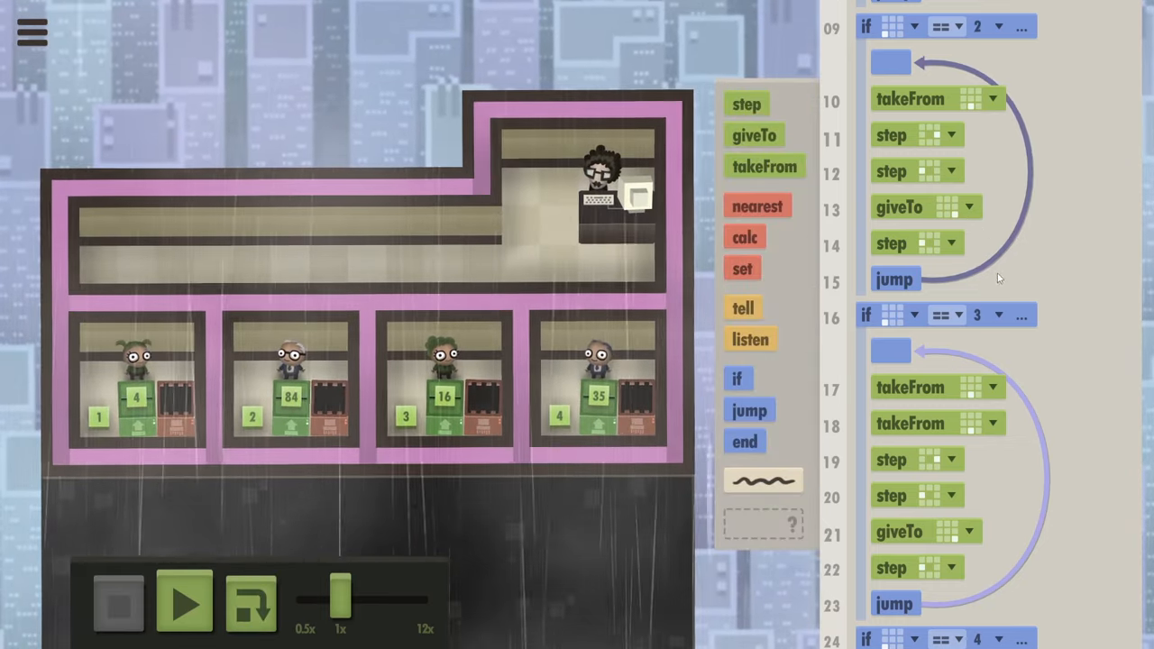
- Add a second takeFrom to worker 2's loop so it also picks up twice before walking
scroll(down, 3)
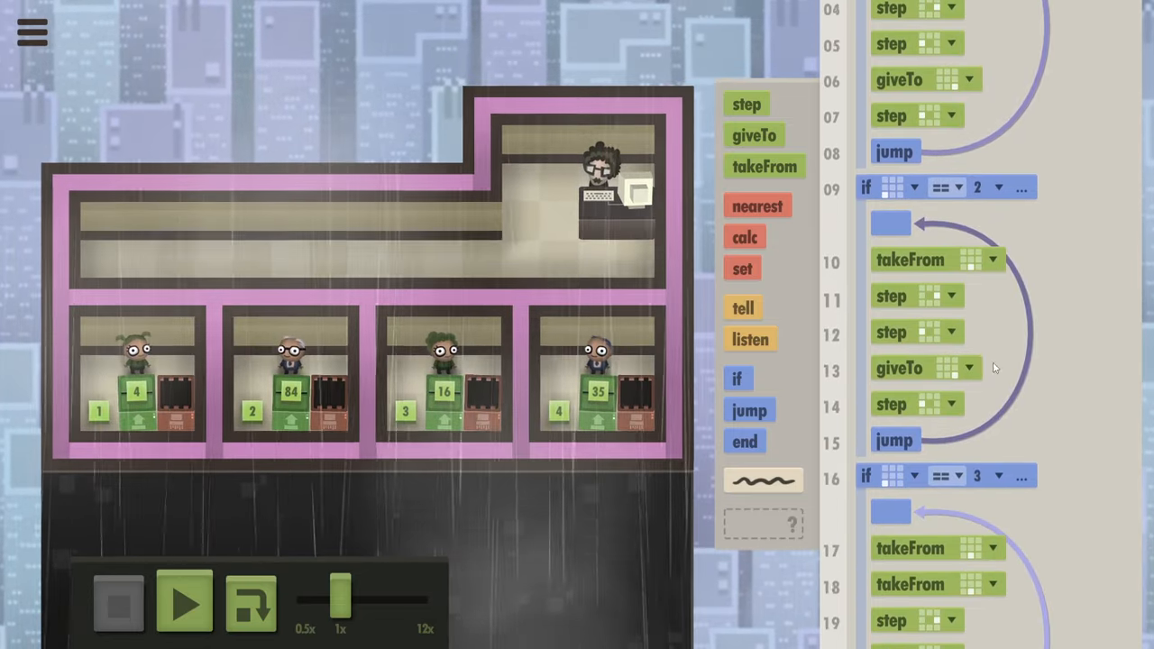
scroll(down, 3)
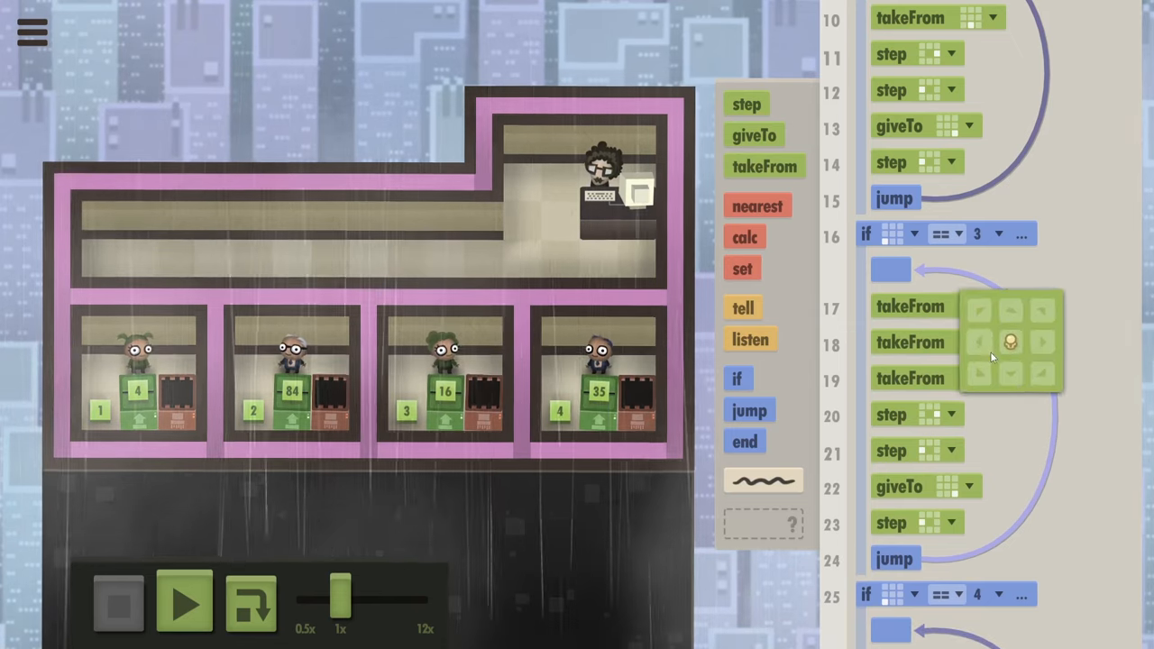
scroll(down, 3)
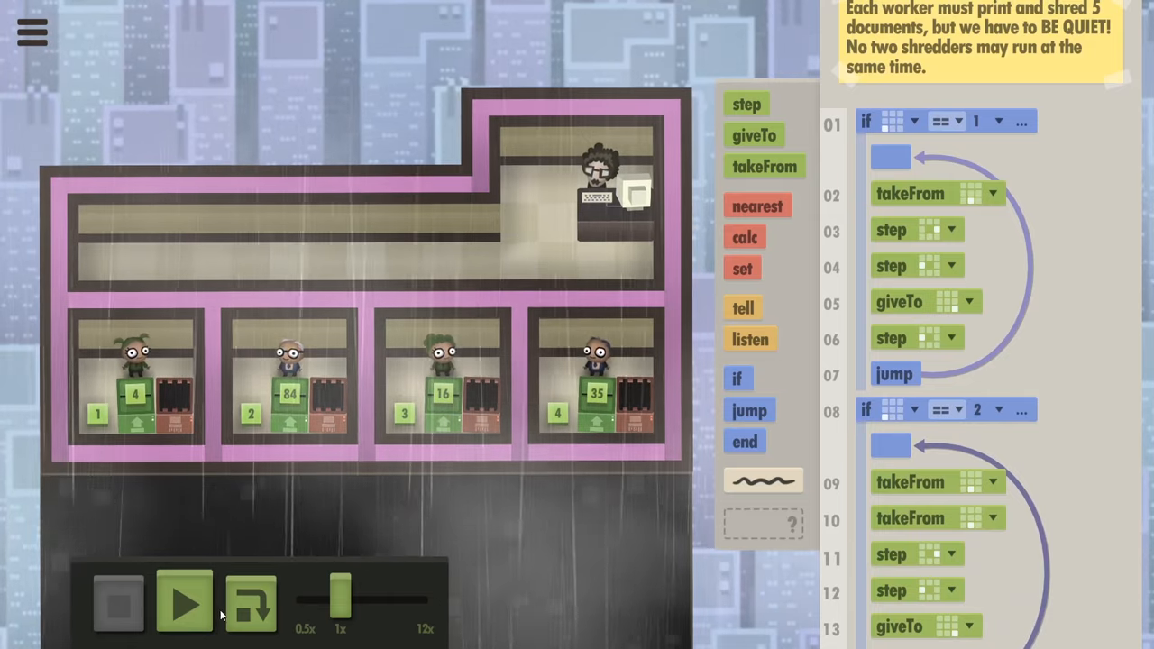
- Rebuild workers 2–4 as tell everyone Morning!/Ready!/Ok! with listen Hi!/Morning!/Ready!
click(184, 604)
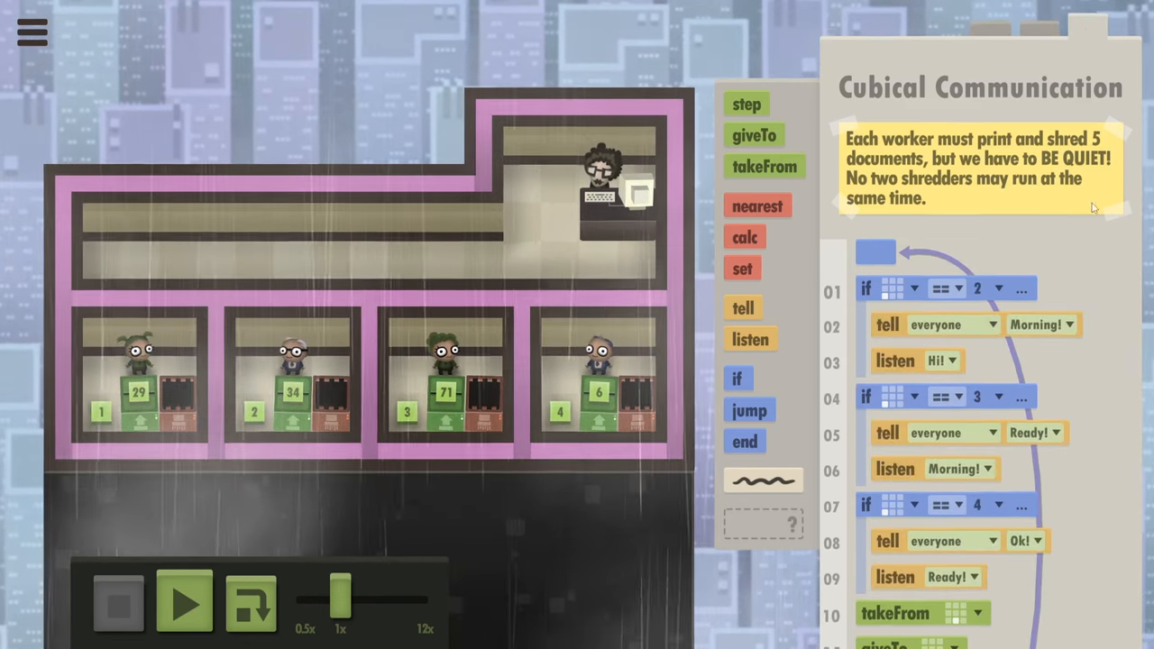
- Move takeFrom to line 01 and give worker 1 tell everyone Hi! and listen Ok!
scroll(down, 3)
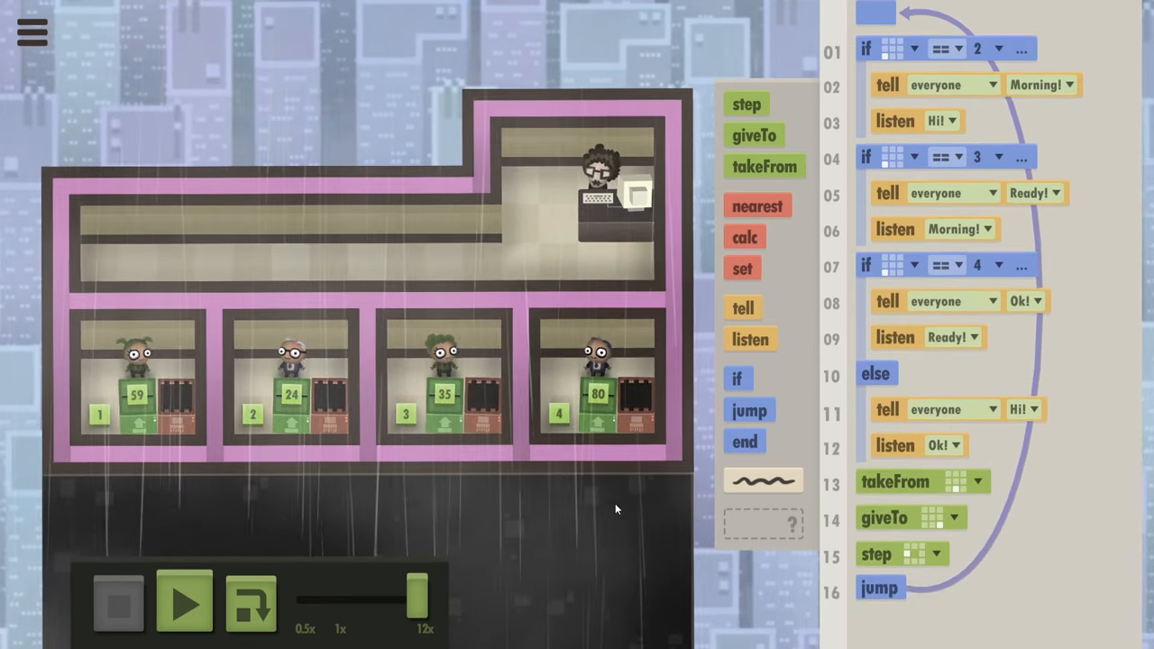
mouse_move(876, 373)
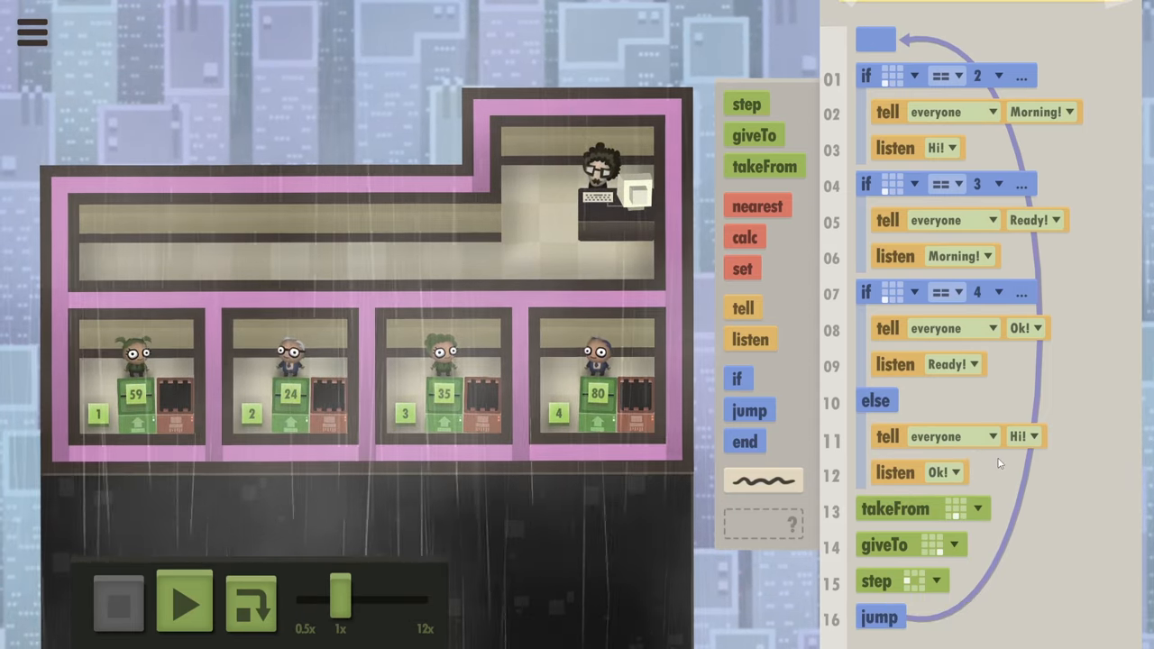
click(182, 606)
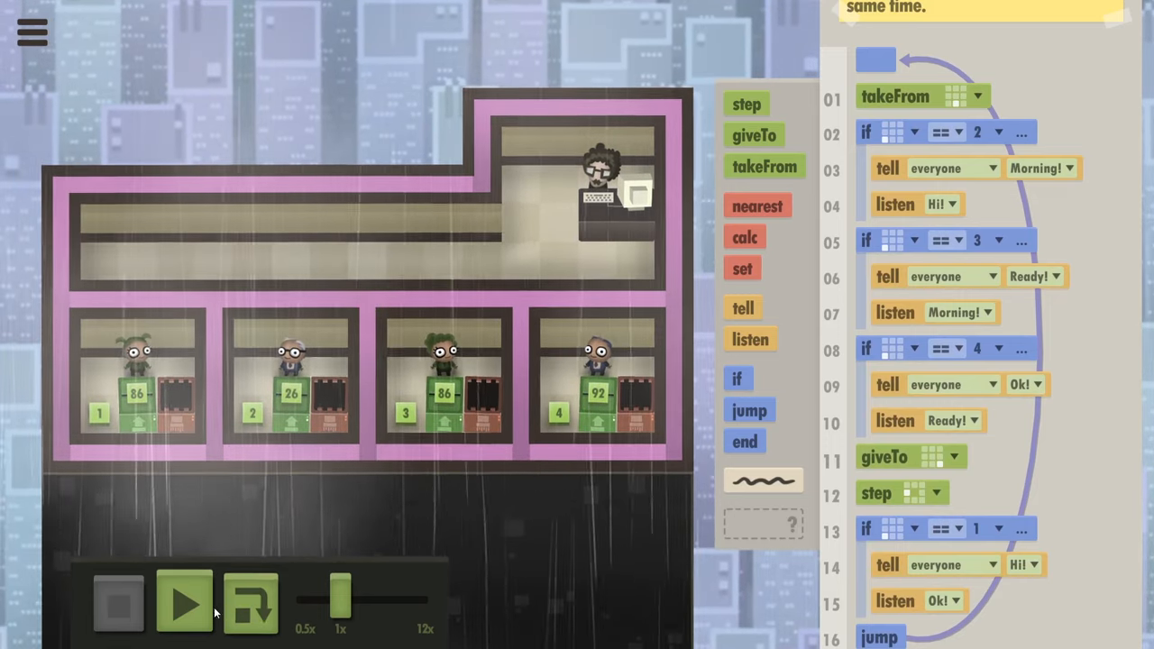
- Run the handoff program at 12x speed, then run the nested-if loop version
click(182, 610)
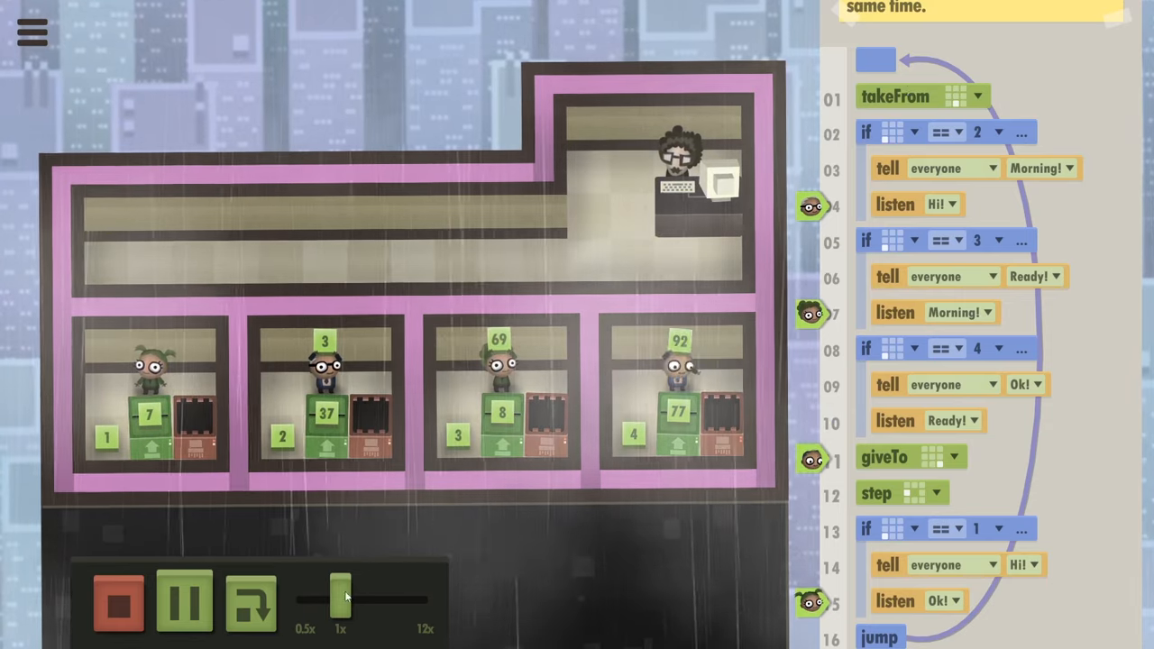
drag(341, 597, 415, 597)
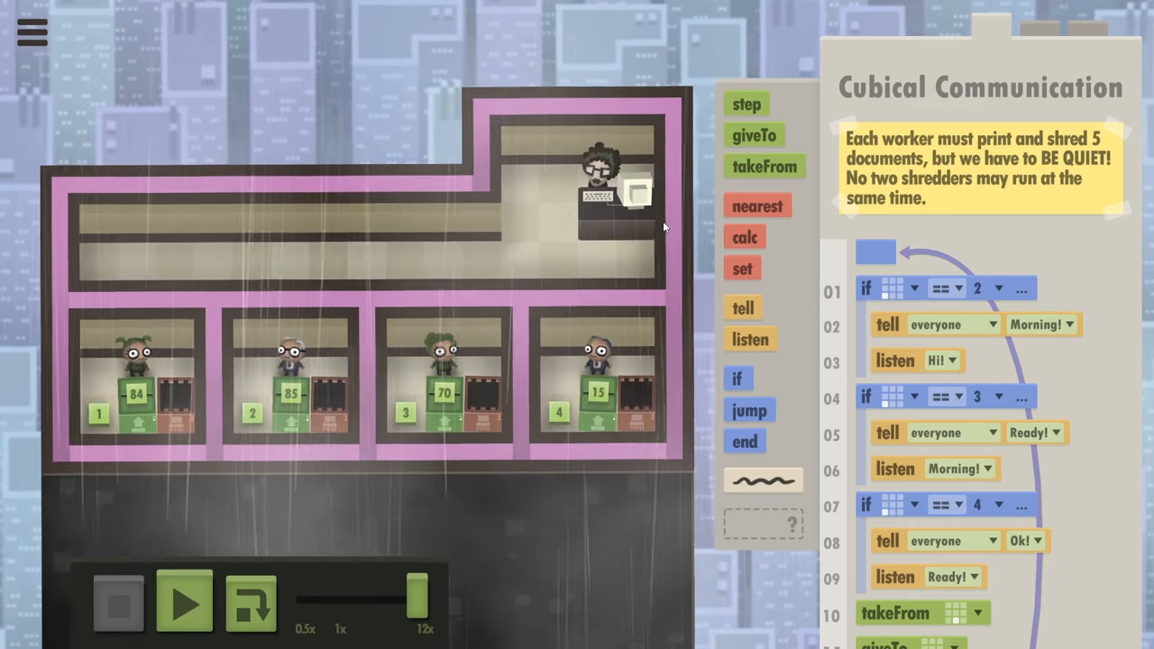
click(184, 604)
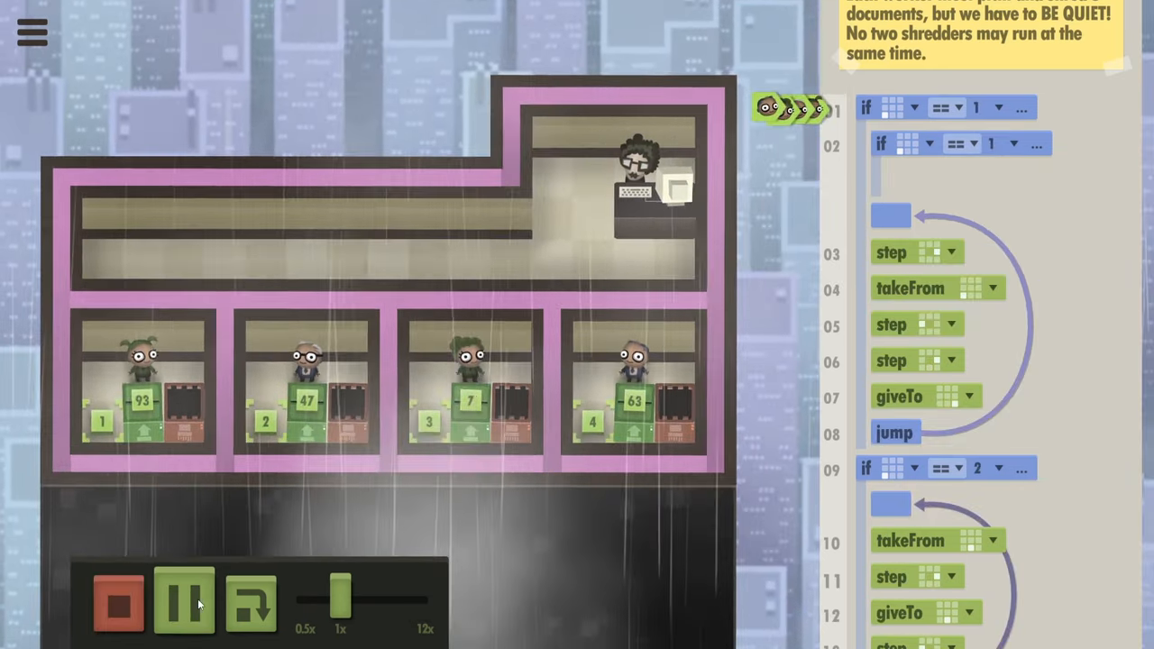